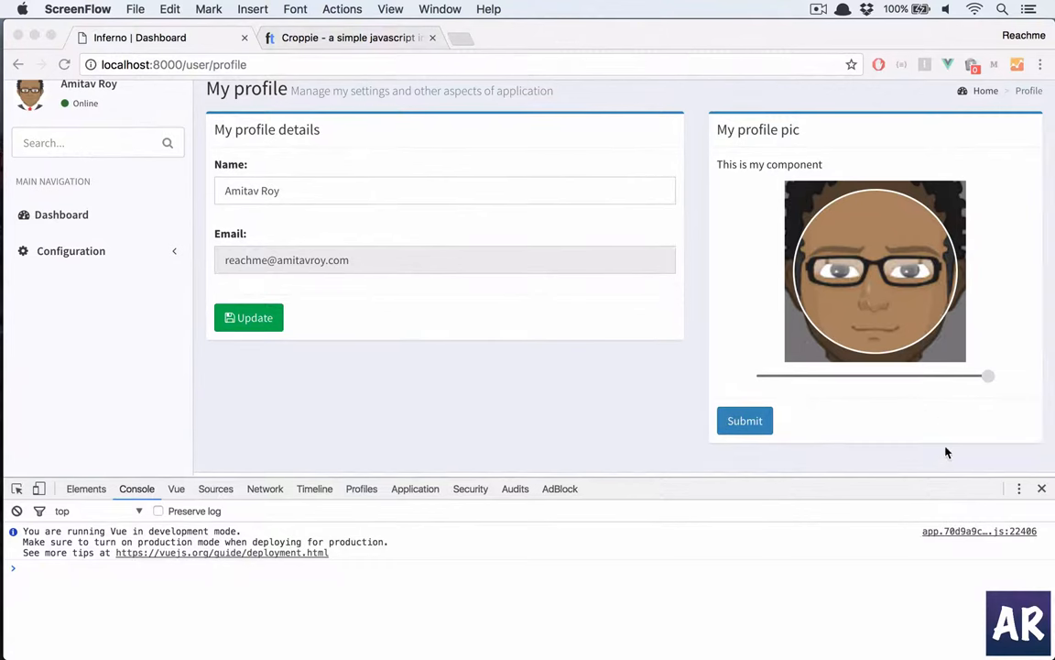
mouse_move(767, 356)
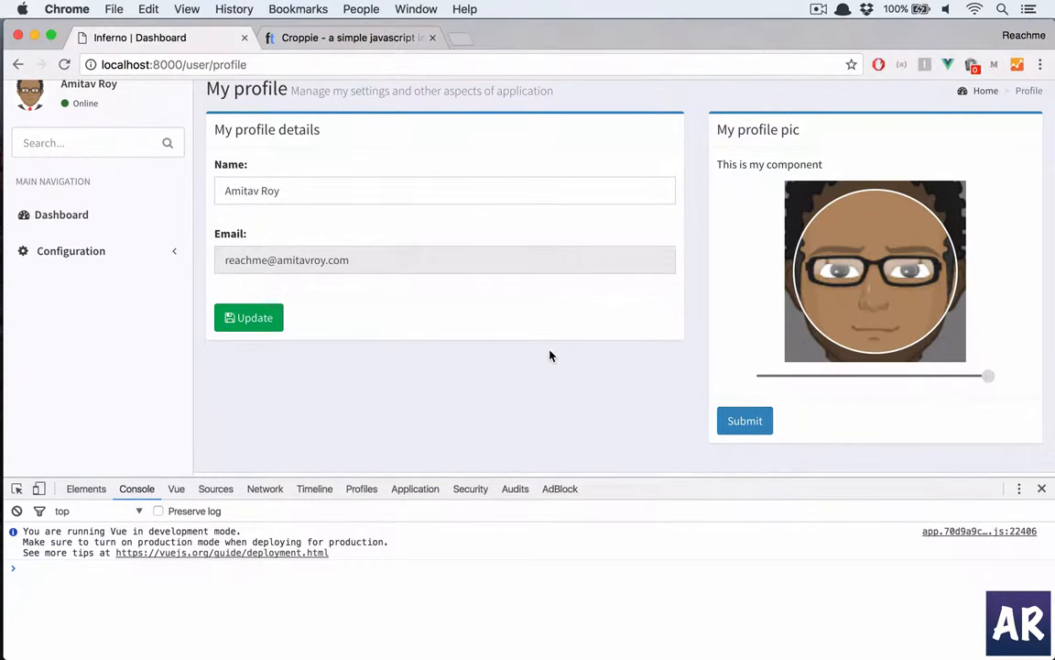
Leave the Chrome profile page and bring the project code back into view.
left_click_drag(988, 376, 799, 376)
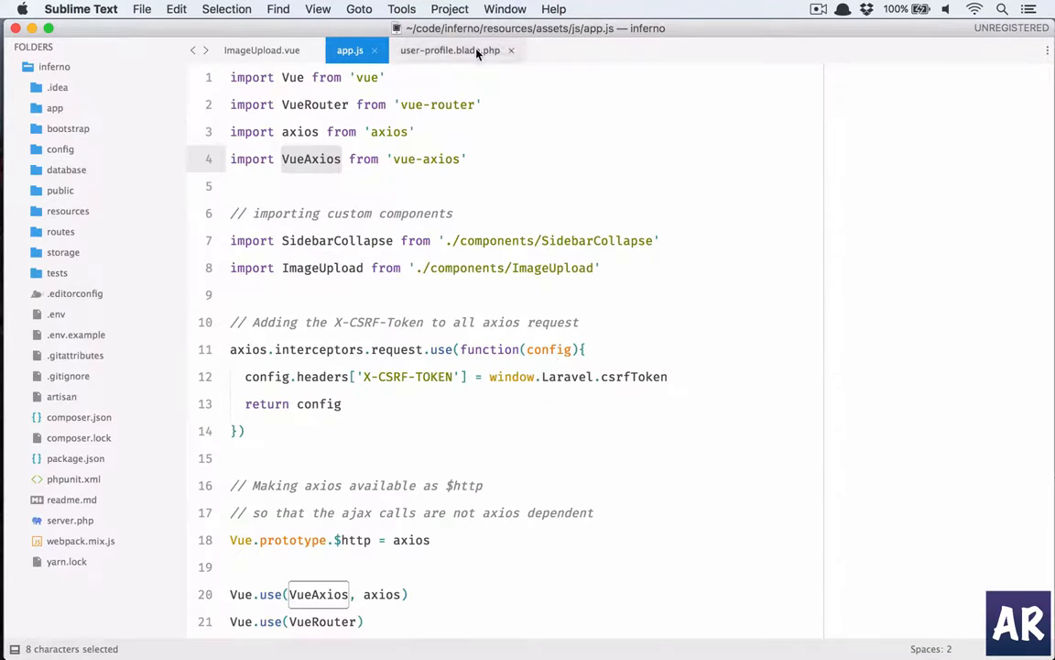
In ImageUpload.vue add div#upload-wrapper holding a button.btn.btn-primary.btn-sm.
left_click(266, 51)
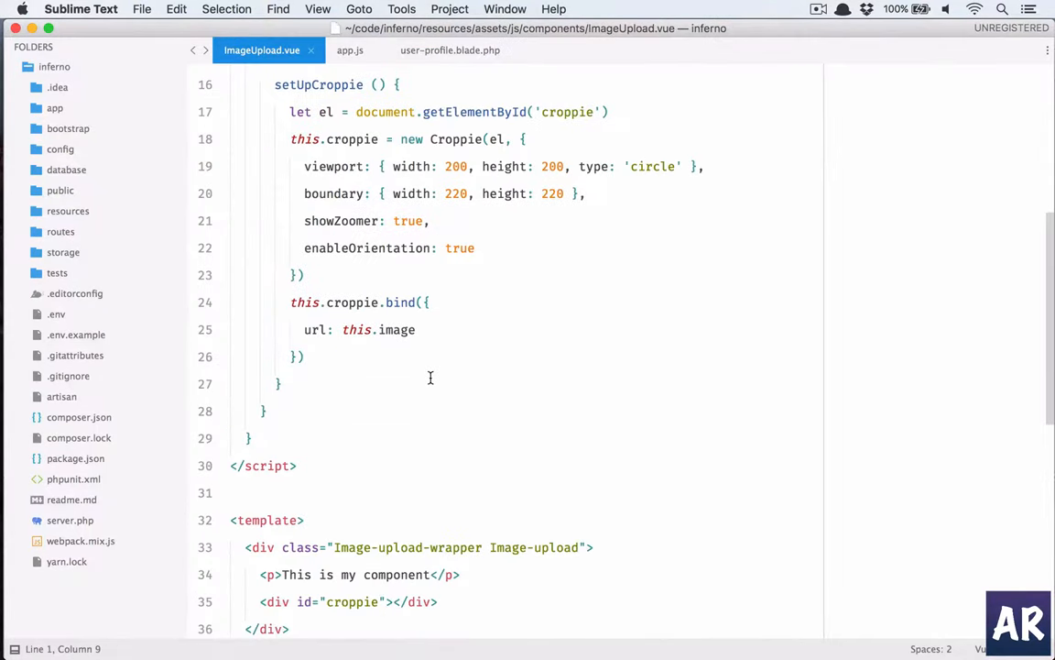
scroll("down", 3)
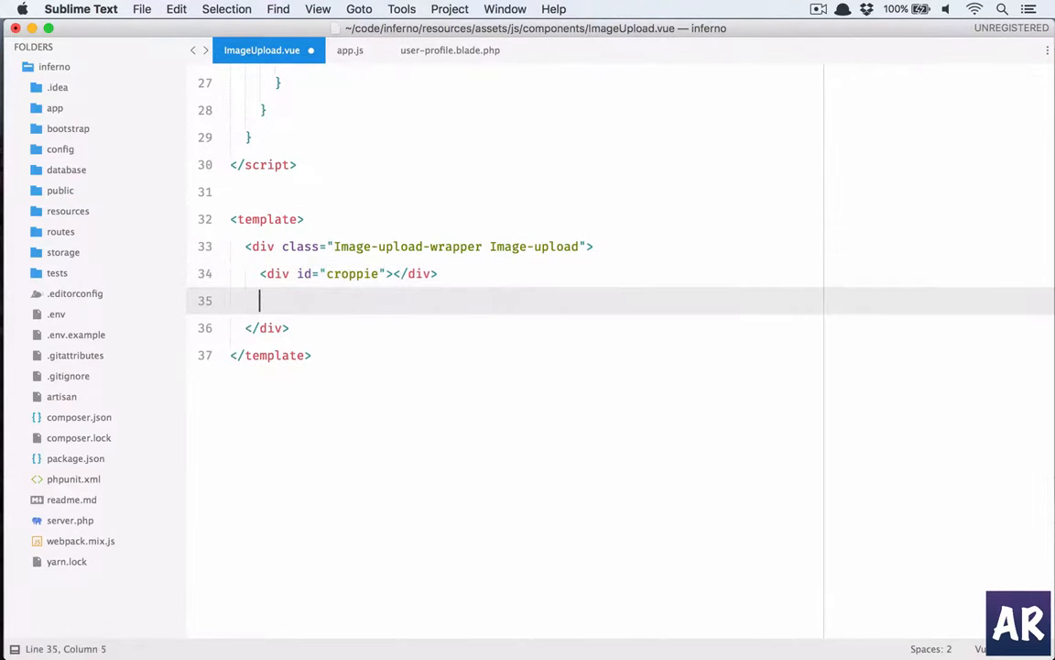
type("div")
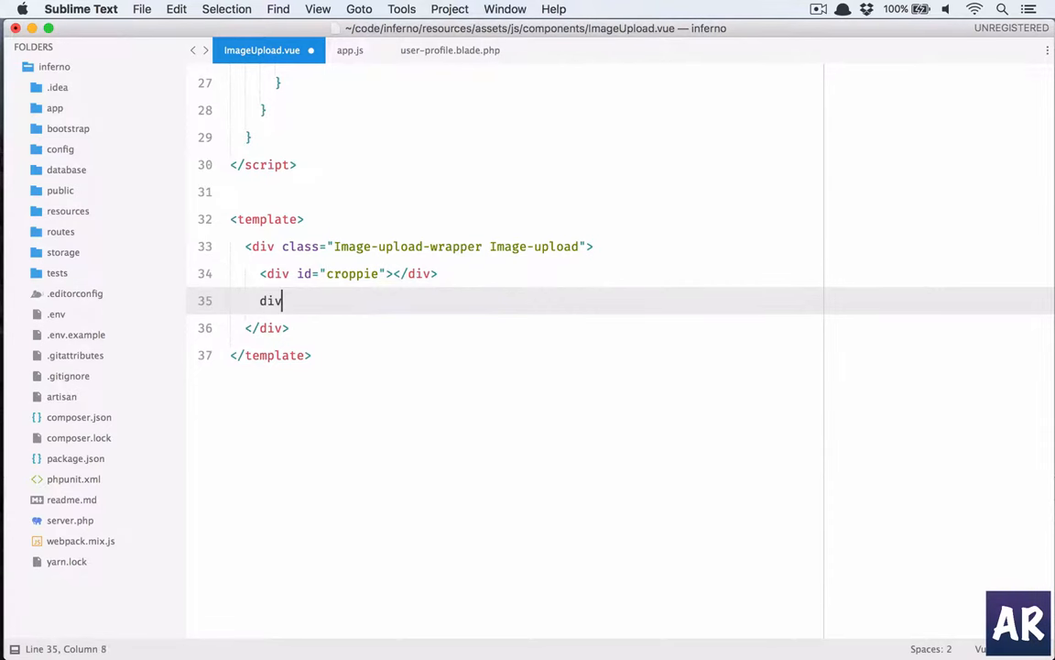
type("#")
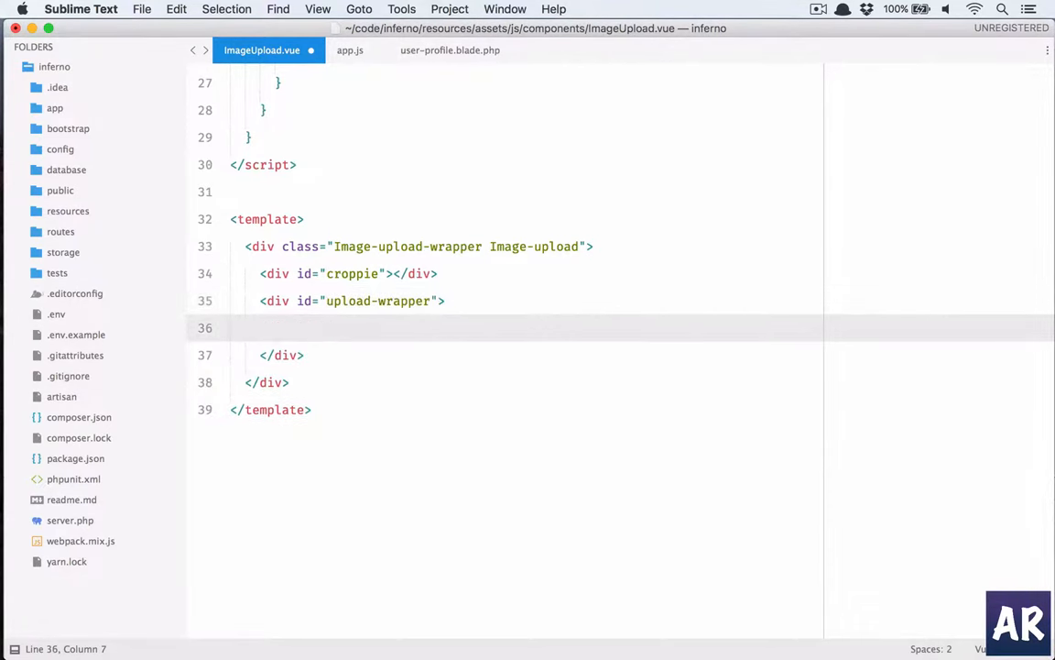
type("button.btn.btn-prim")
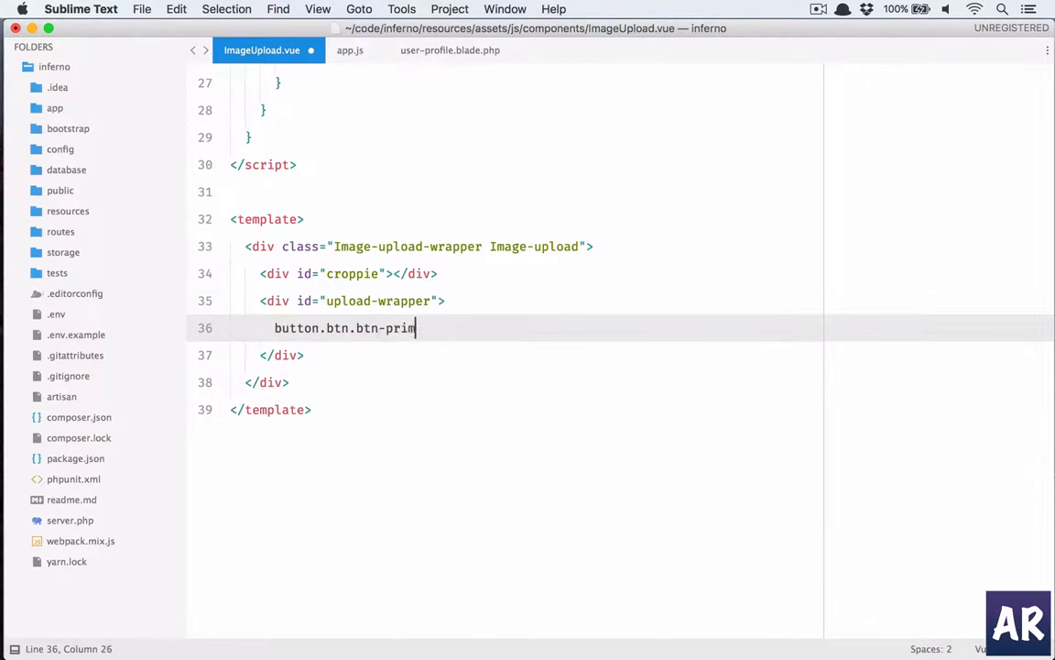
type("ary.btn-sm\" >")
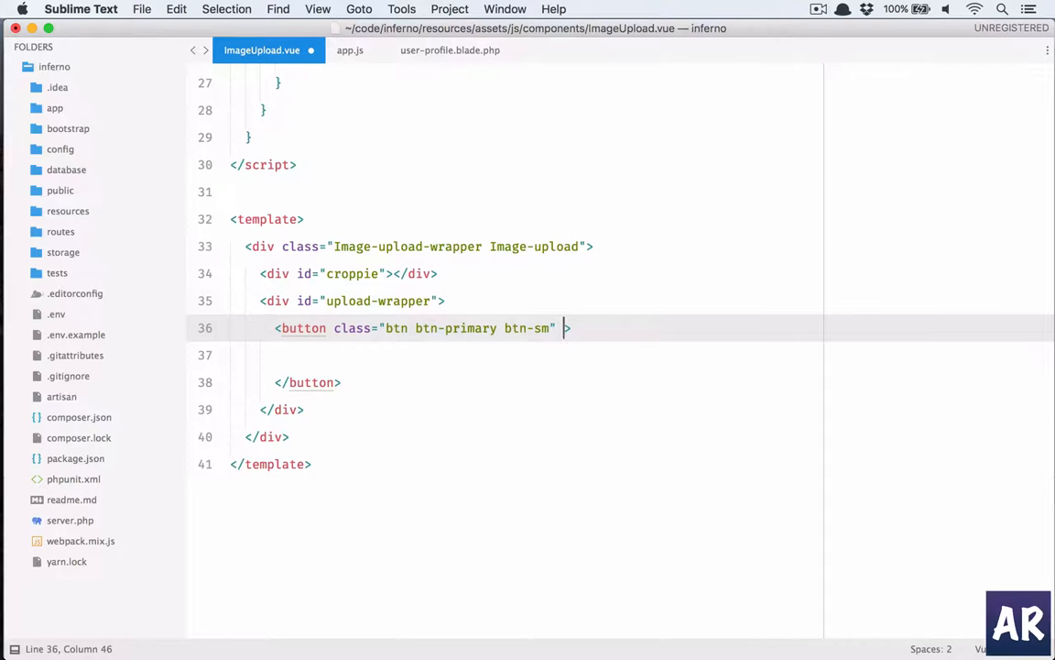
Show the button only when modalVisible via v-if="modalVisible".
type("v")
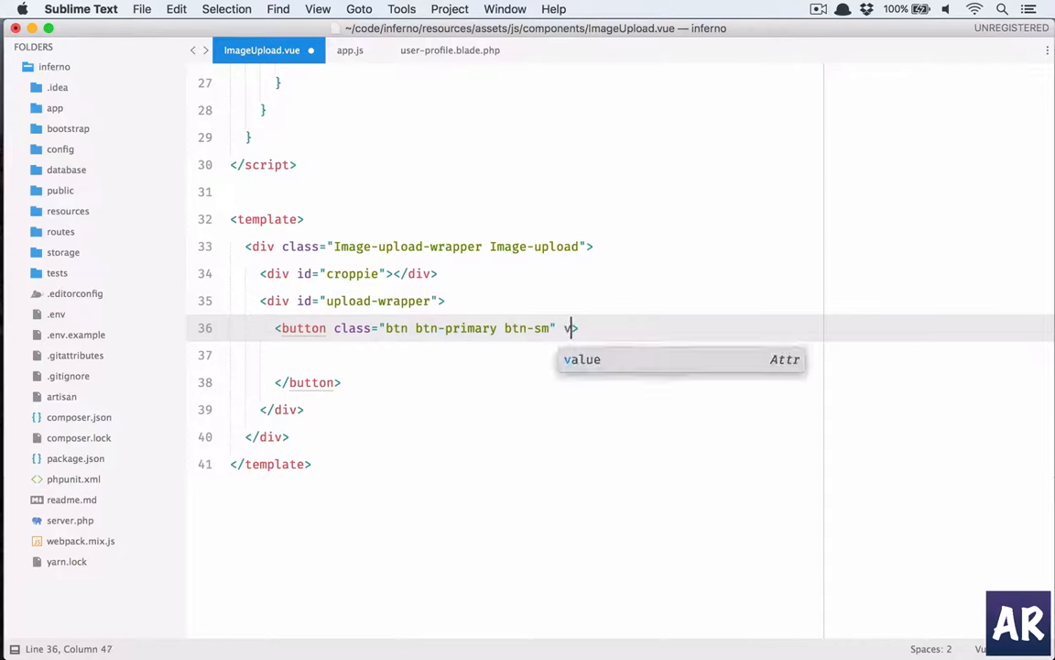
type("-if=\"\"")
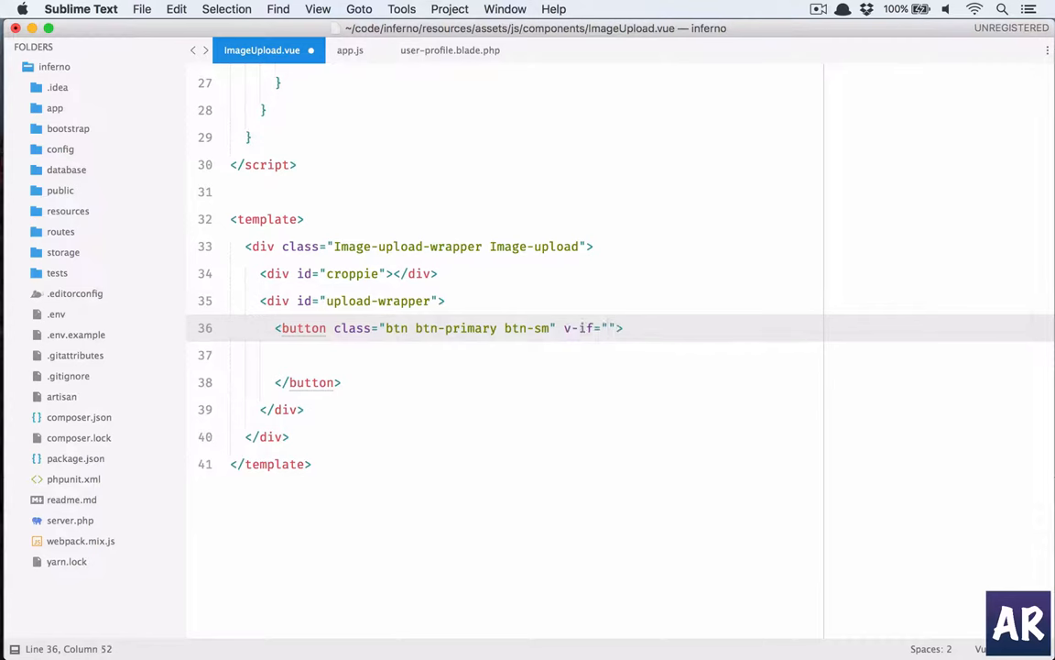
type("modal")
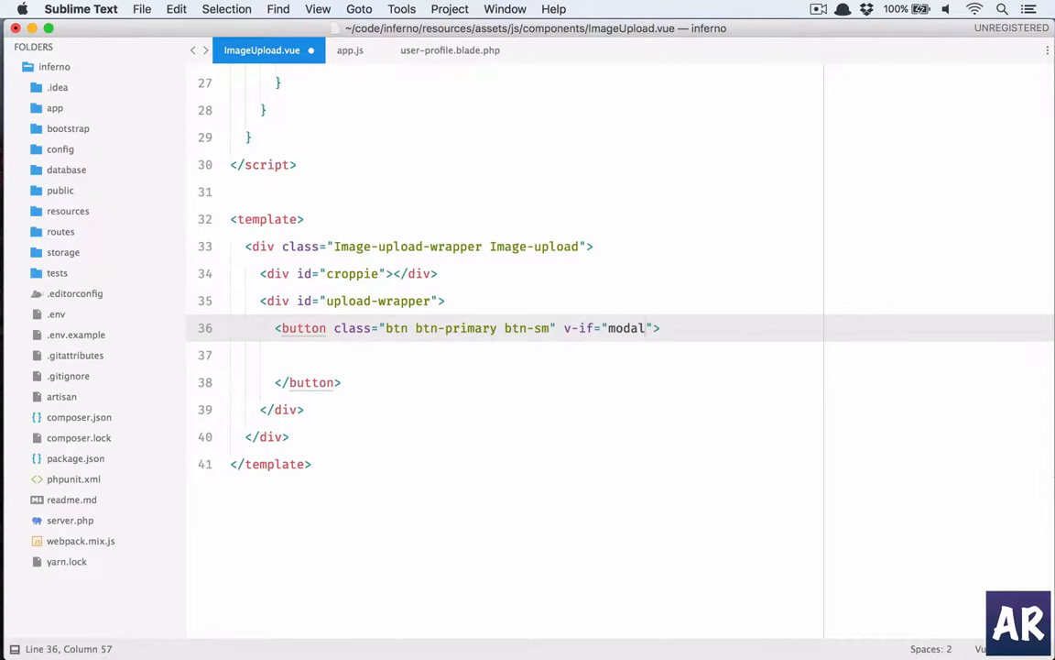
type("Visible")
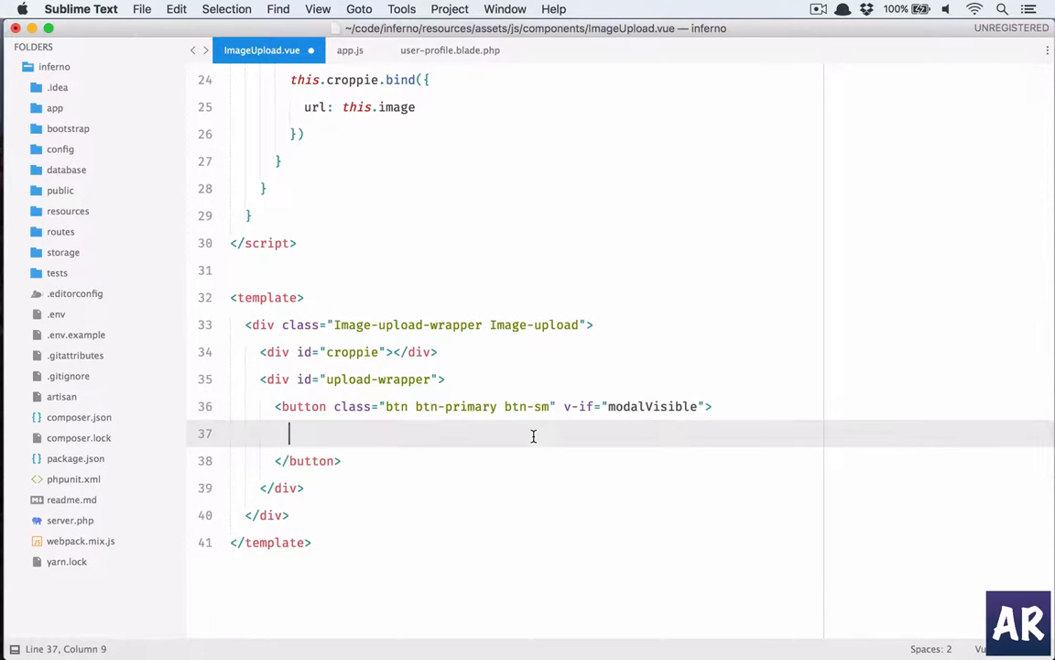
Label the button with an fa fa-camera icon and the text 'Upload image'.
type("i.")
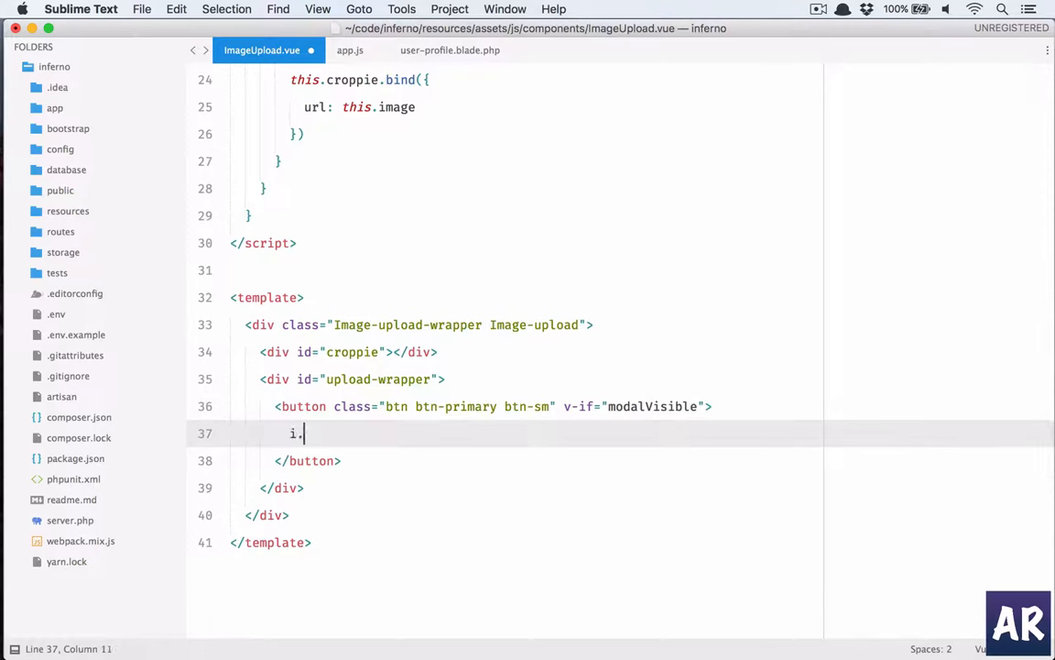
type("fa.f")
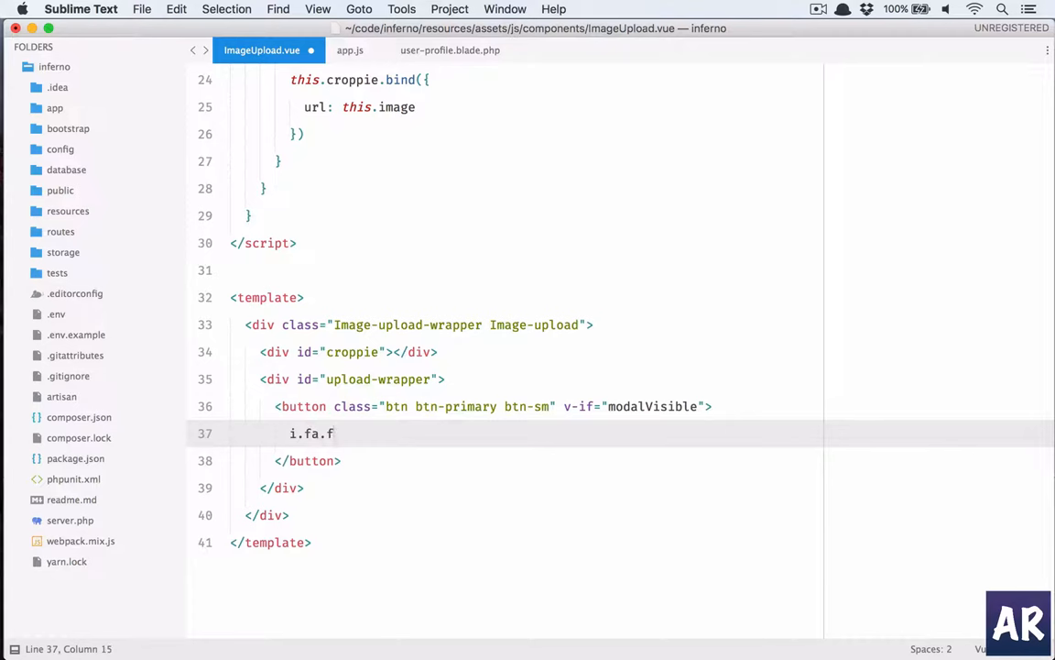
type("a-")
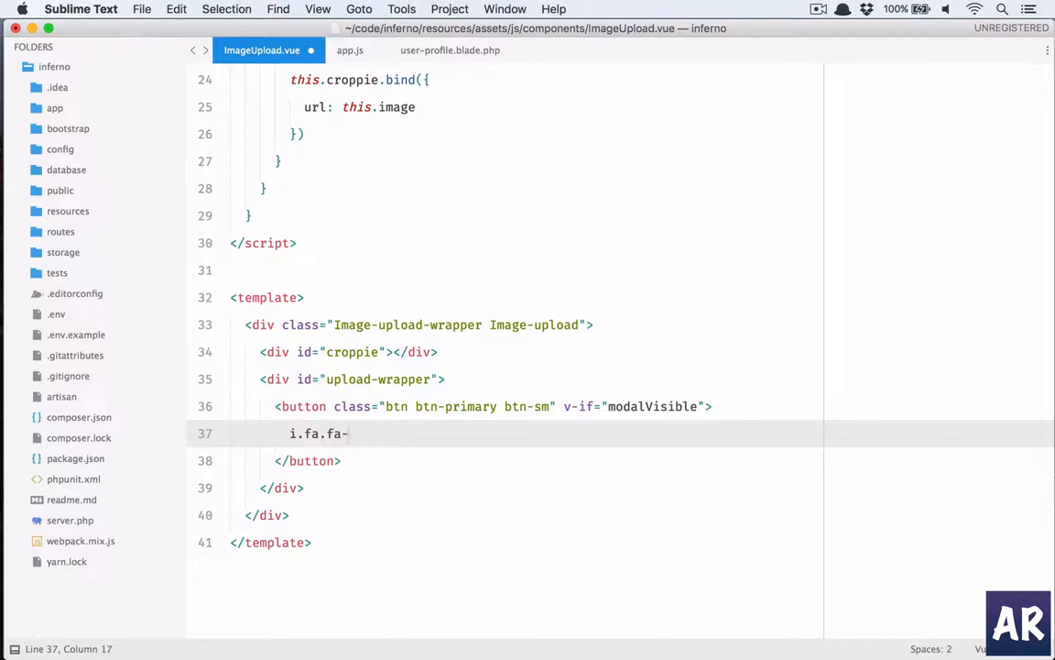
type("upload")
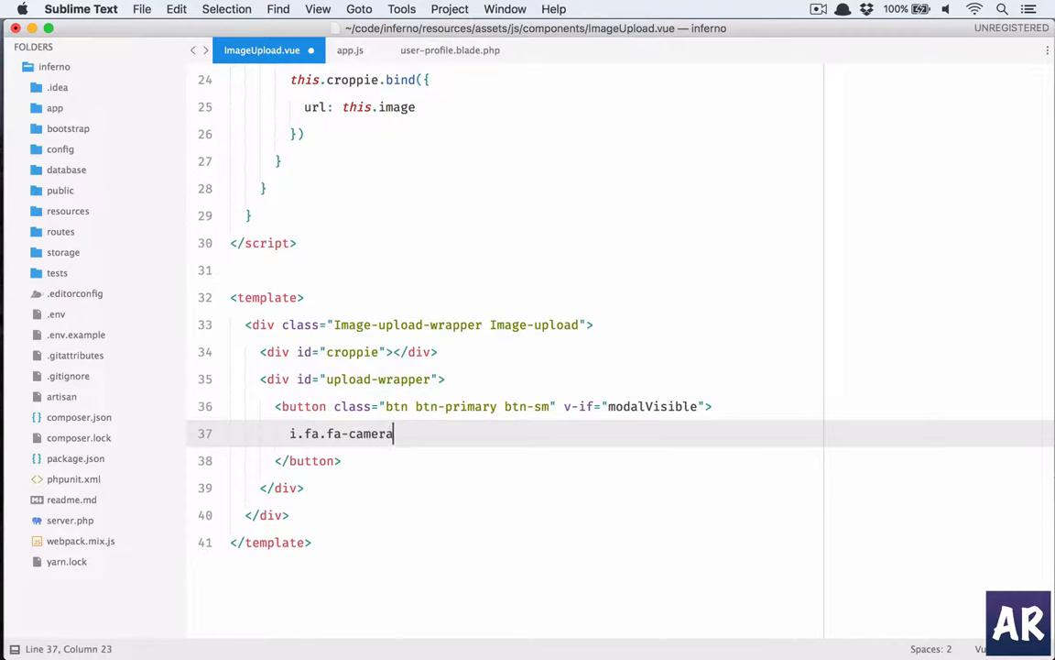
type("<i class=\"fa fa-camera\"></i> Upload")
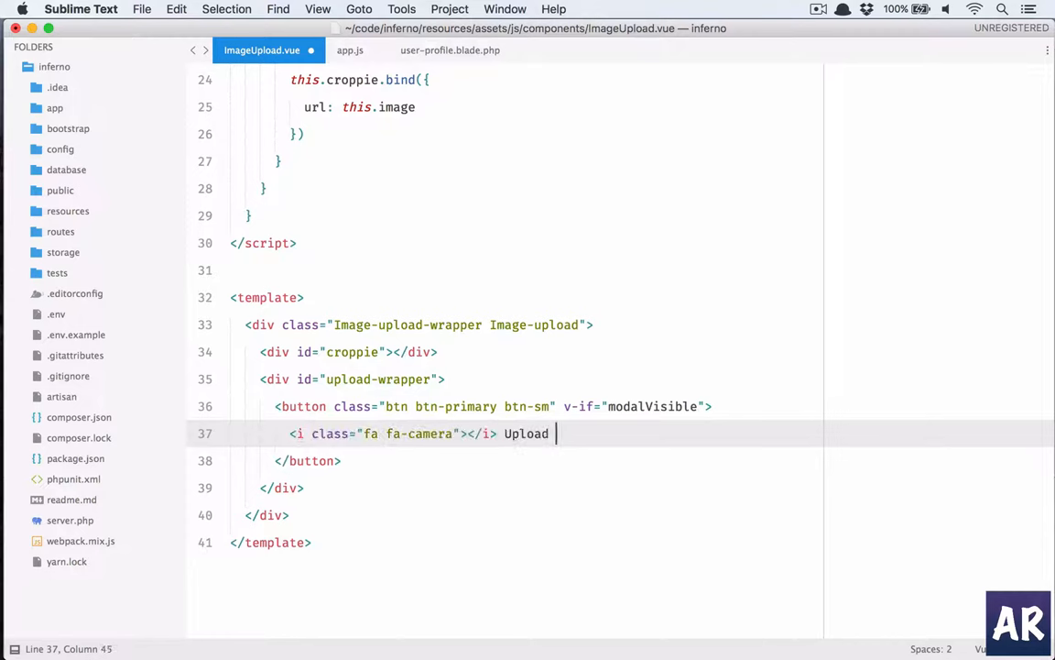
type("image")
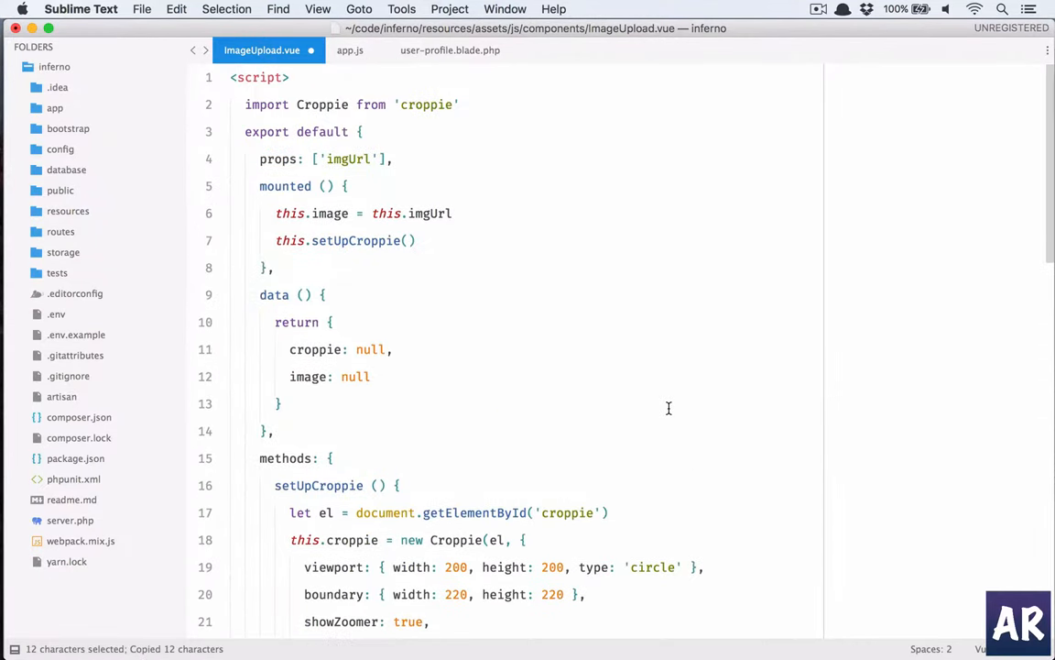
Add modalVisible: true to the component's data above croppie.
type("modalVisible")
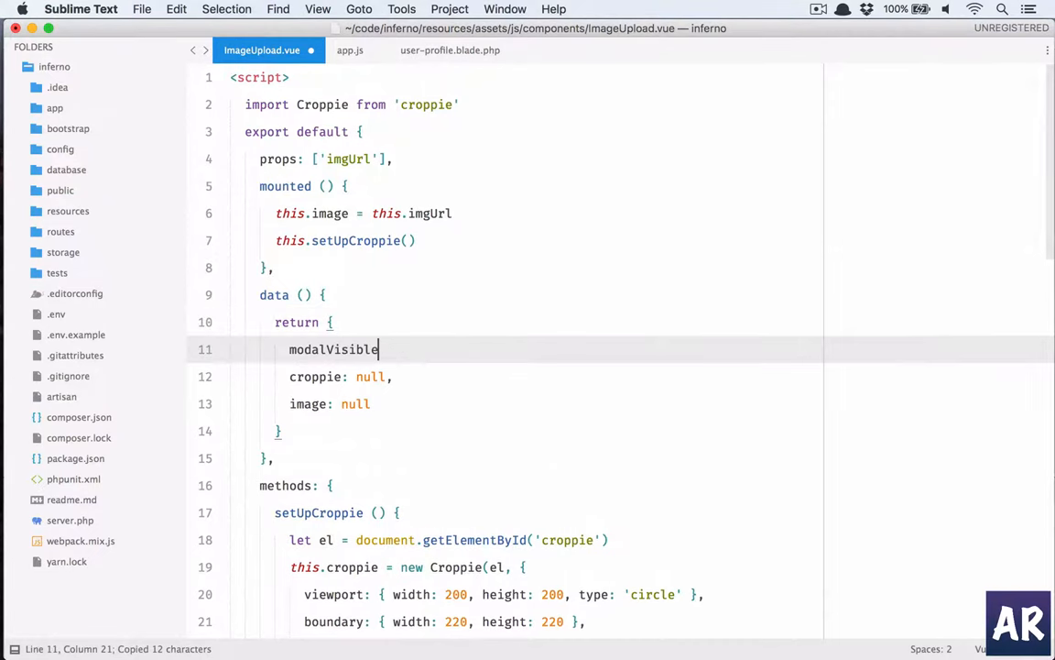
type(": tru")
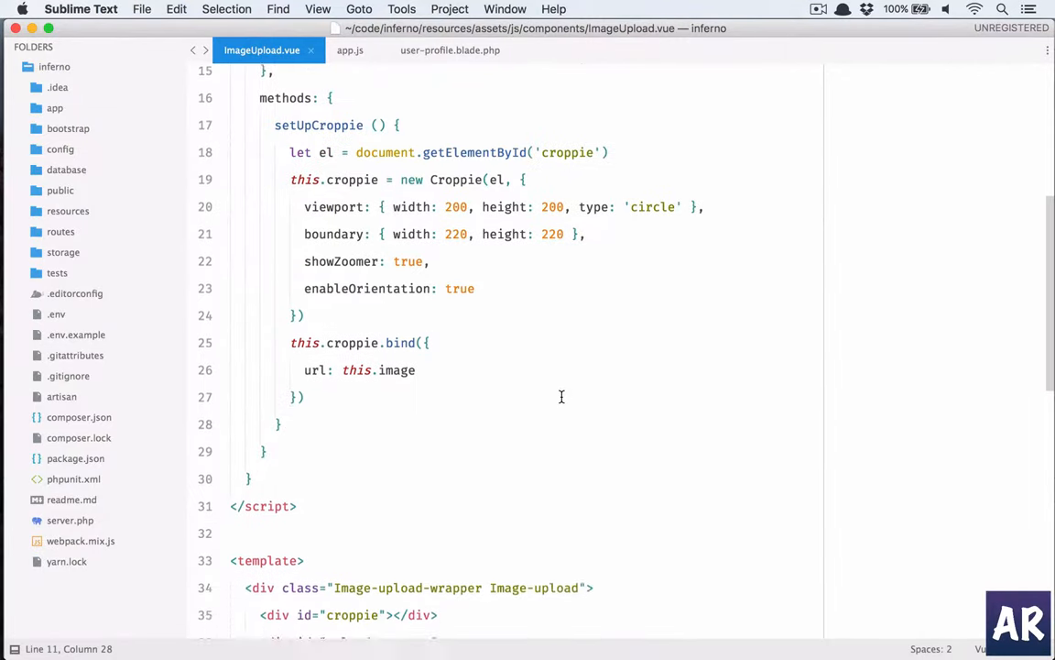
Add a div.Modal after the button, shown with v-if="modalVisible".
scroll("down", 3)
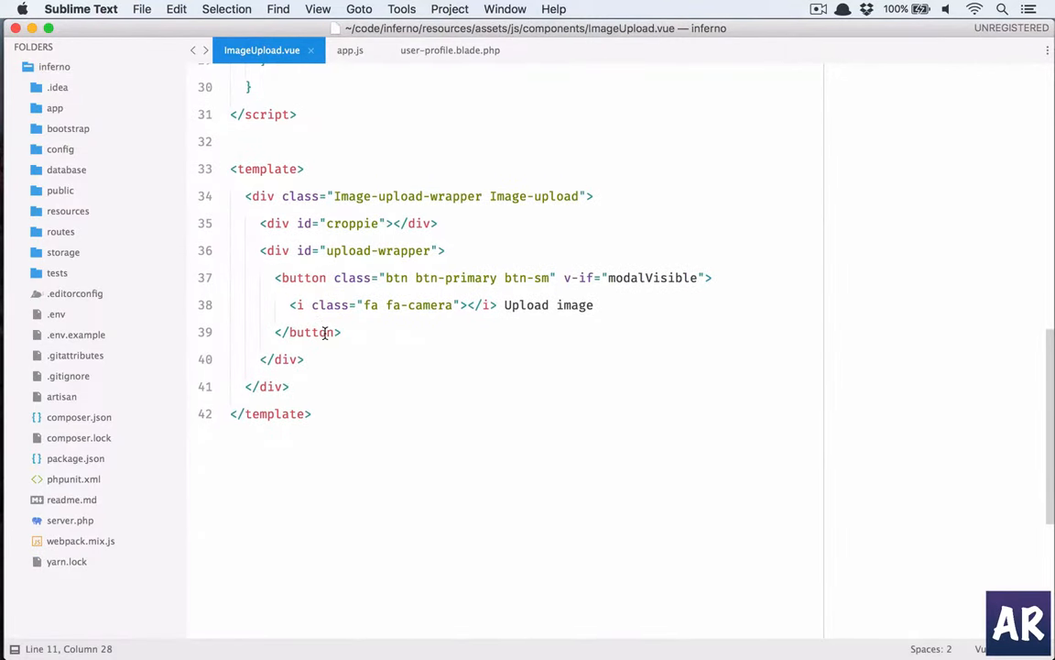
key("Enter")
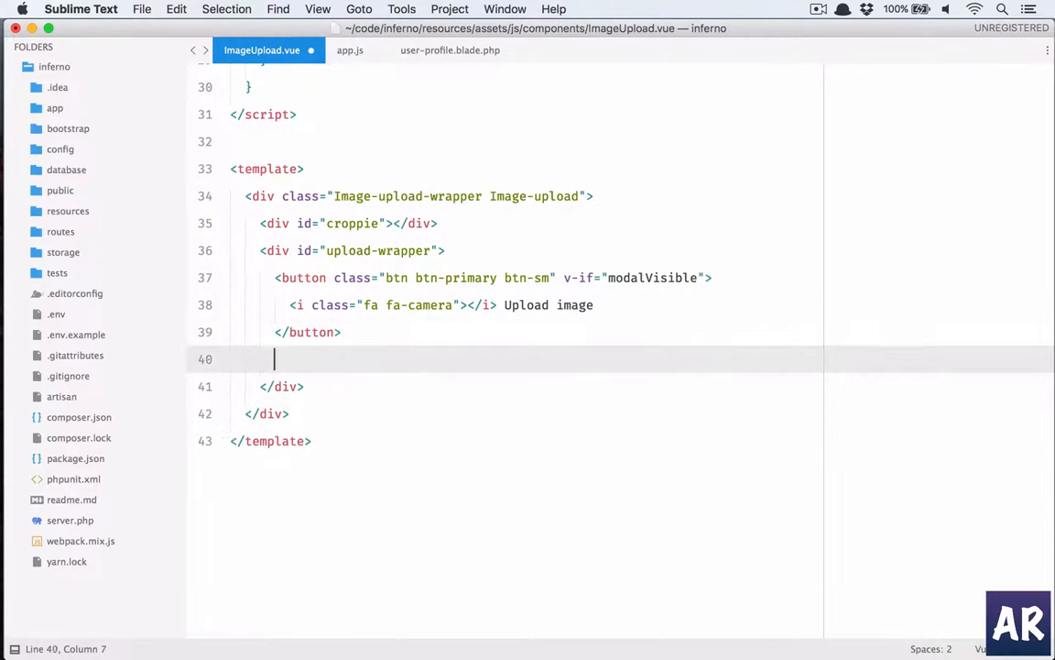
type("div.Mod")
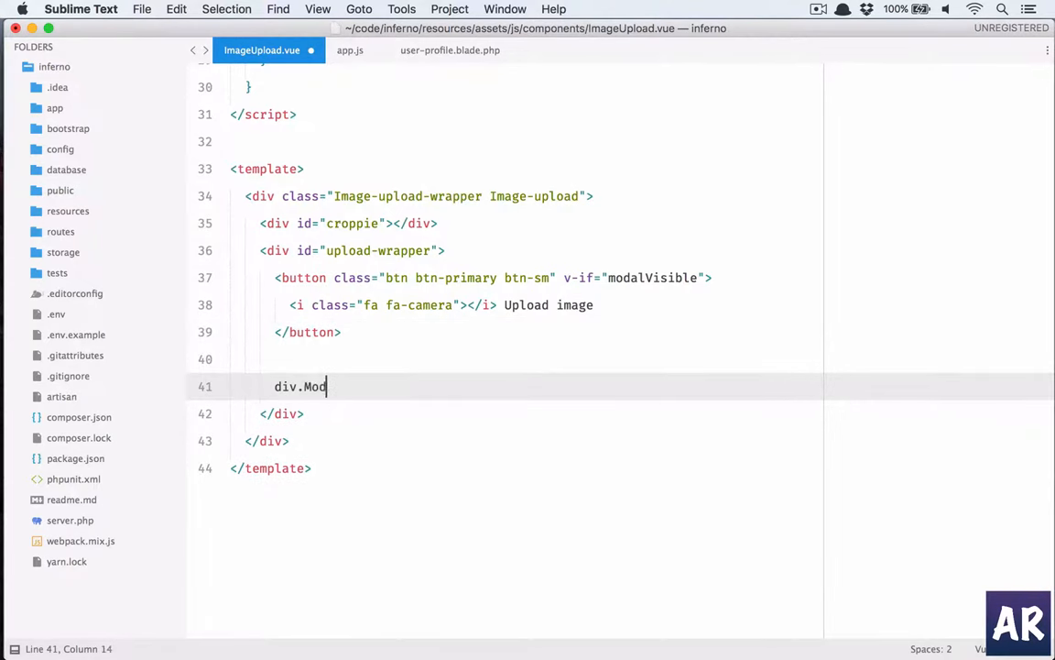
type("al")
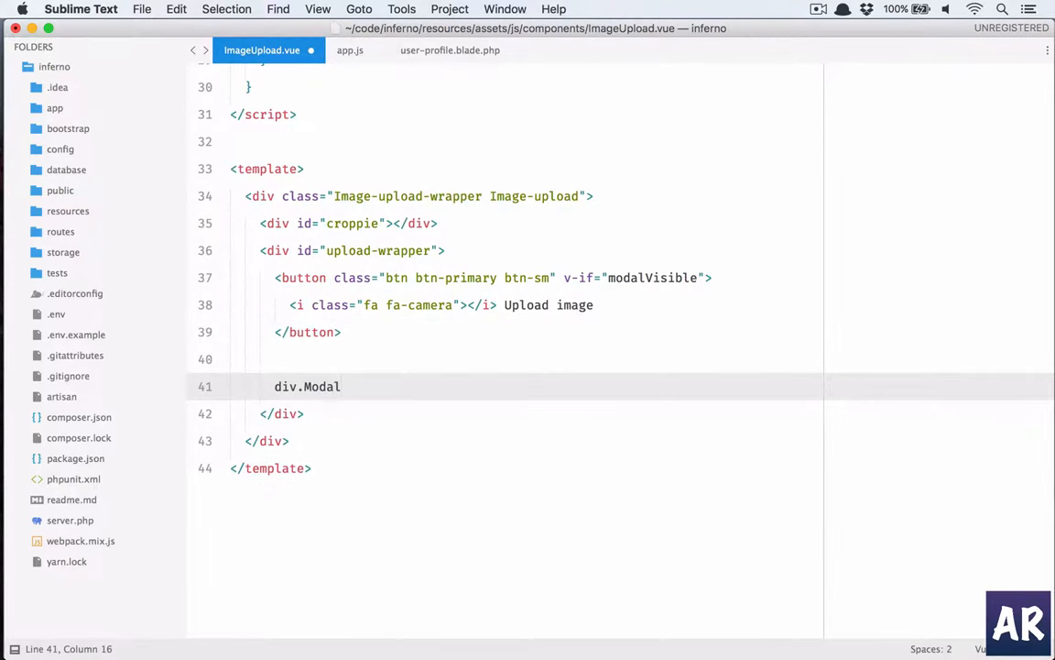
key("Tab")
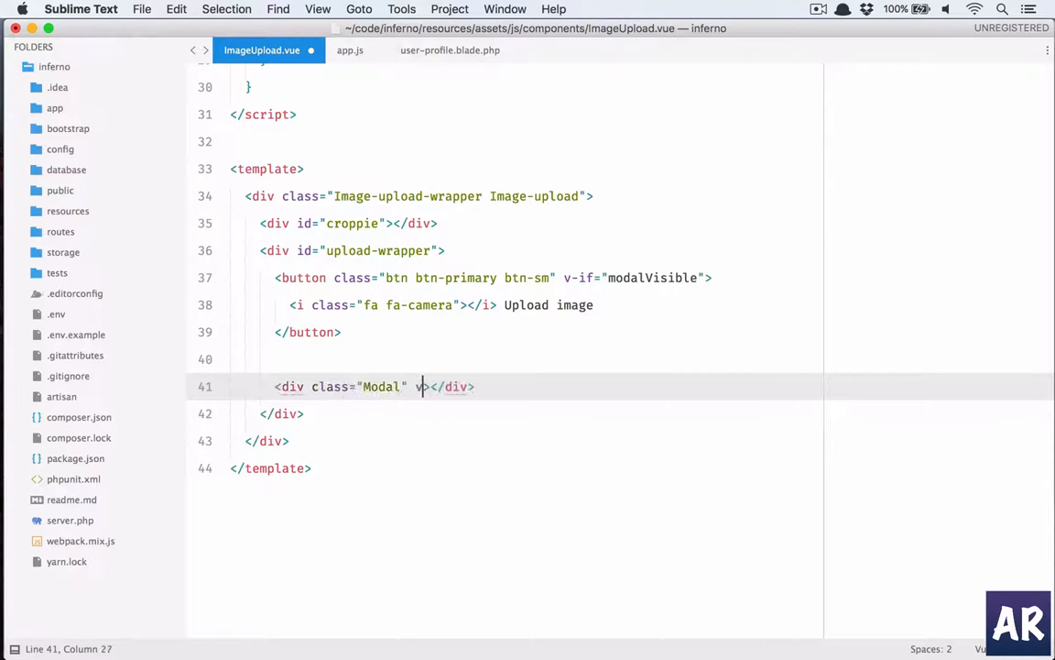
type("-if=\"\"")
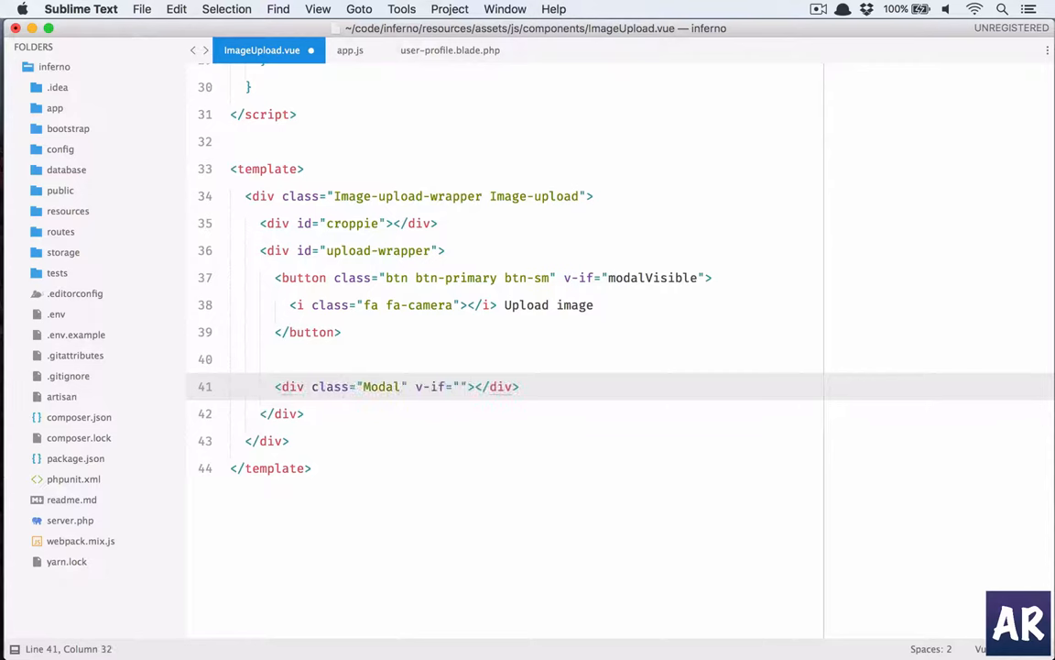
type("modalVisible")
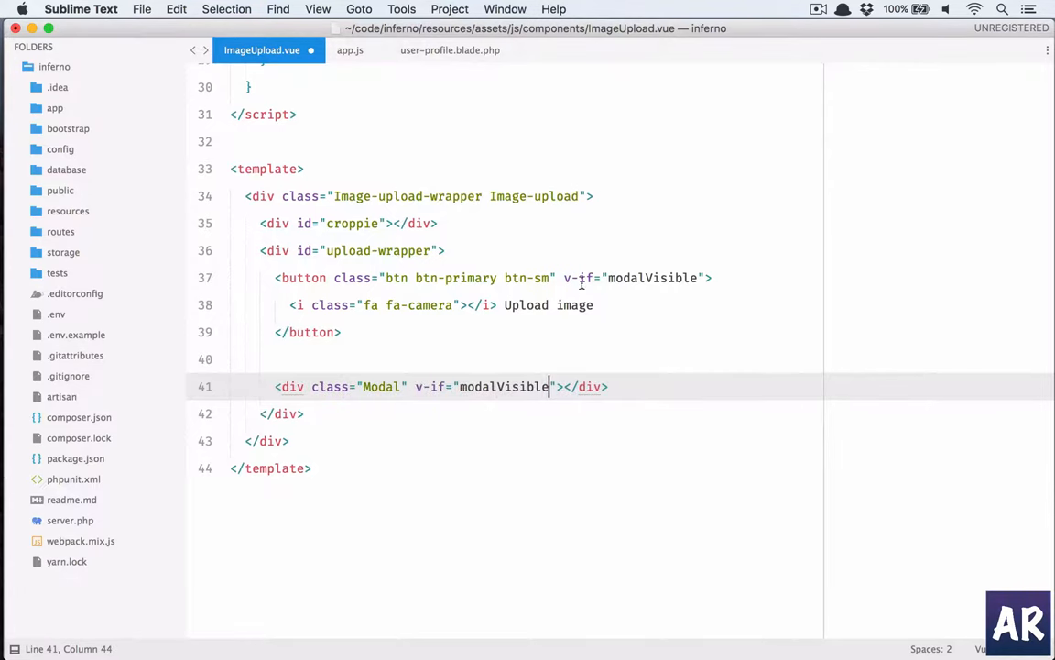
Give the Upload image button v-on:click="modalVisible = true".
left_click(586, 279)
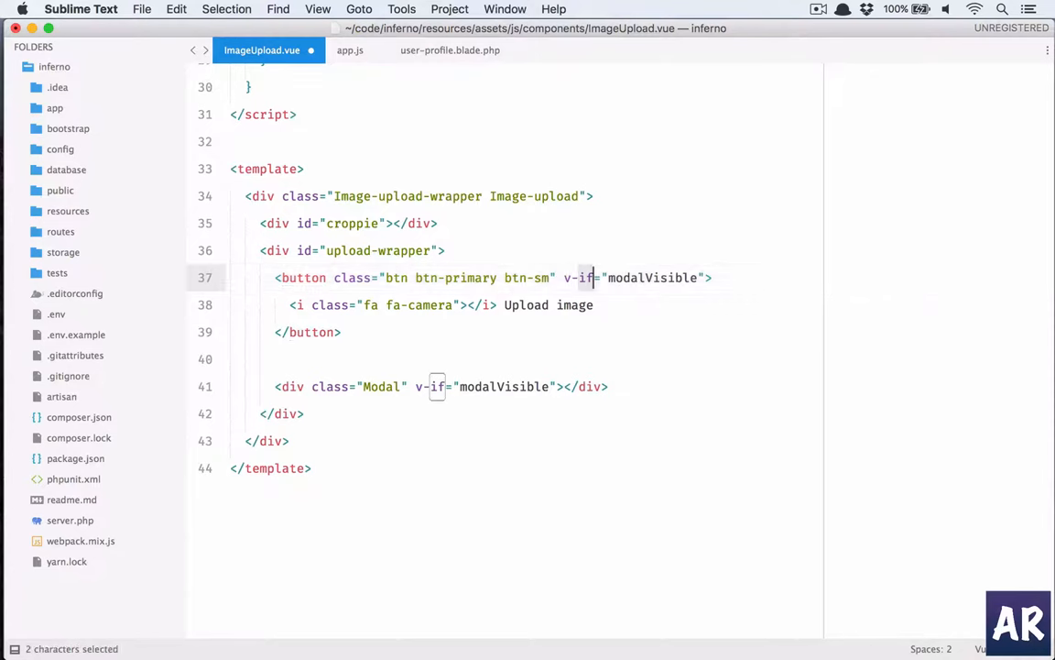
type("v-on:click")
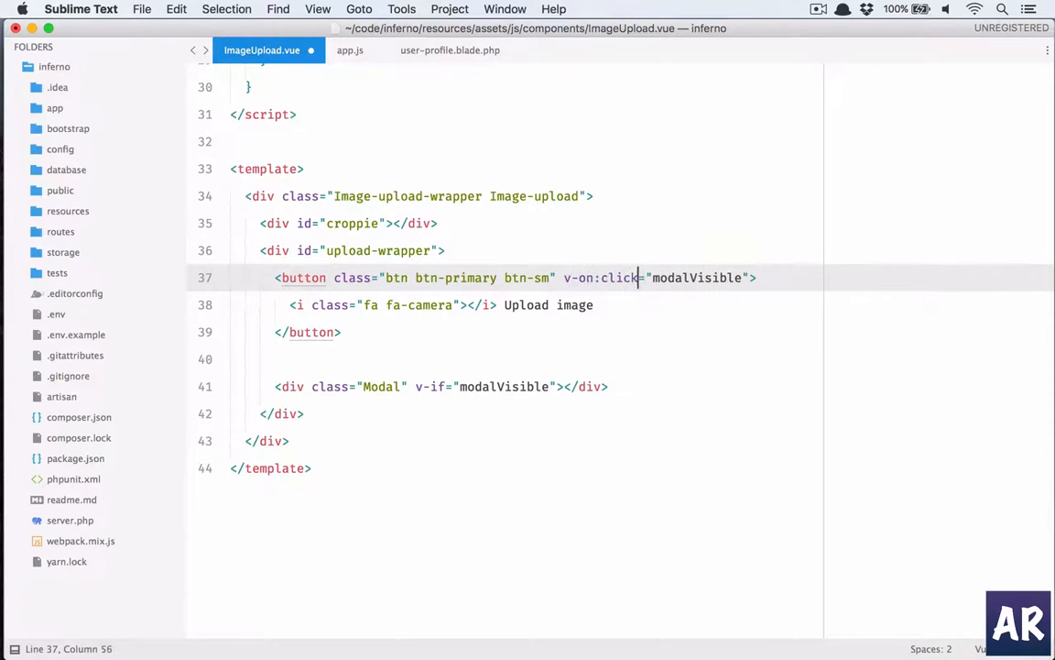
type("=!")
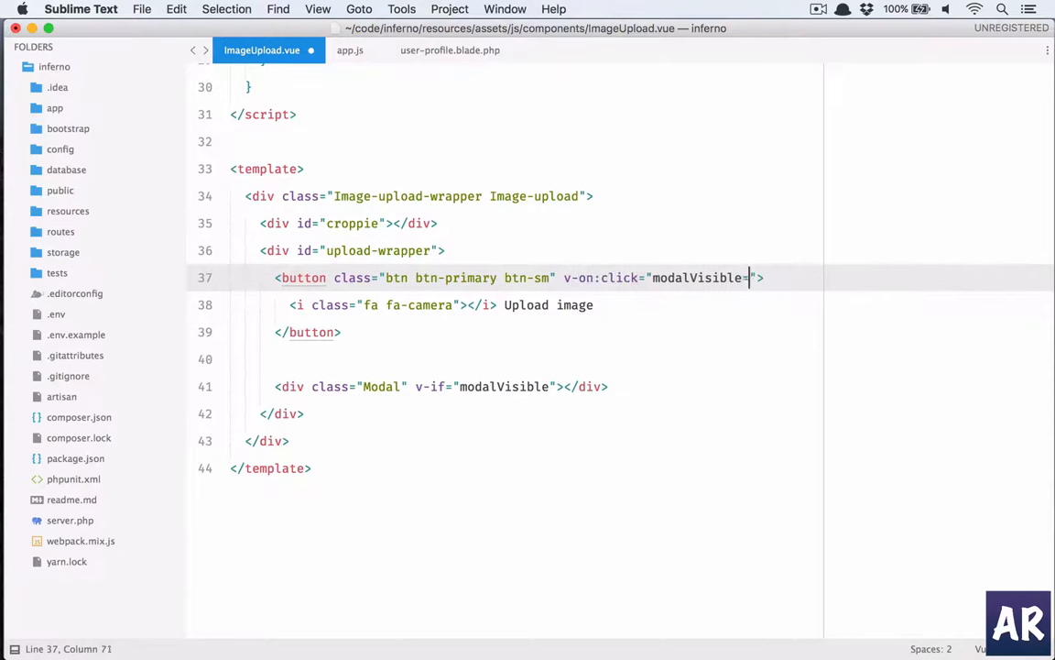
type("true")
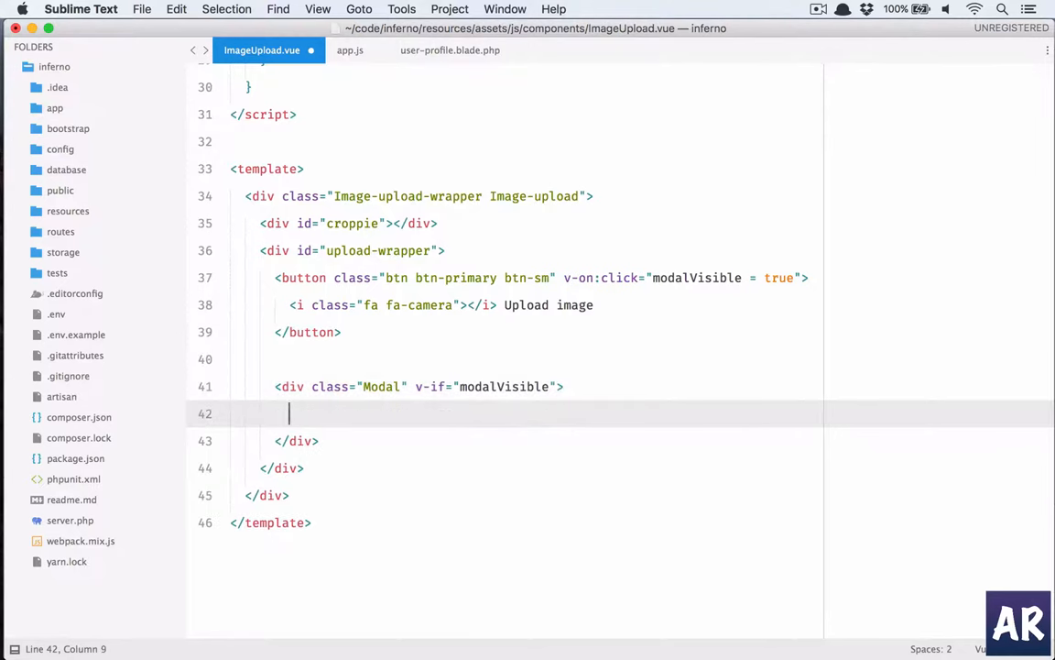
Inside the Modal add an h4 'Upload an Image' heading and a div.input-file.
type("h4")
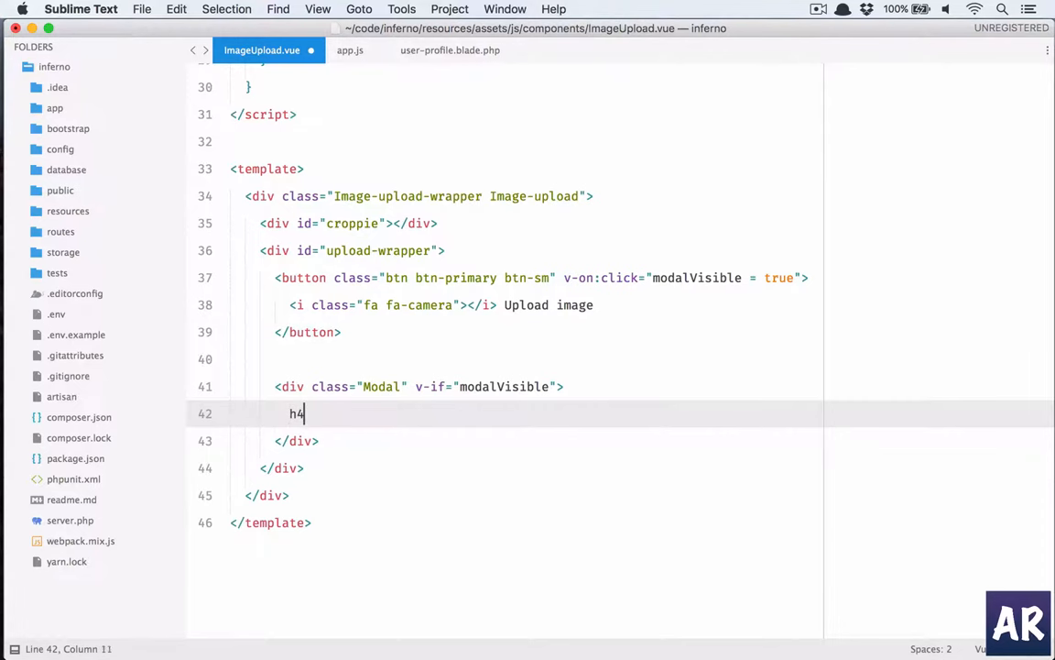
type(">Upload an Image</h4>")
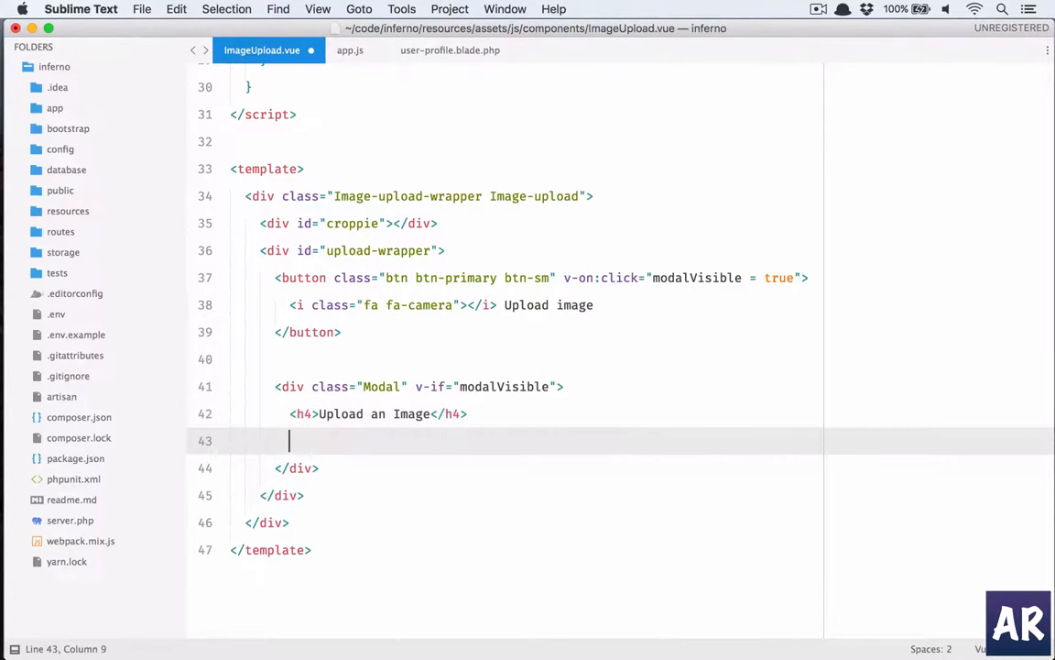
type("div.input-fil")
type("<input type=\"file\" id=\"upload-image\" v>")
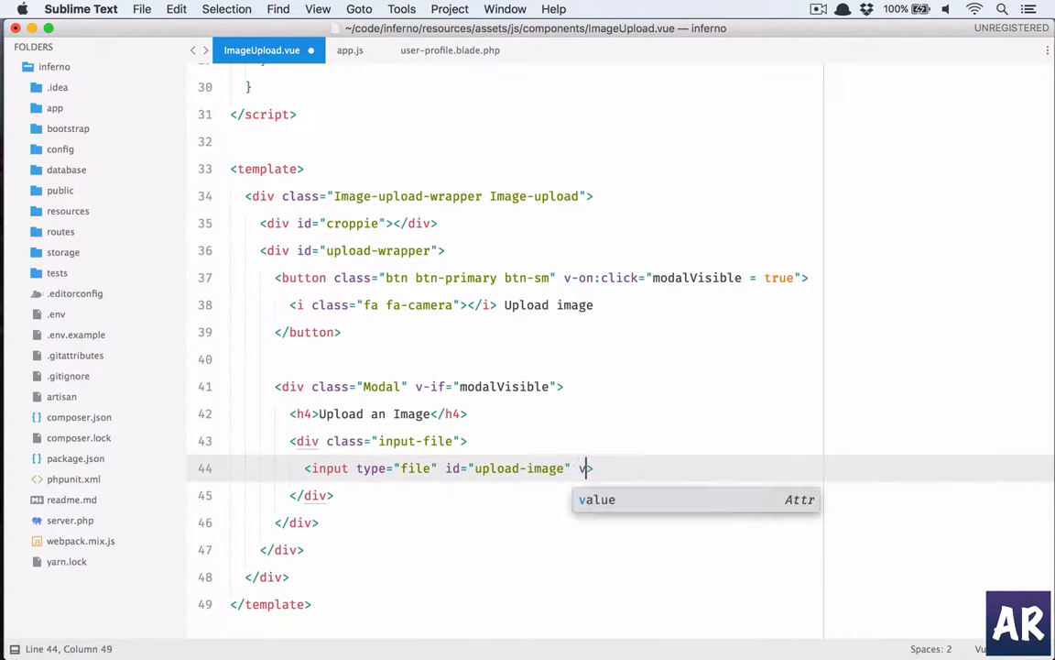
Add a file input #upload-image with v-on:change="setUpFileUploader".
type("-on")
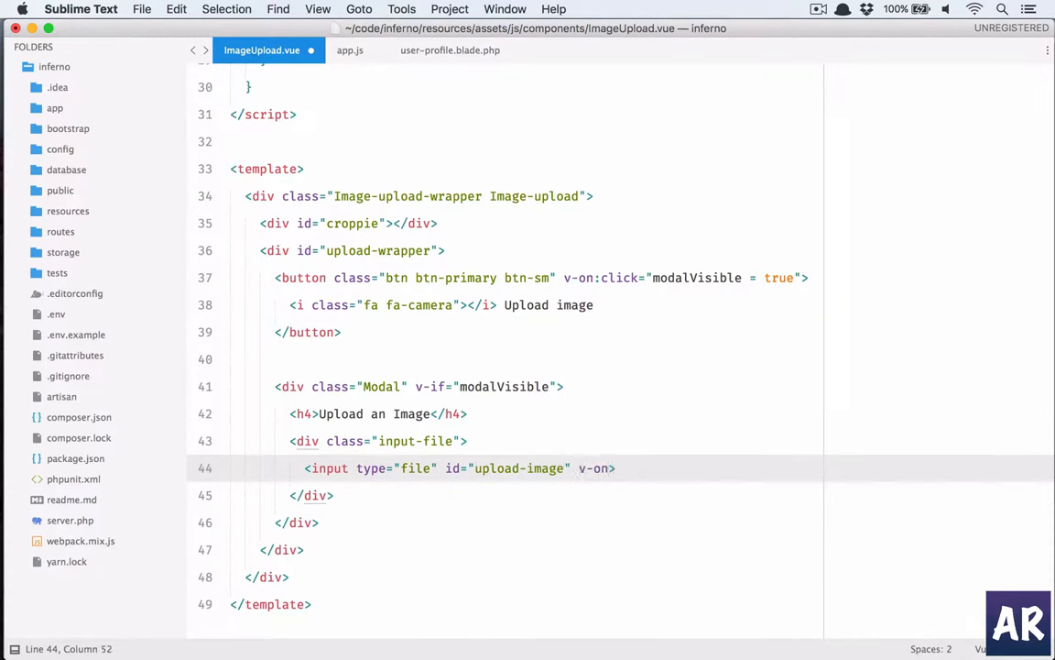
type(":change")
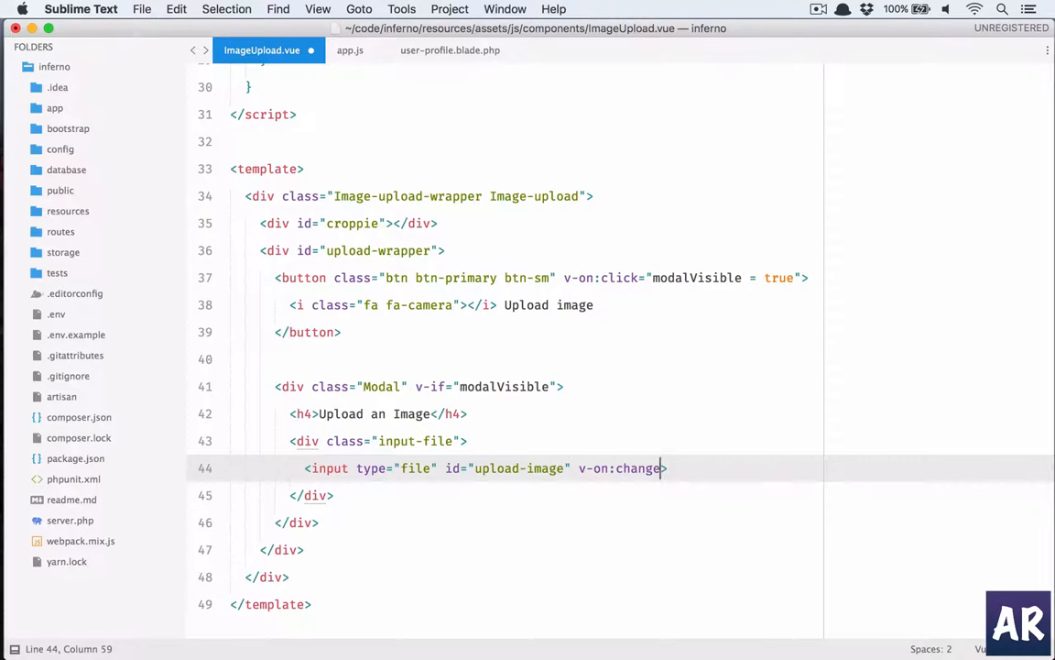
type("=\"\".")
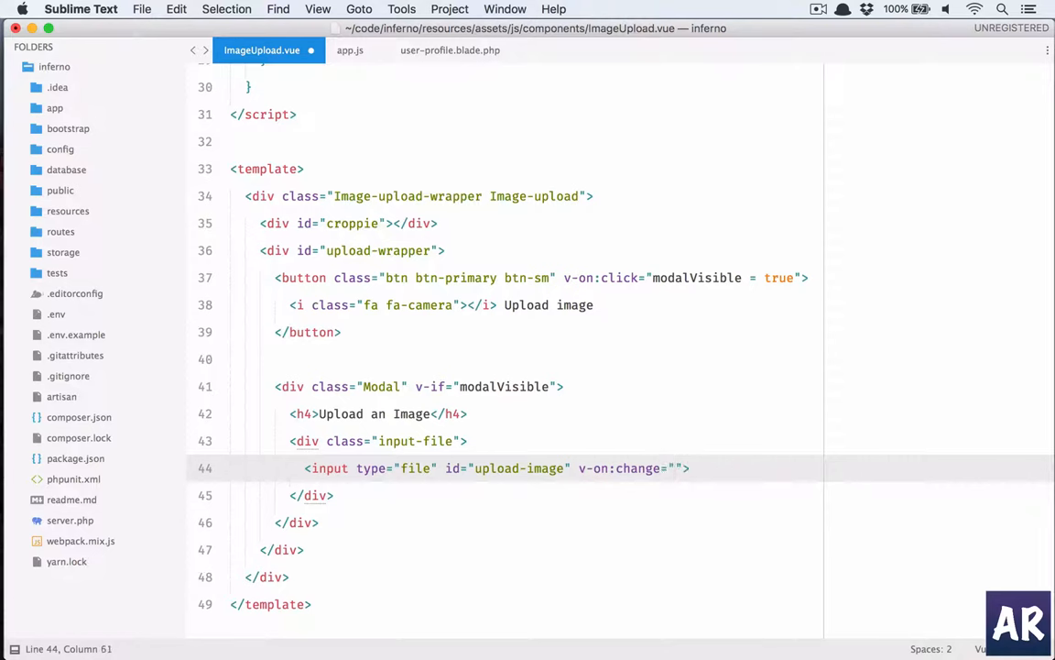
type("setu")
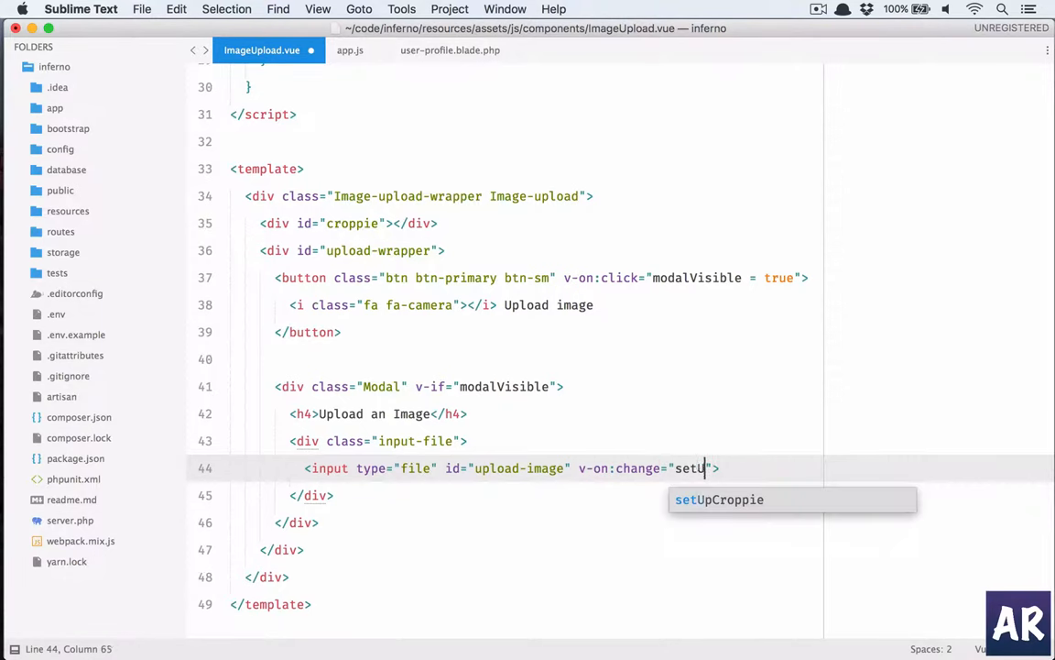
type("pFileu")
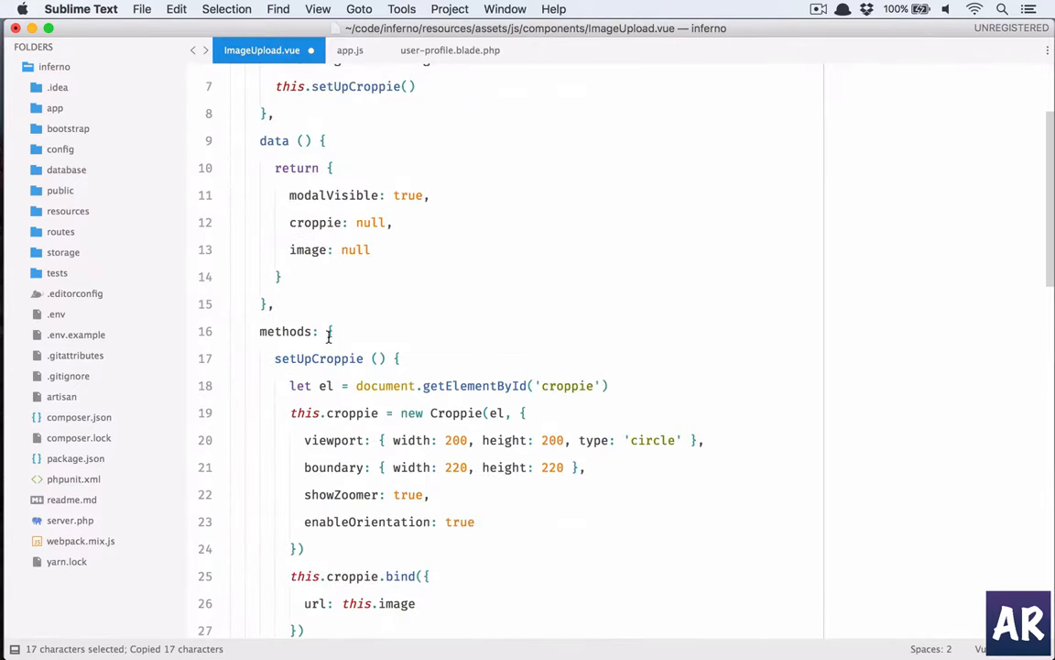
scroll("down", 3)
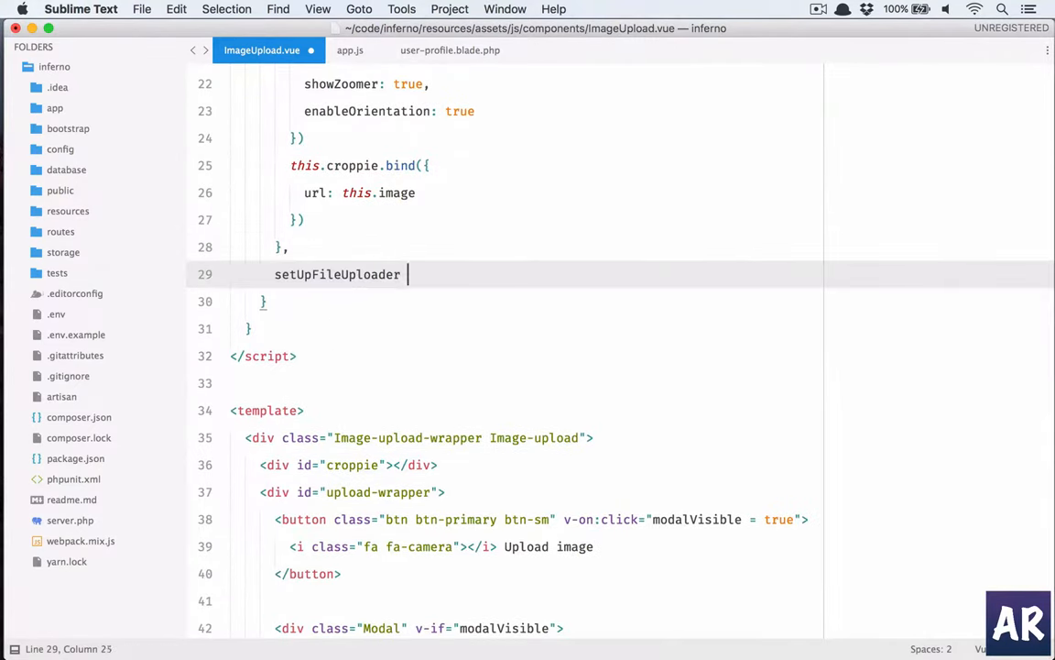
Add a setUpFileUploader() method that does console.log(1).
type("() {")
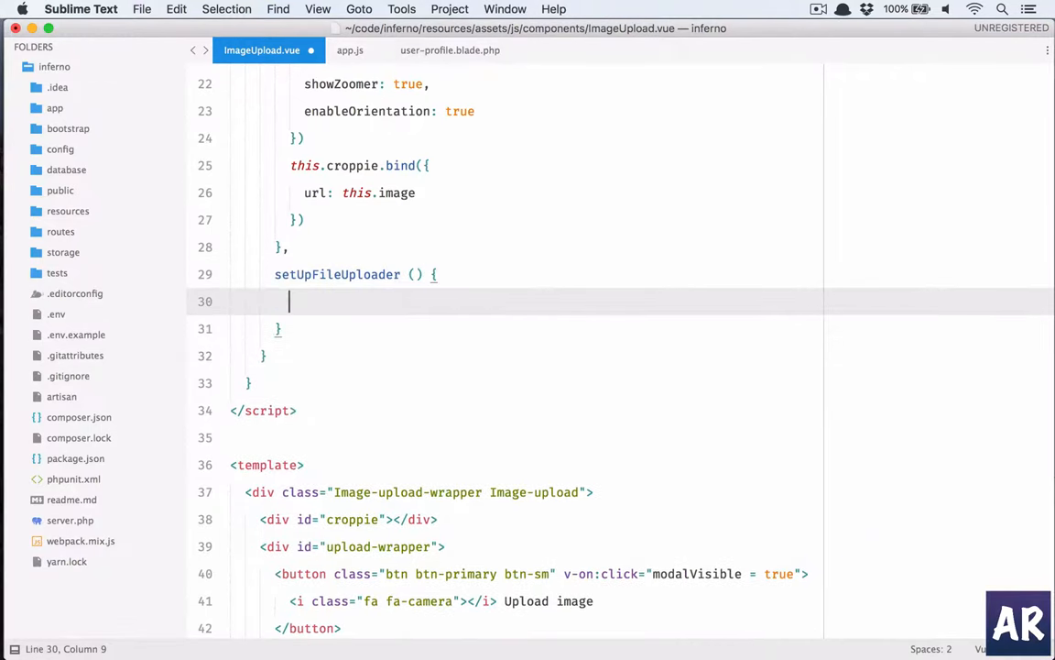
scroll("down", 3)
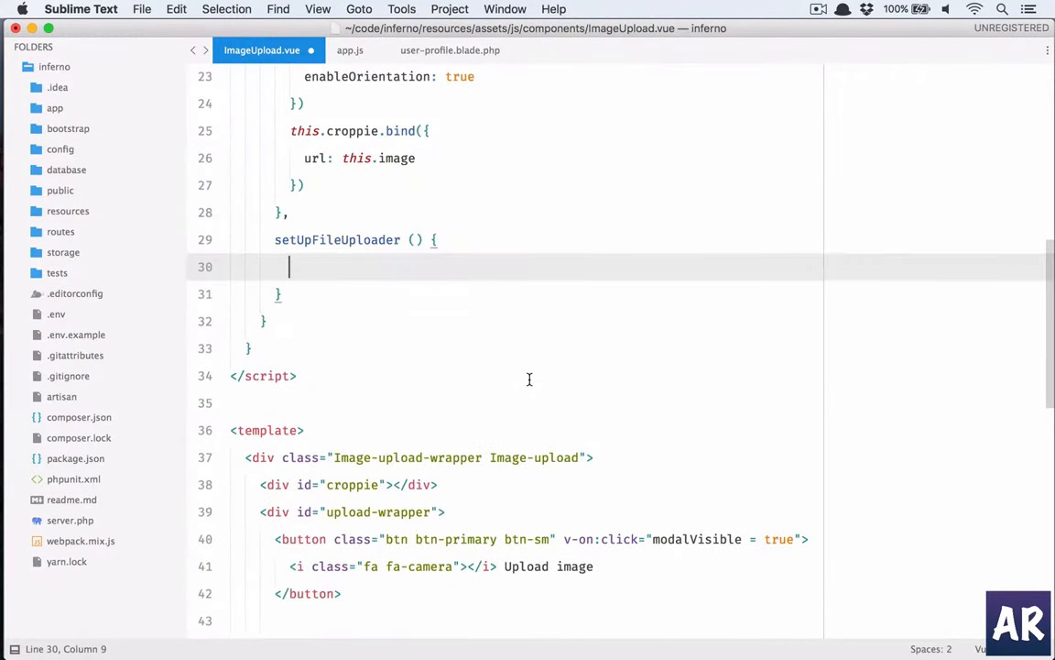
type("console.log(1)")
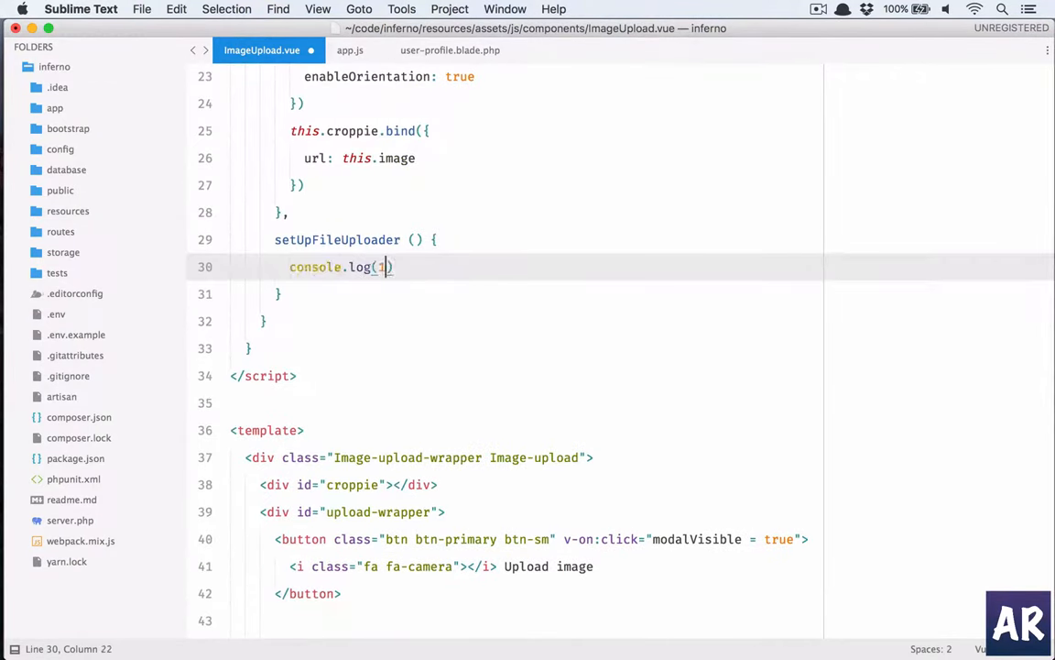
scroll("down", 3)
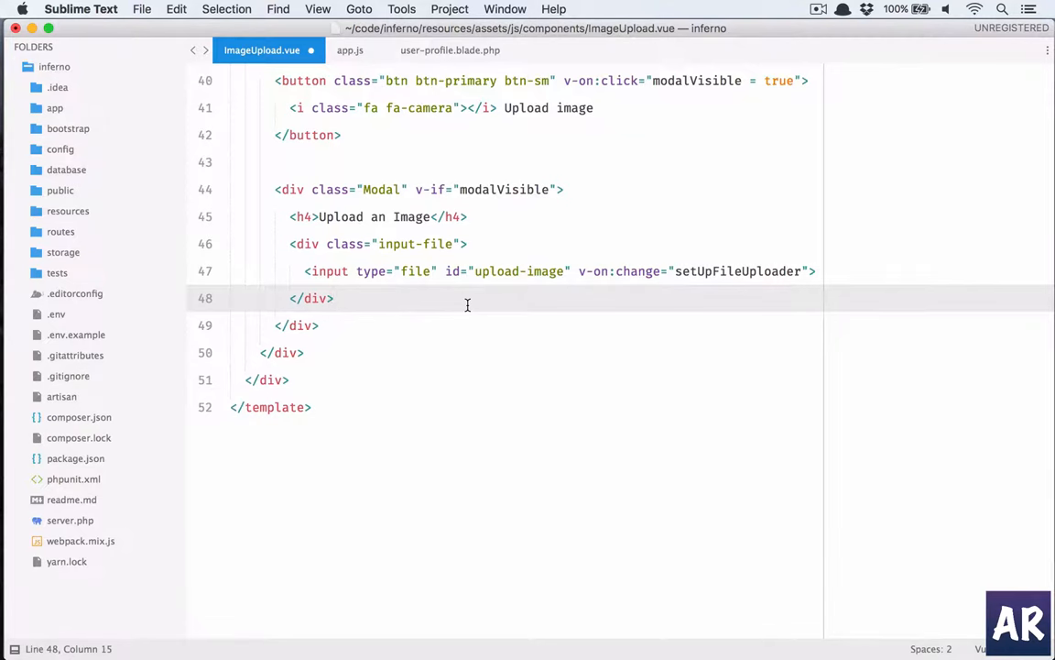
Add a btn-success Upload button with an fa-upload icon calling uploadFile.
type("button.btn.btn-")
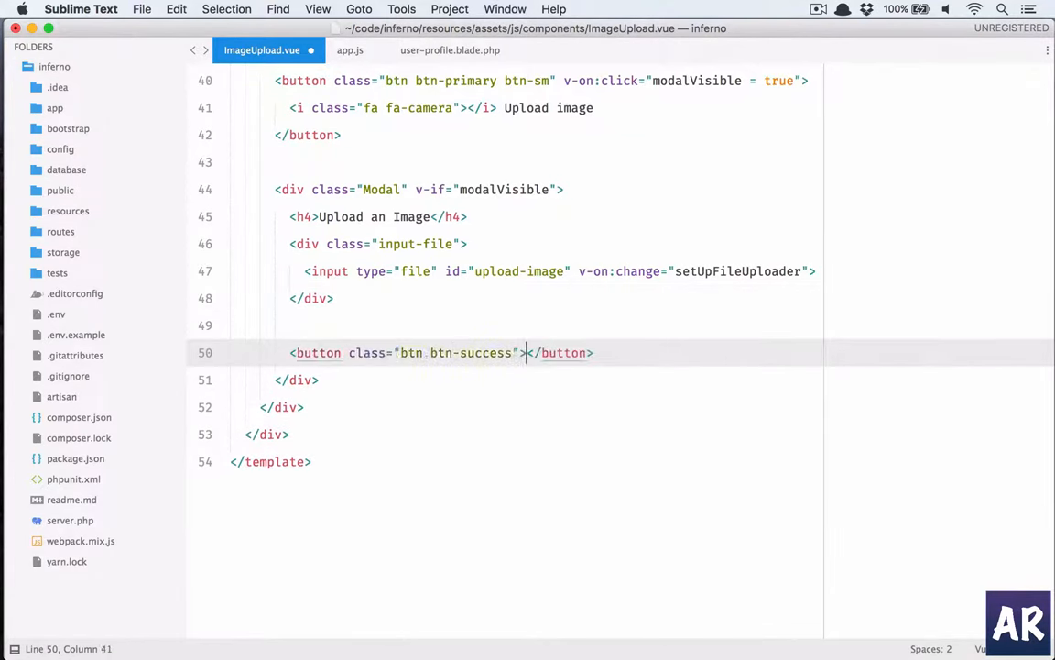
type("v-on:click=\"uploadFile")
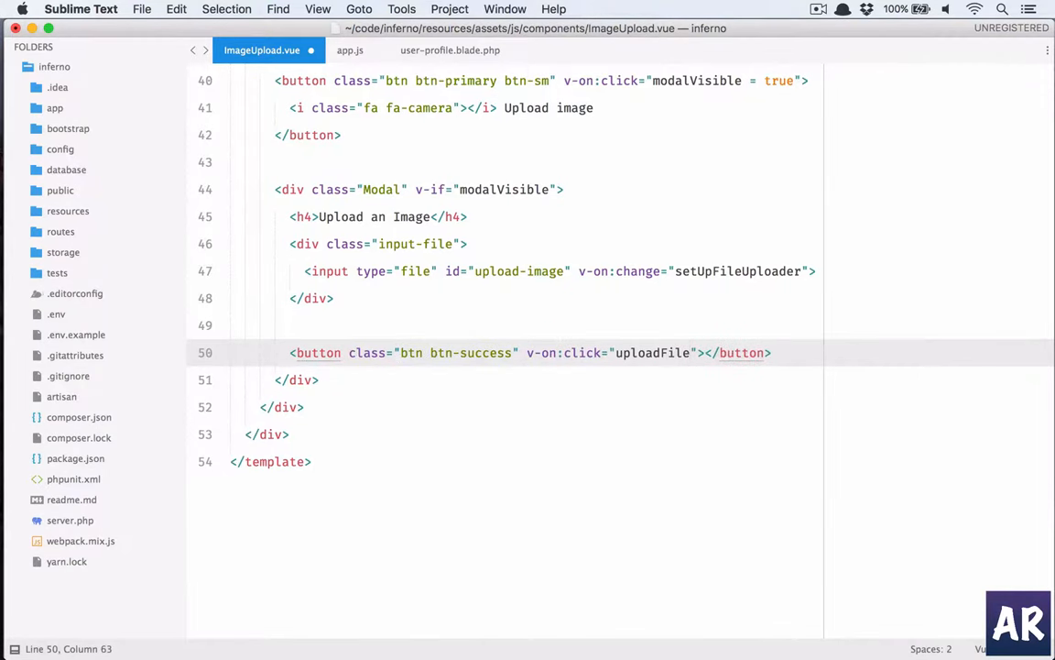
left_click(705, 351)
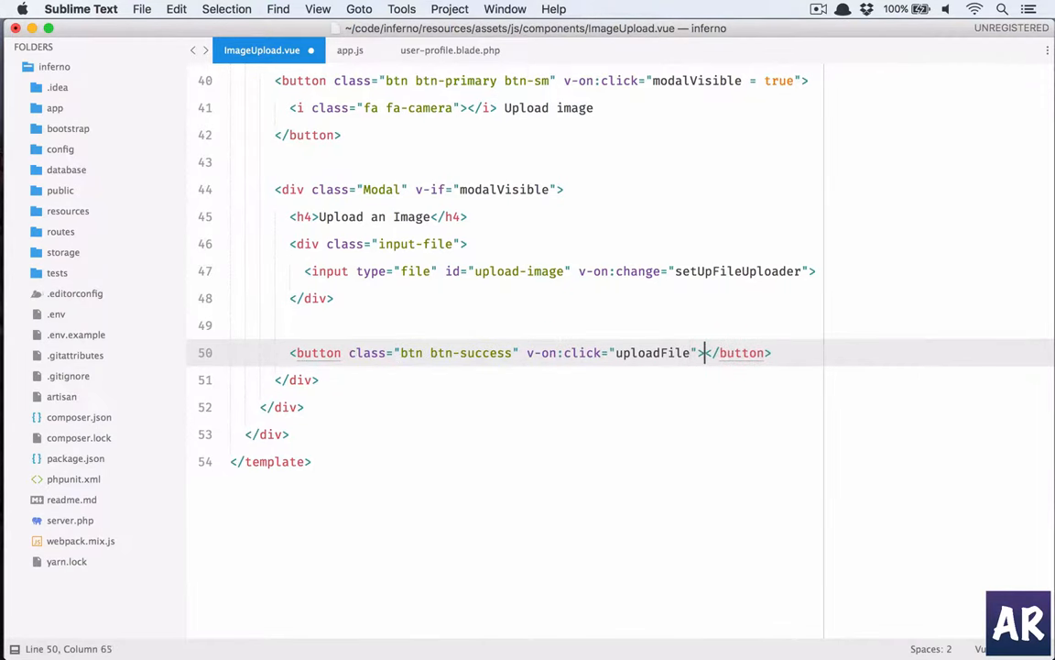
type("i.fa")
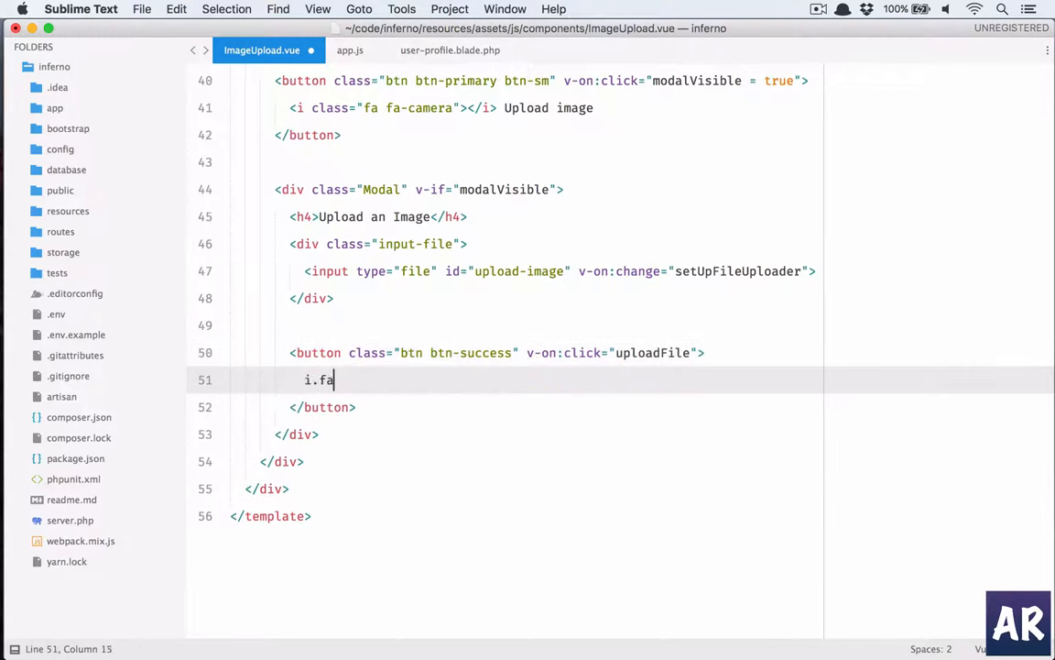
type(".fa-")
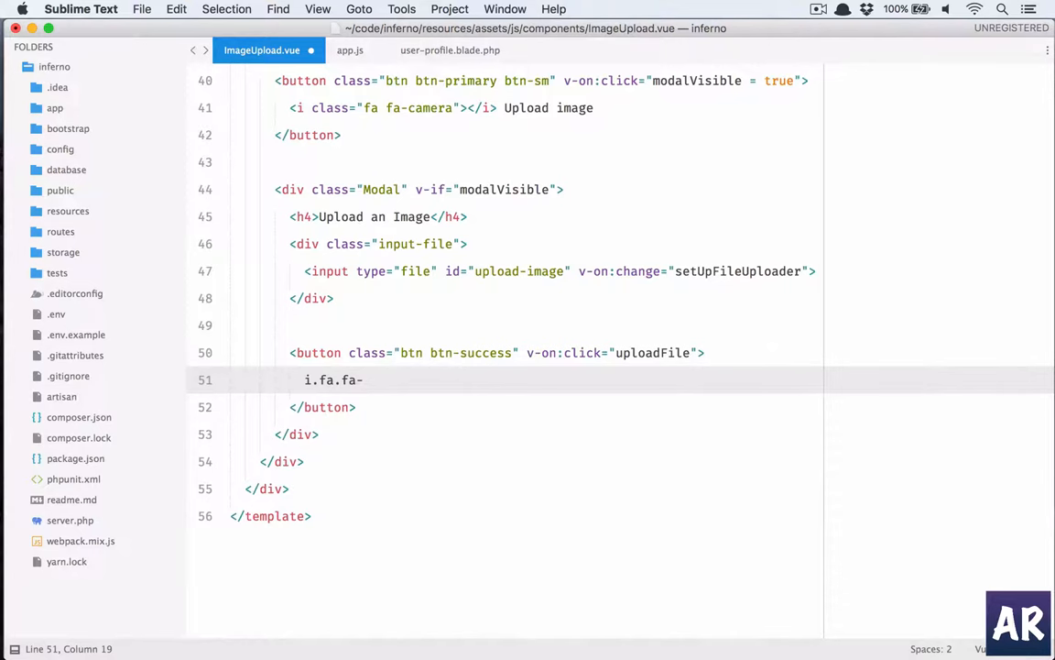
type("upload\"></i> Upload")
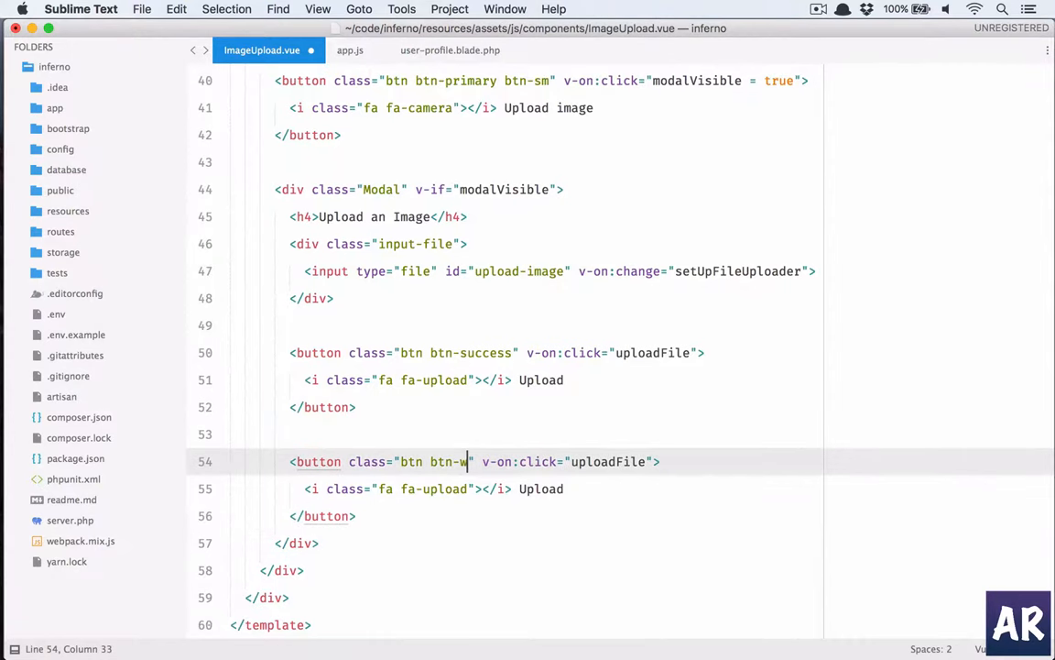
Add a btn-warning Cancel button setting modalVisible = false.
type("arning")
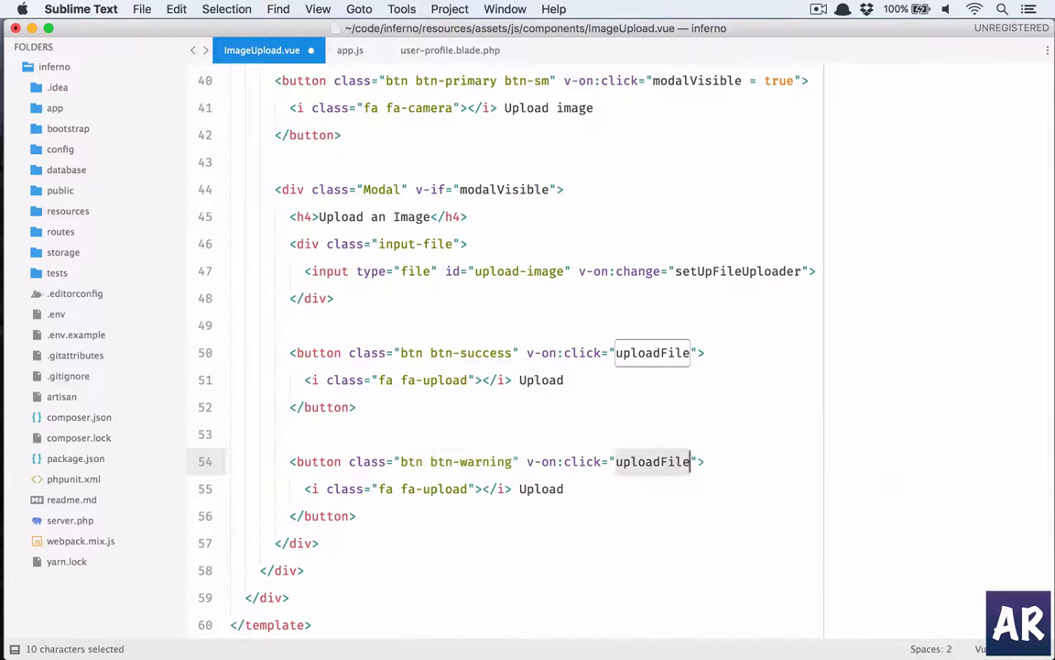
type("modalVisible")
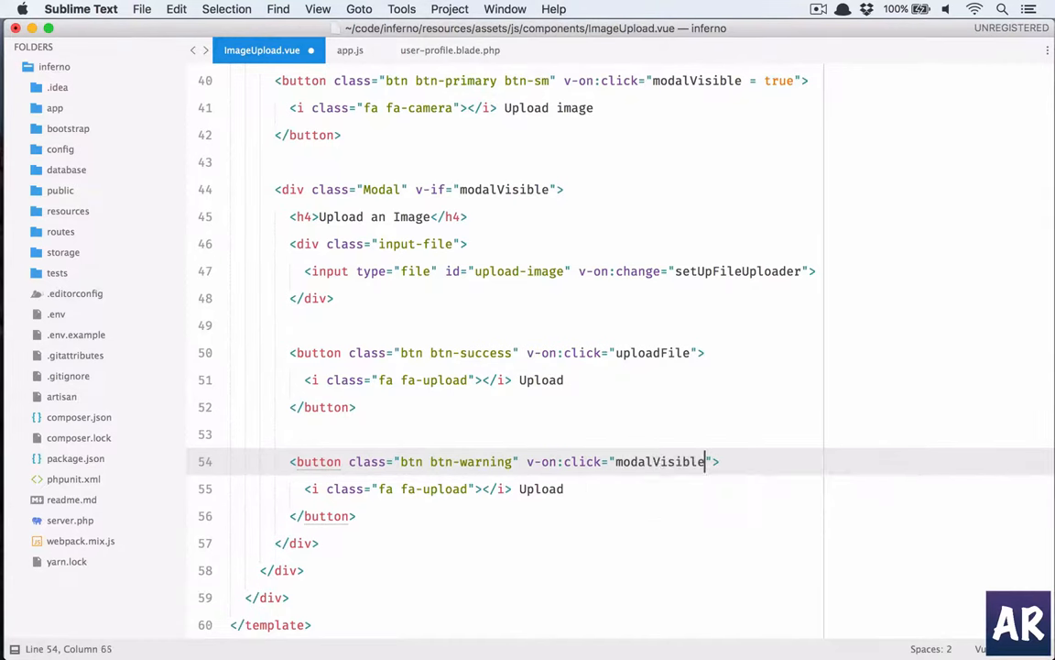
type("= false")
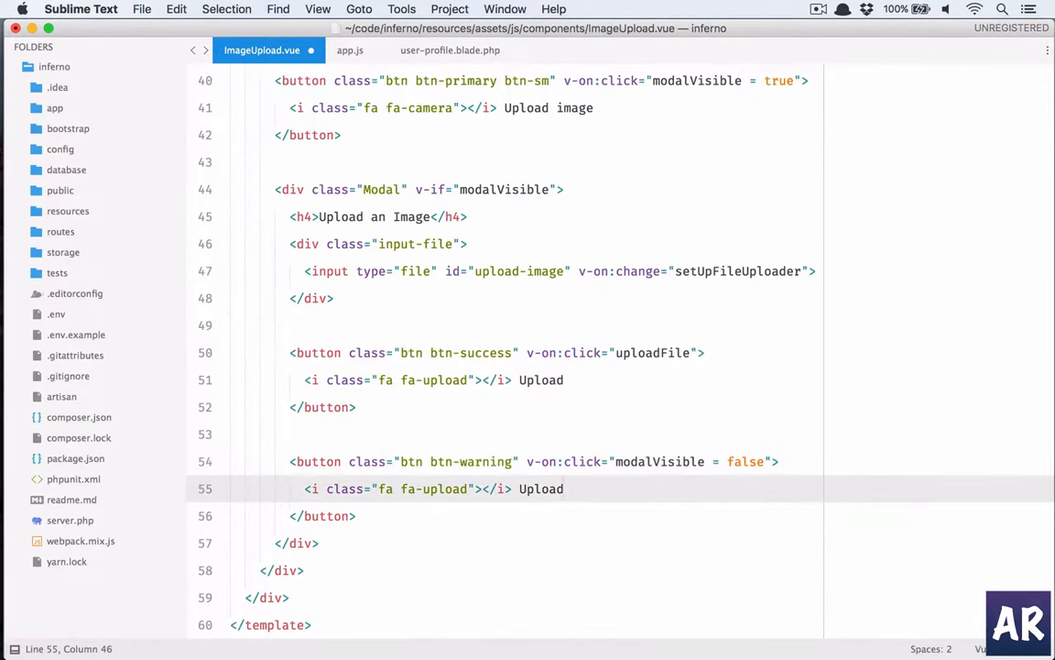
type("Cancel")
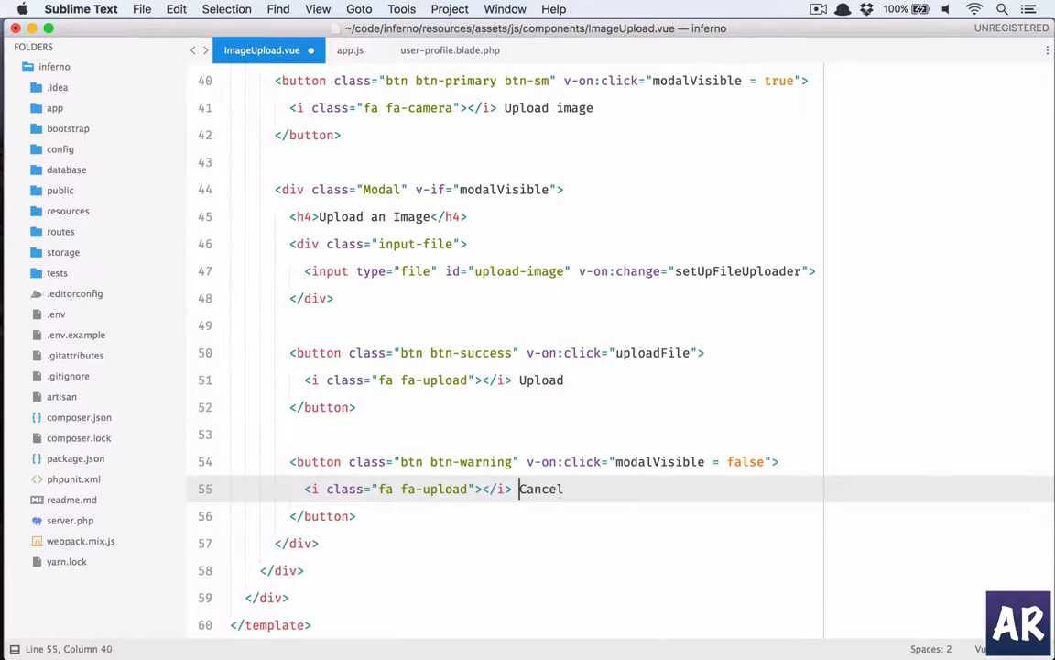
double_click(444, 488)
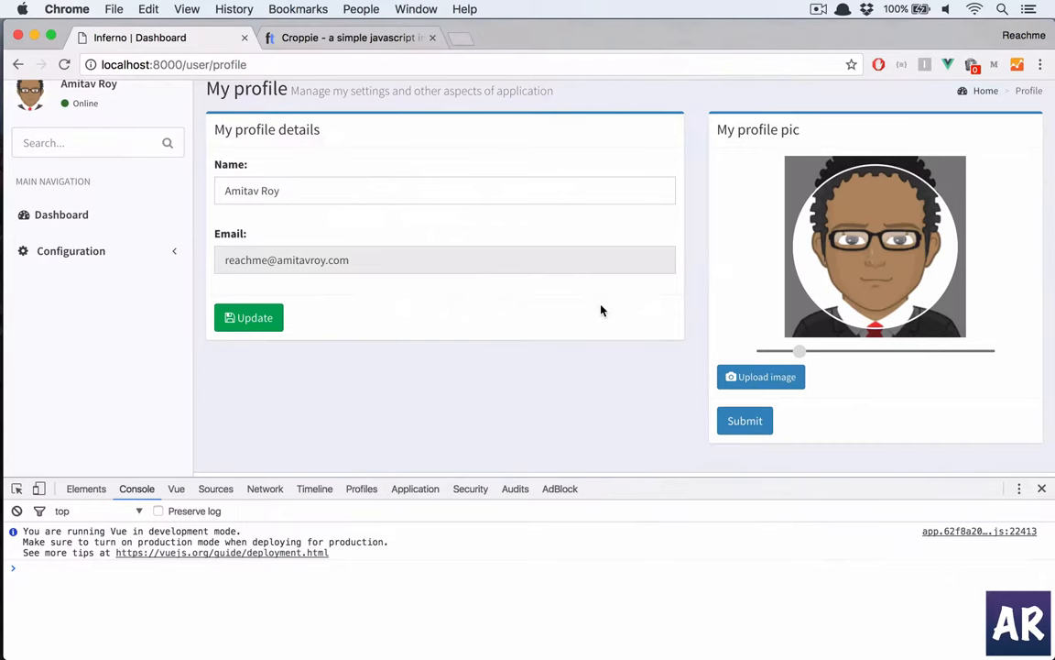
Stub an uploadFile() method in the component's methods.
left_click(761, 377)
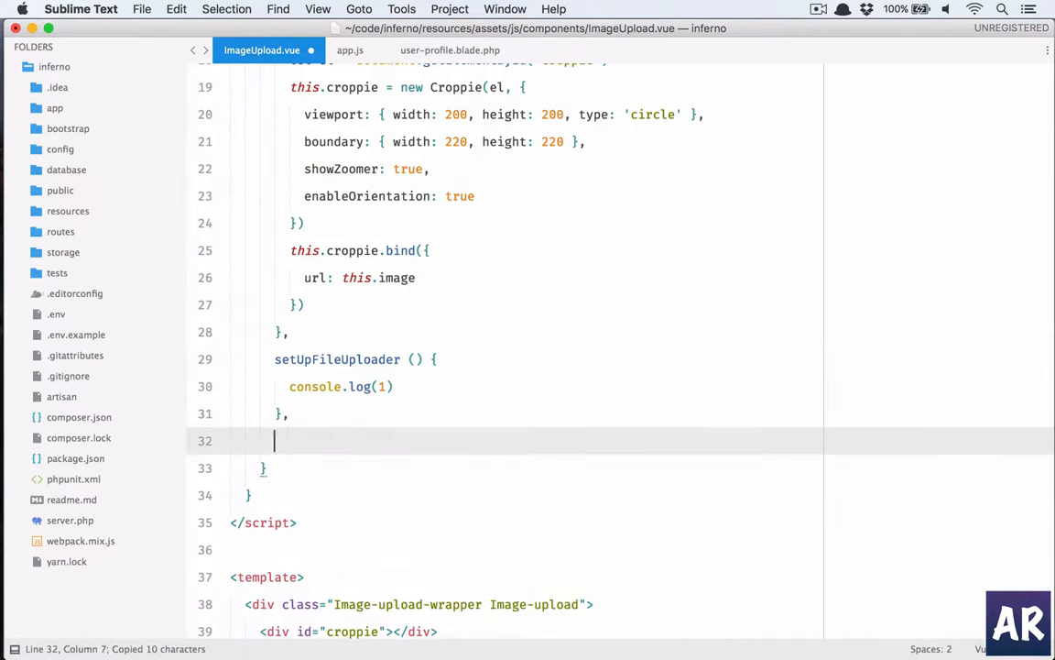
type("uploadFile ()")
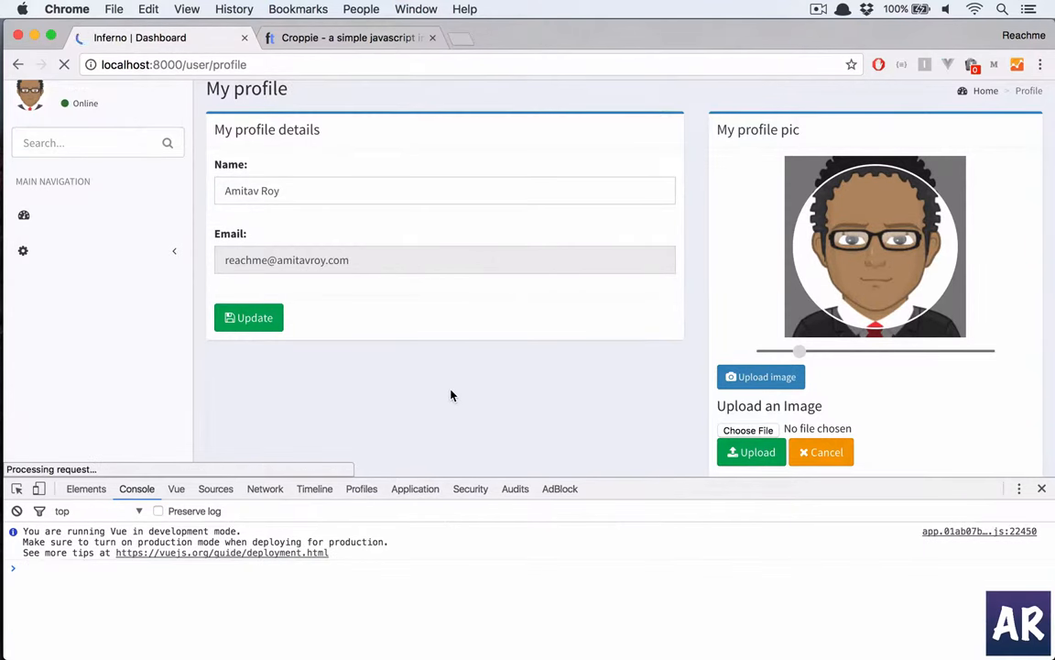
scroll("down", 3)
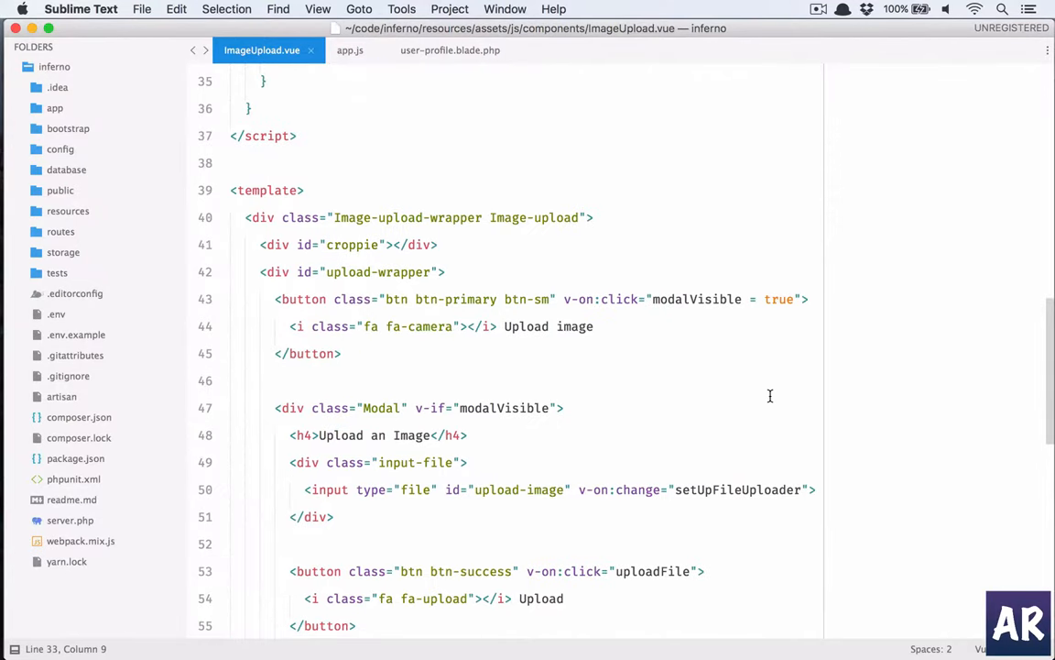
Start a <style lang="scss"> block below the template for the modal styles.
scroll("down", 3)
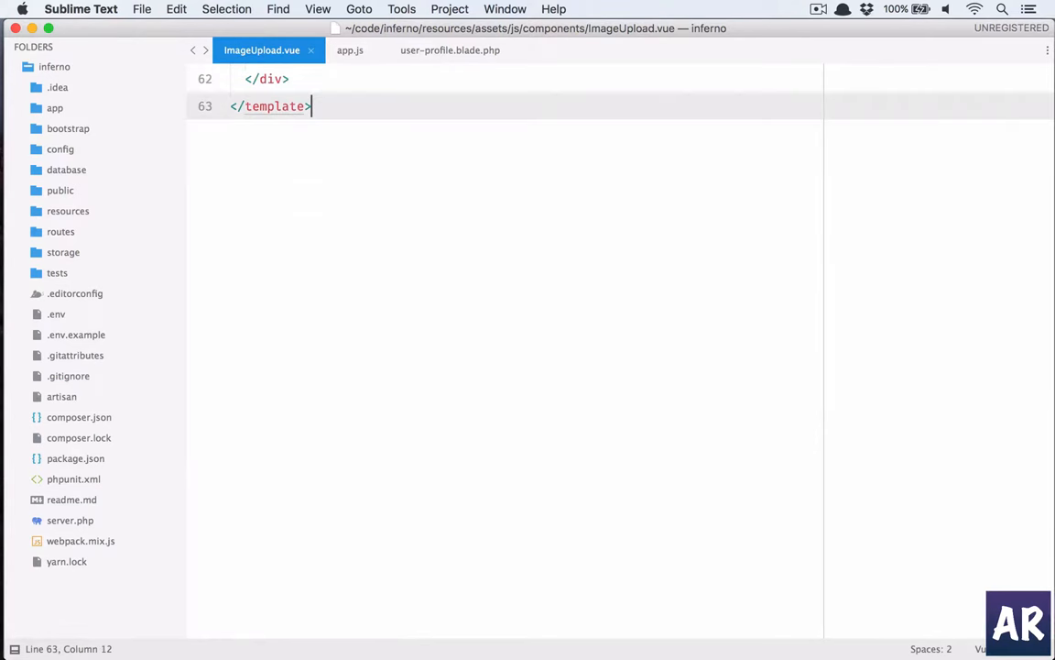
type("style></style>")
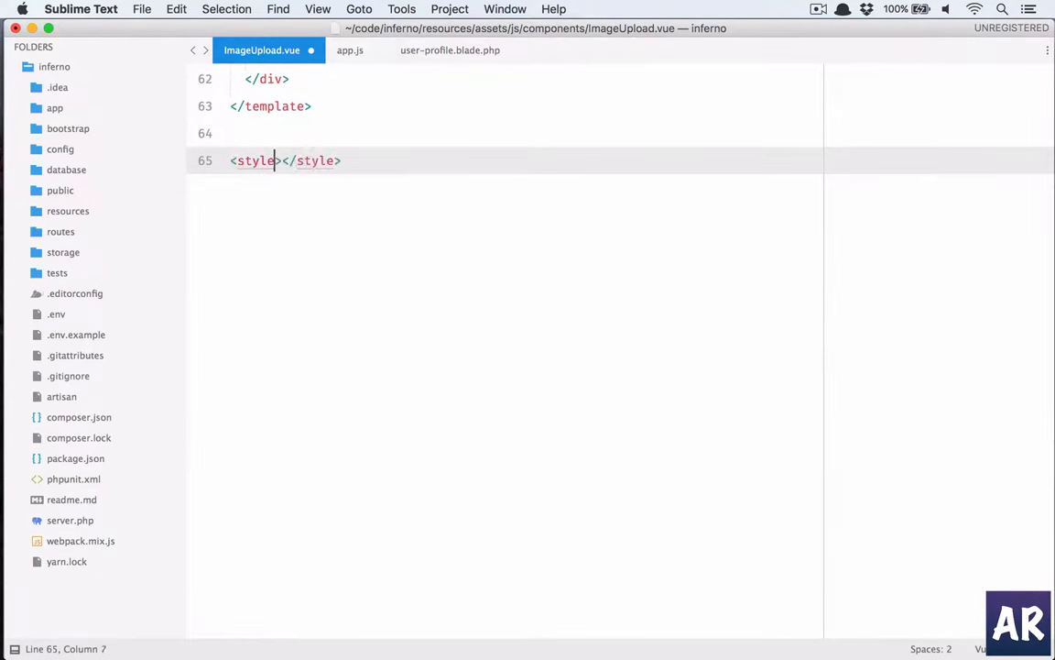
type("lang=\"scss\">")
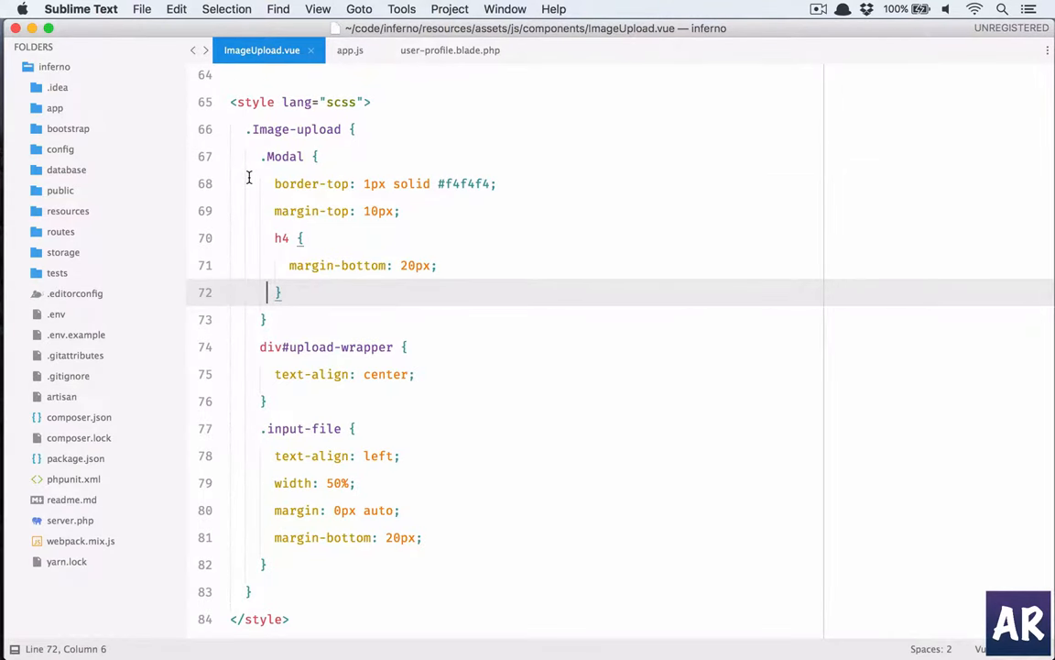
Check the page in Chrome, then open user-profile.blade.php in the editor.
key("cmd+tab")
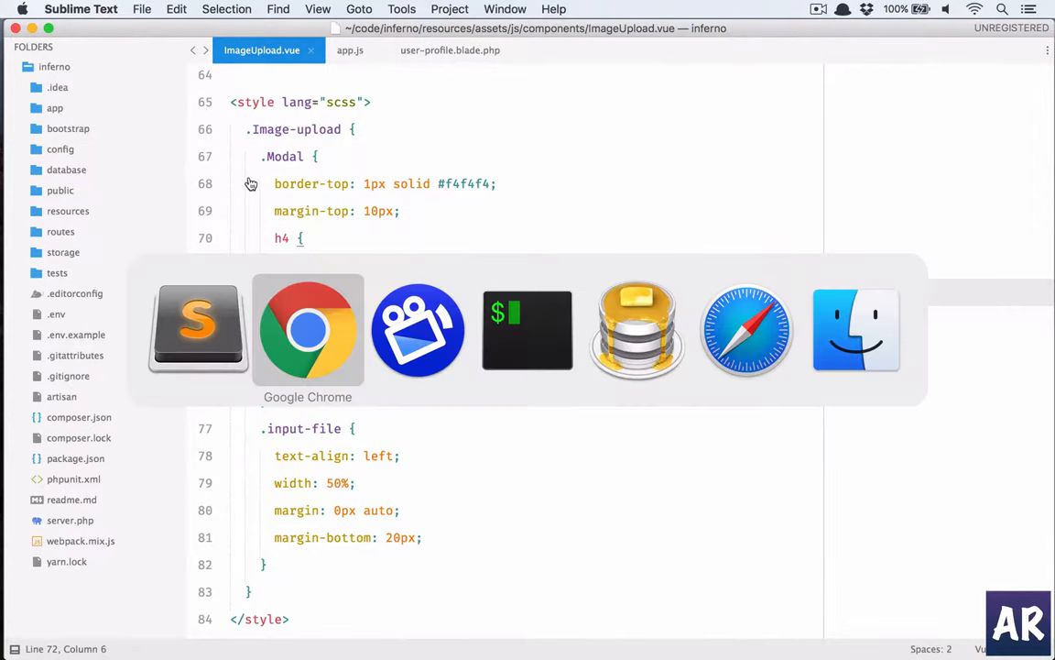
left_click(307, 330)
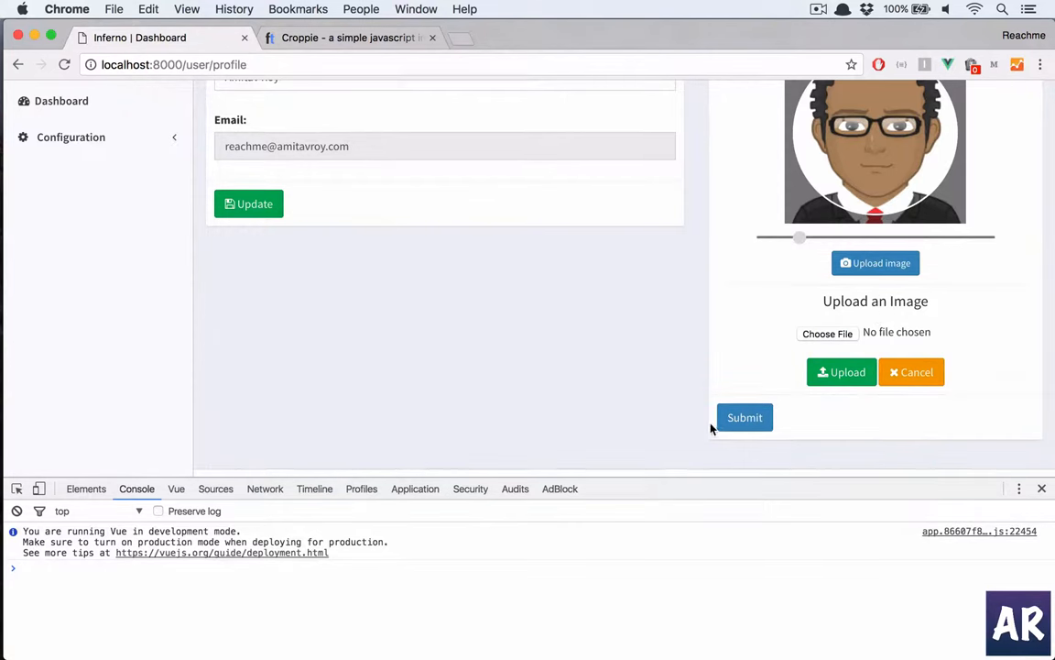
key("cmd+tab")
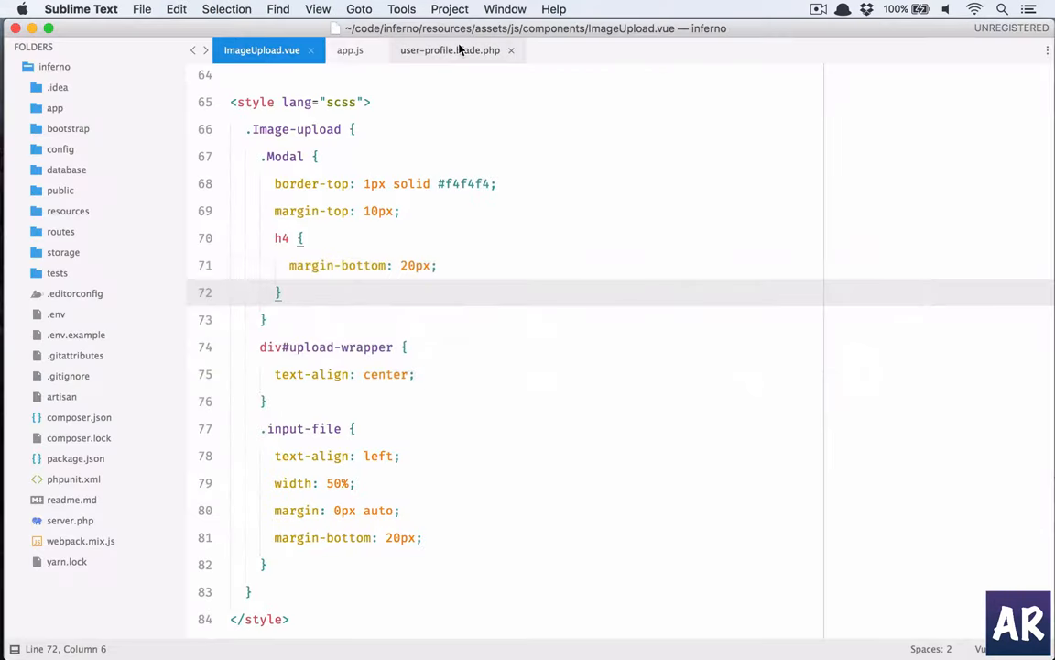
left_click(450, 52)
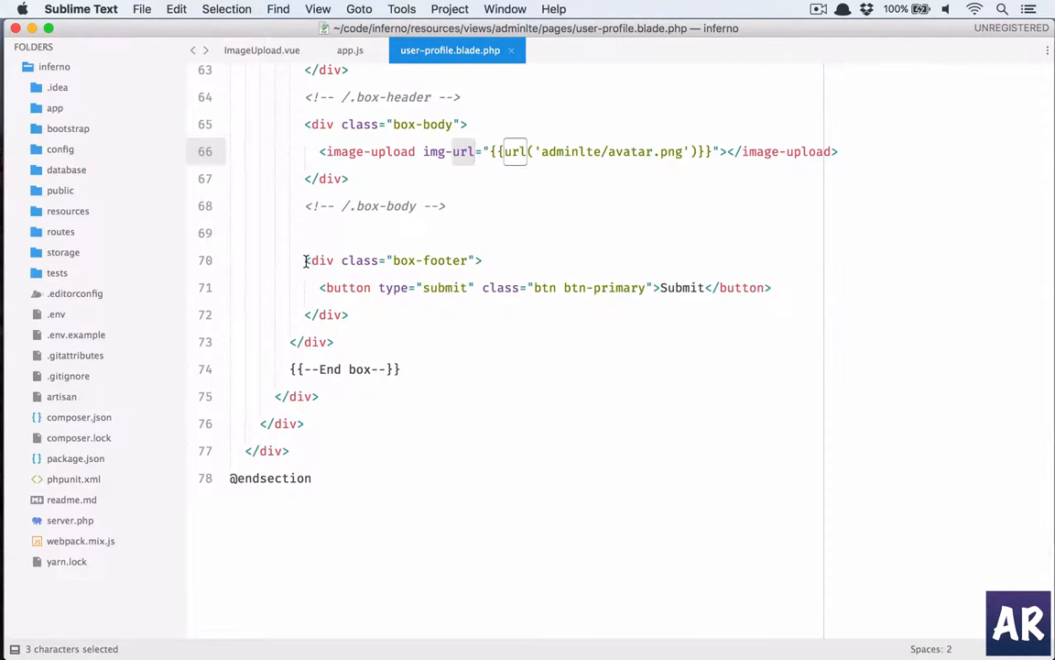
Back in Chrome, use Choose File in the modal to pick an image from the Desktop.
key("cmd+x")
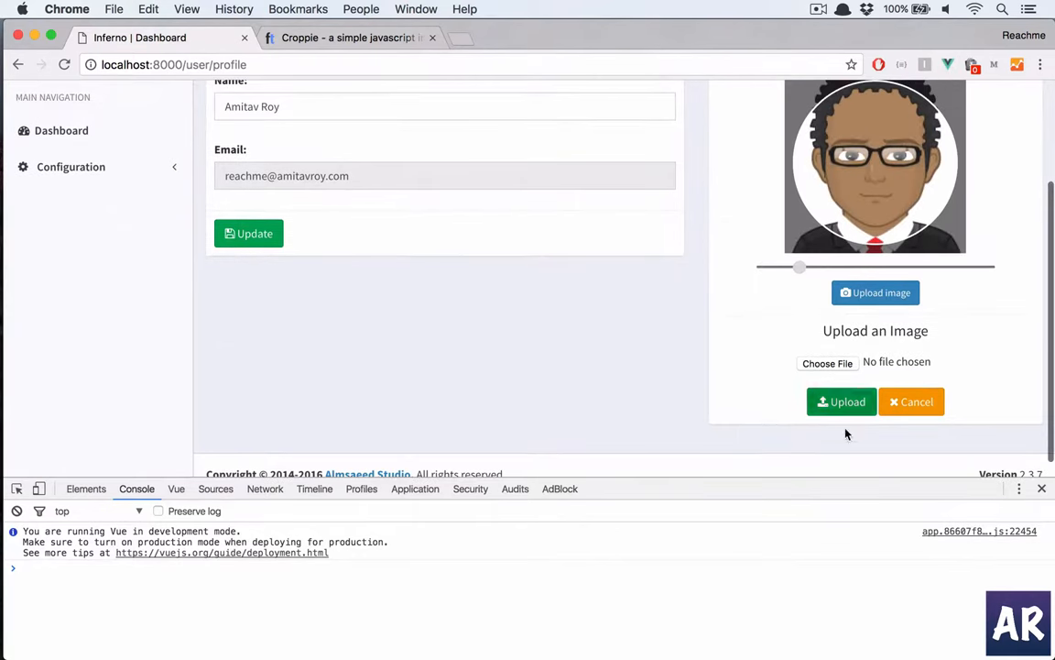
left_click(828, 362)
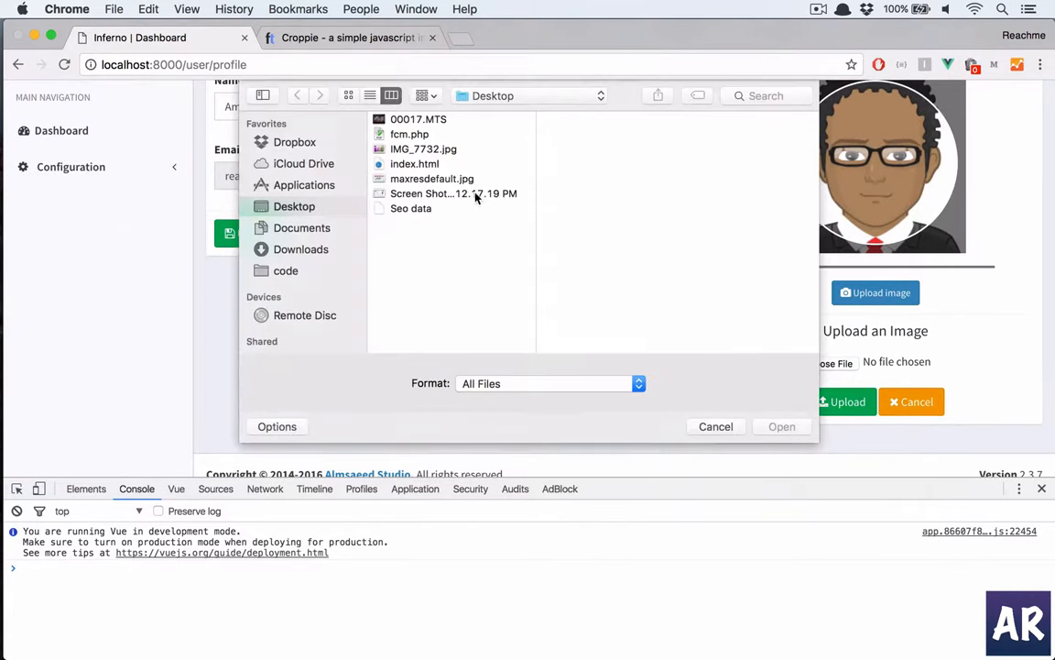
left_click(301, 227)
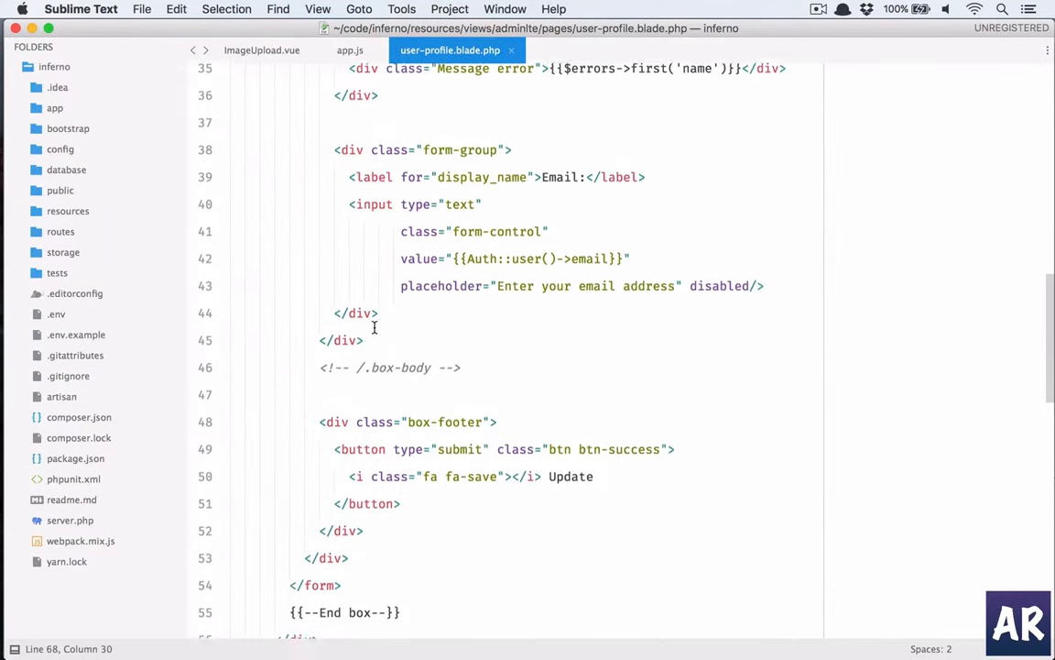
In ImageUpload.vue give setUpFileUploader an event parameter e replacing the log.
left_click(265, 50)
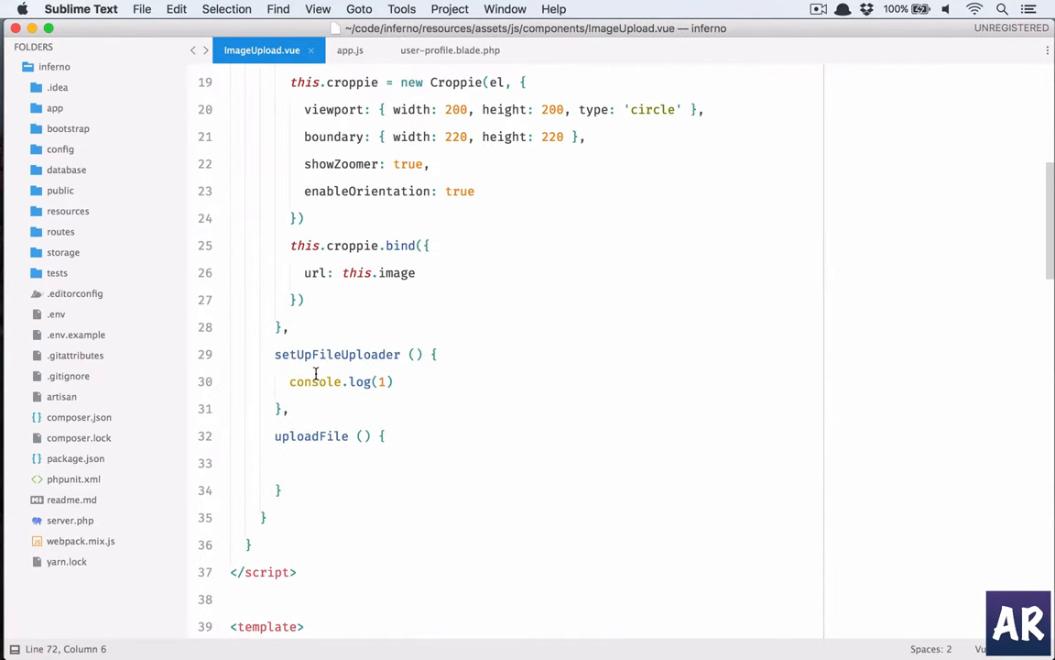
left_click(341, 381)
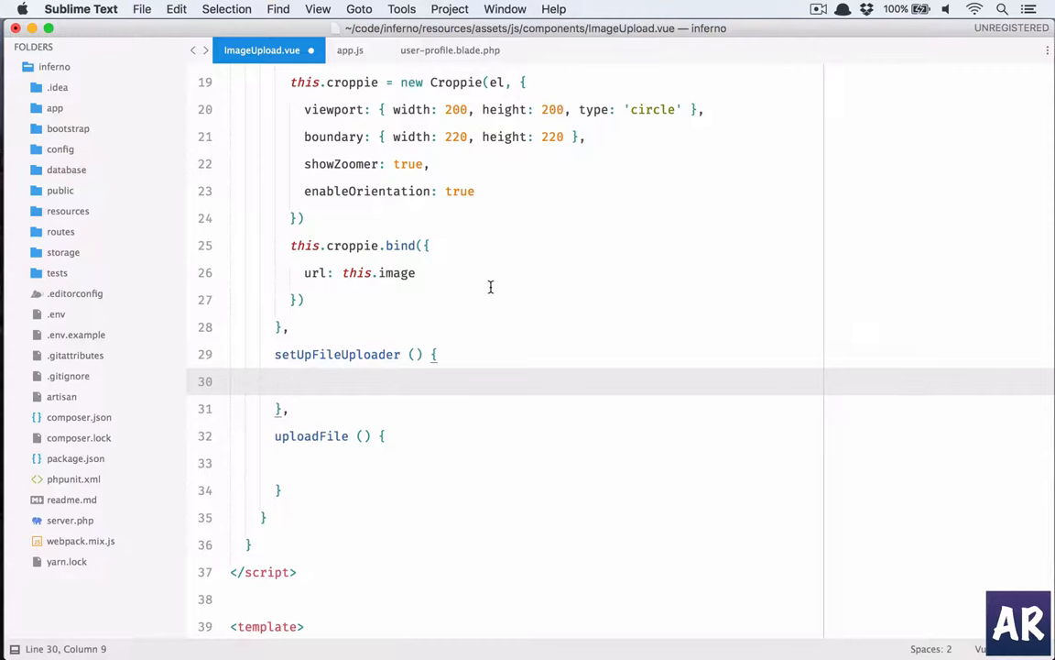
type("el")
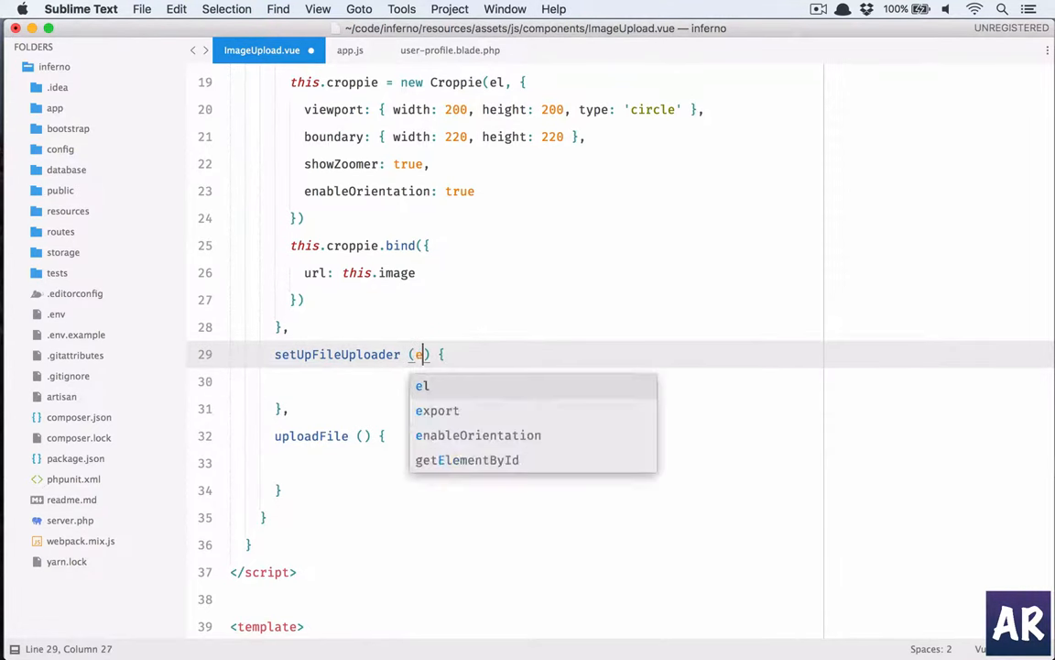
key("Escape")
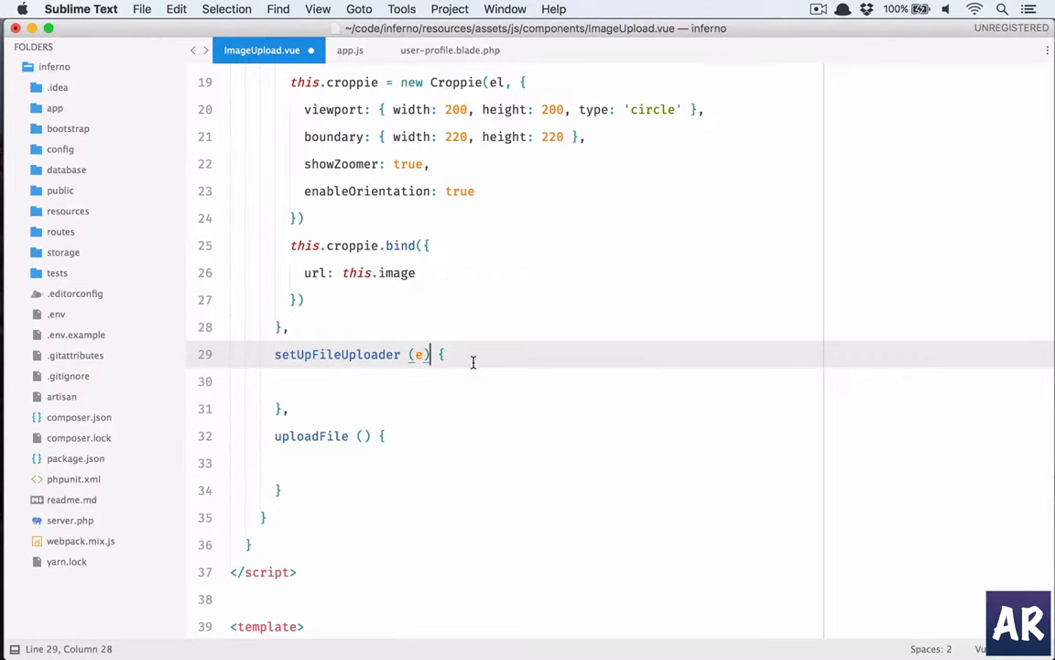
scroll("down", 3)
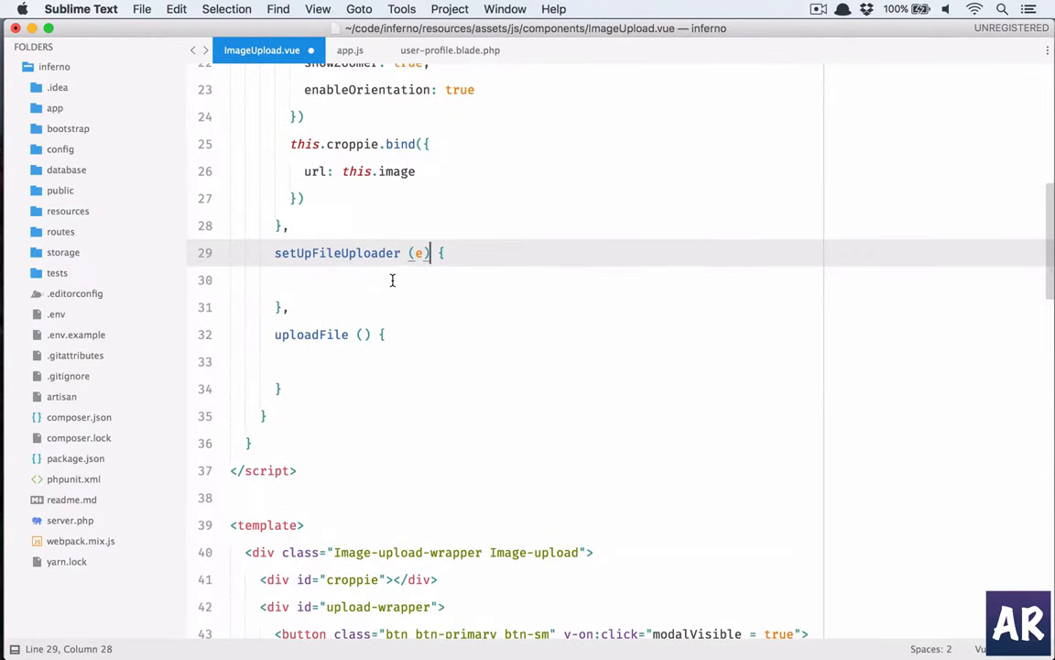
left_click(304, 278)
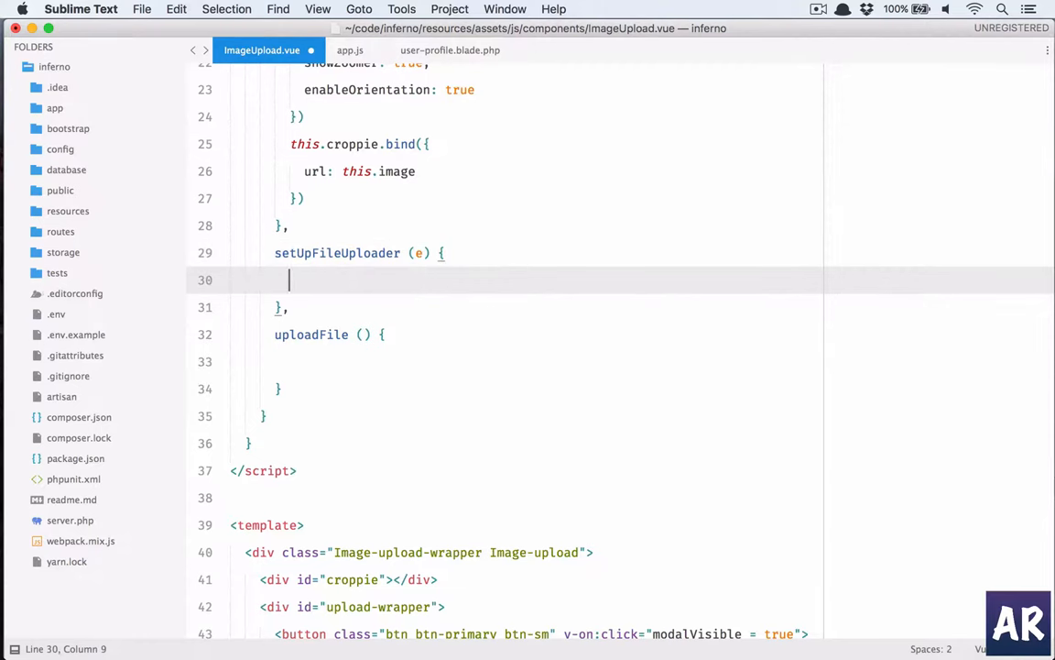
Read files from e.target.files || e.dataTransfer.files and return early if none.
type("let files")
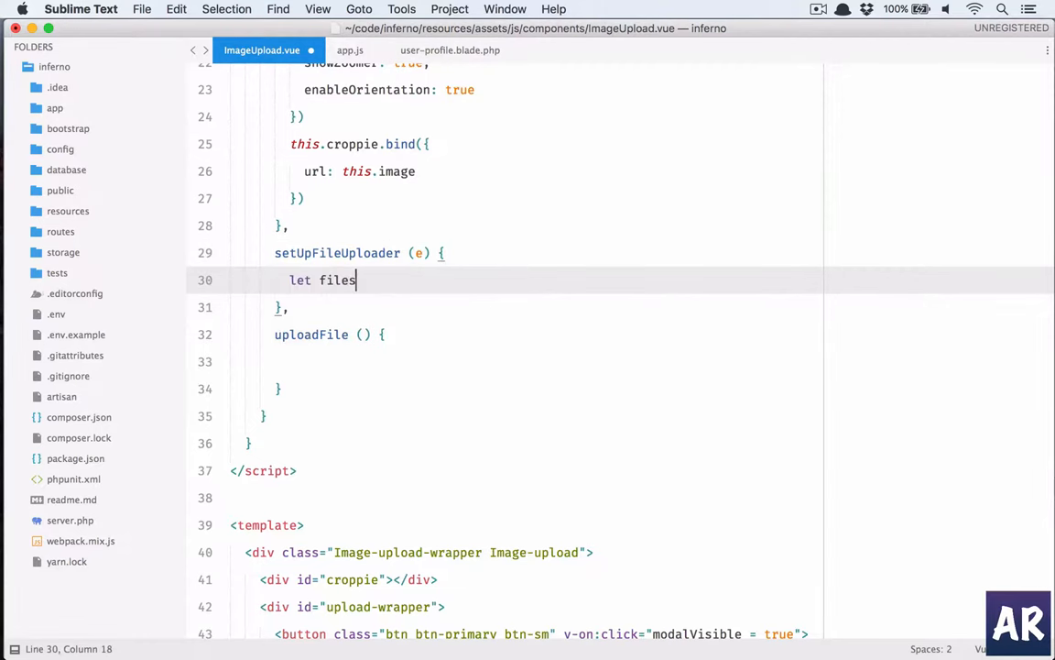
type("= e.")
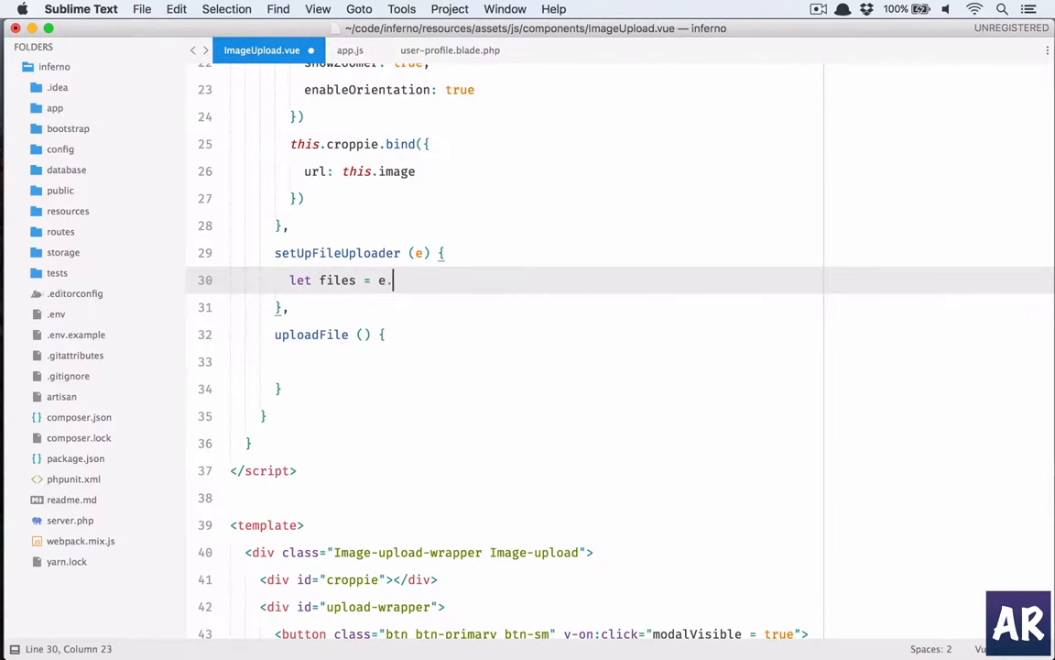
type("target")
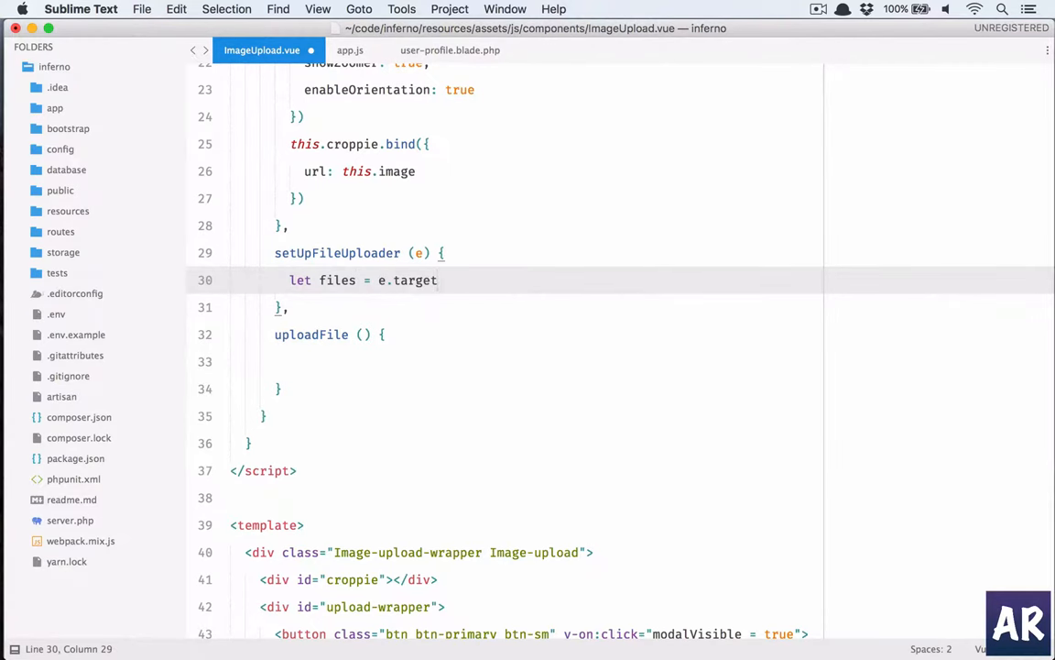
type(".files ||")
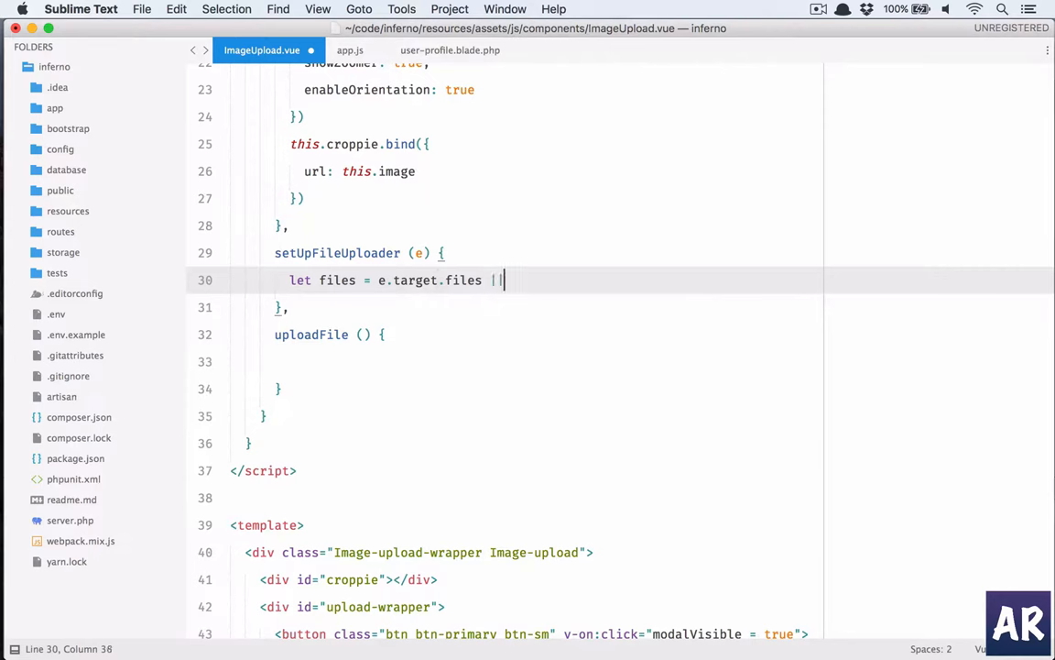
type("e.data")
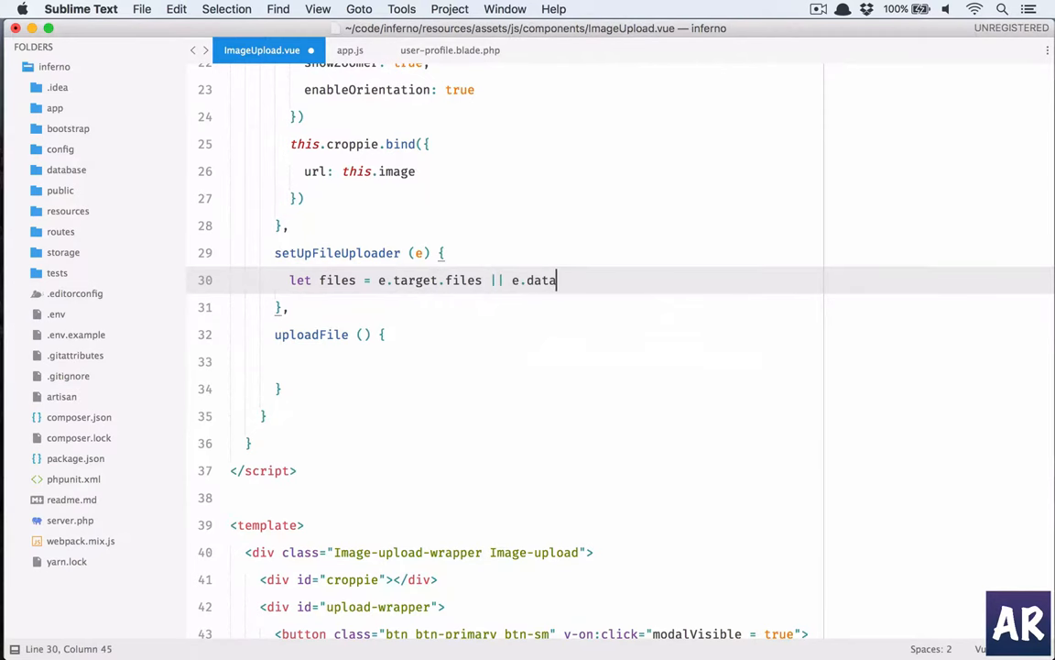
type("Trasn")
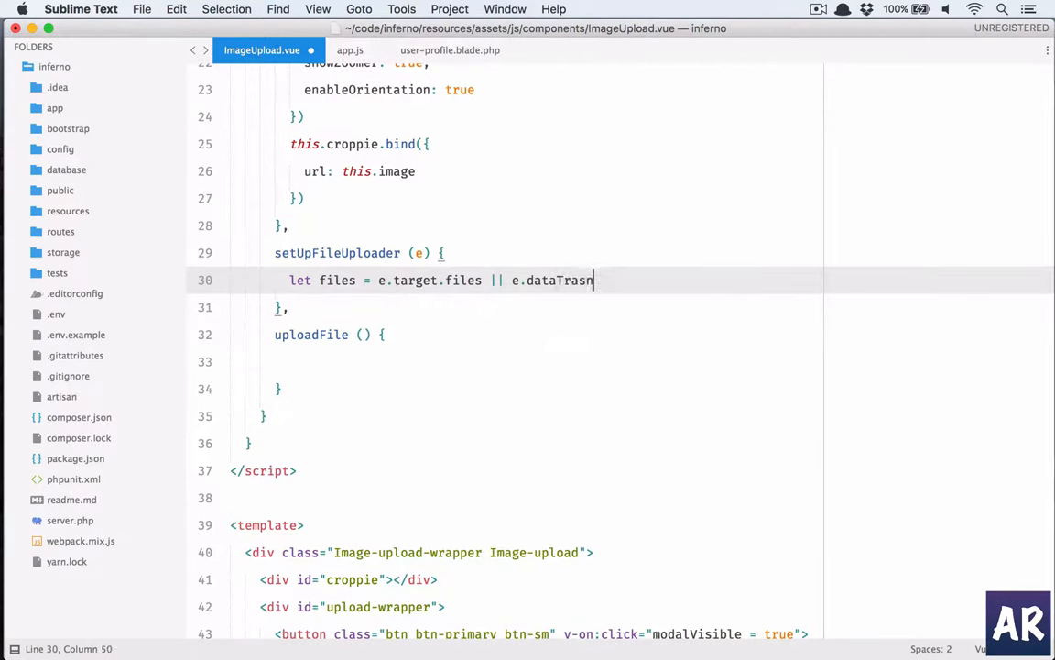
type("fer.files")
type("if (")
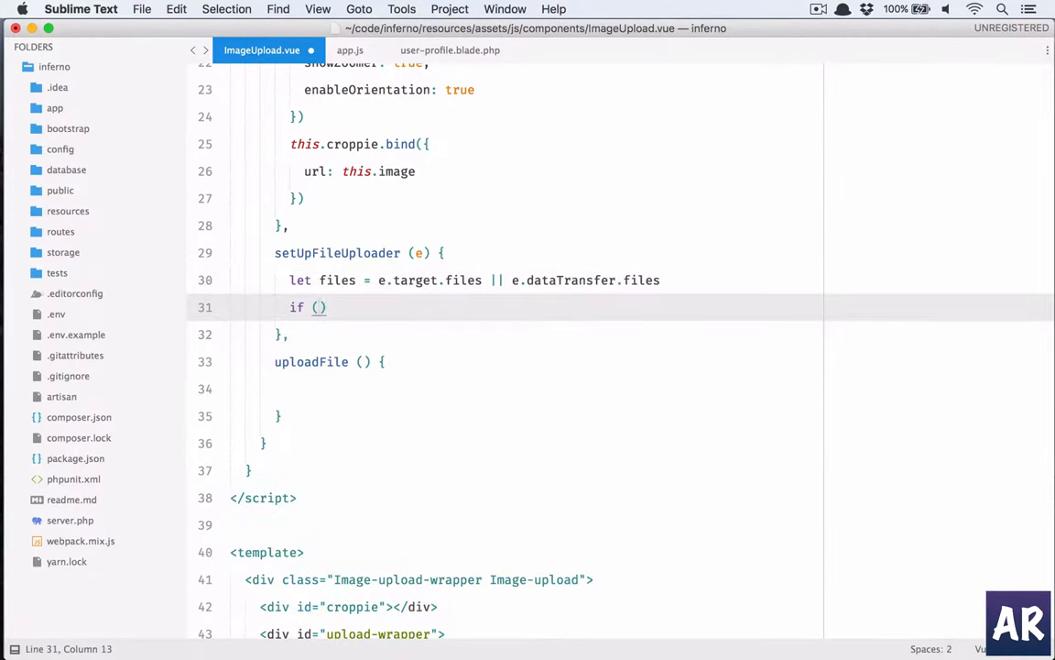
type("!files.length")
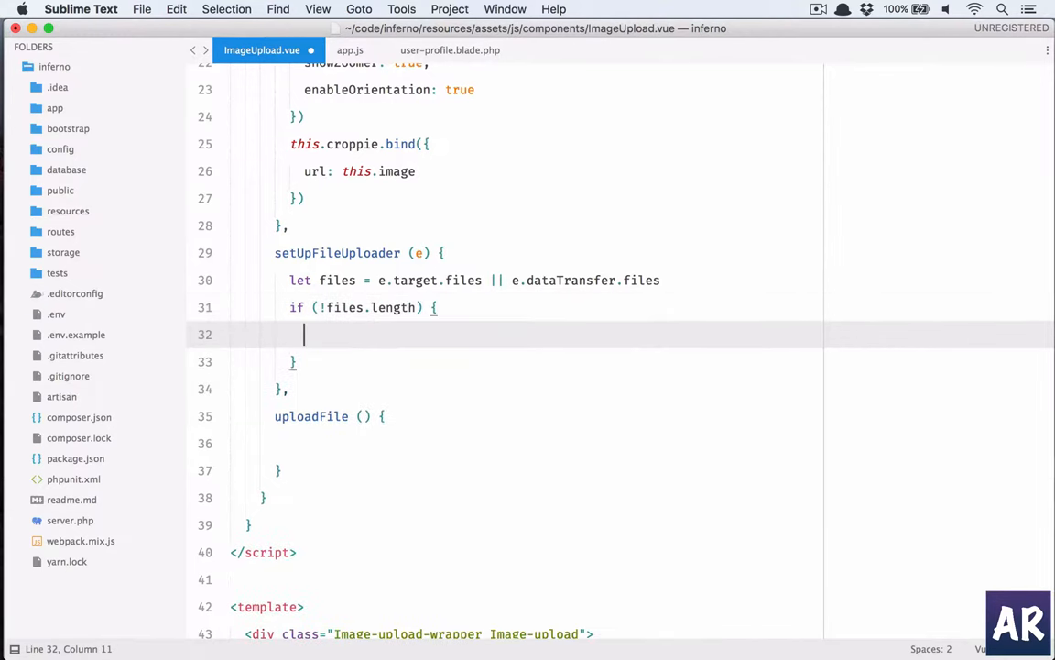
type("return")
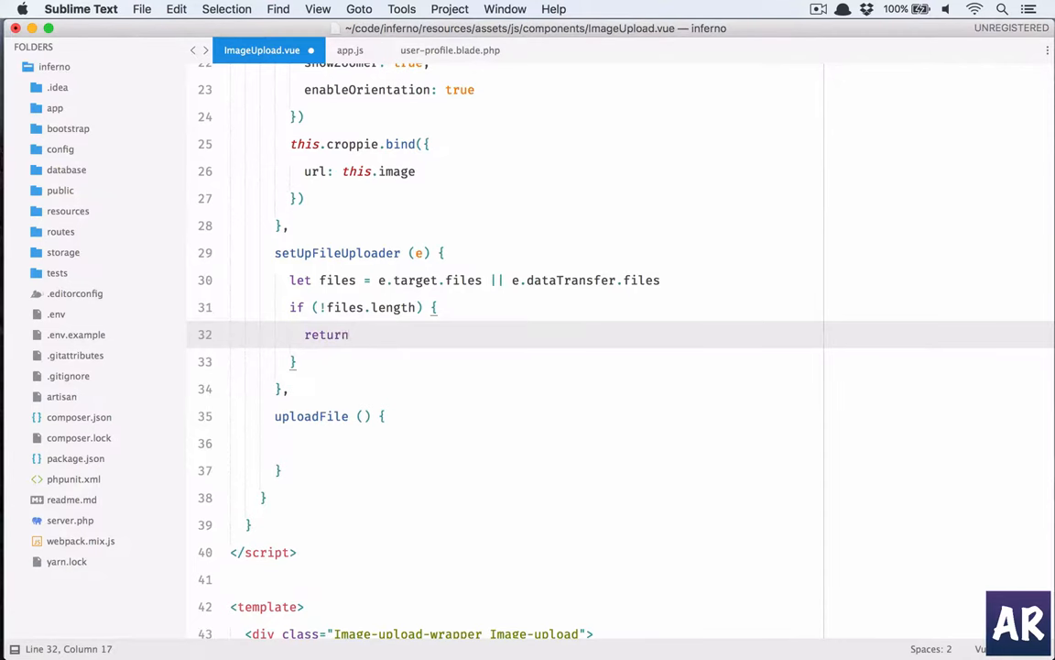
Call this.createImage(files[0]) and copy the createImage name for reuse.
type("this")
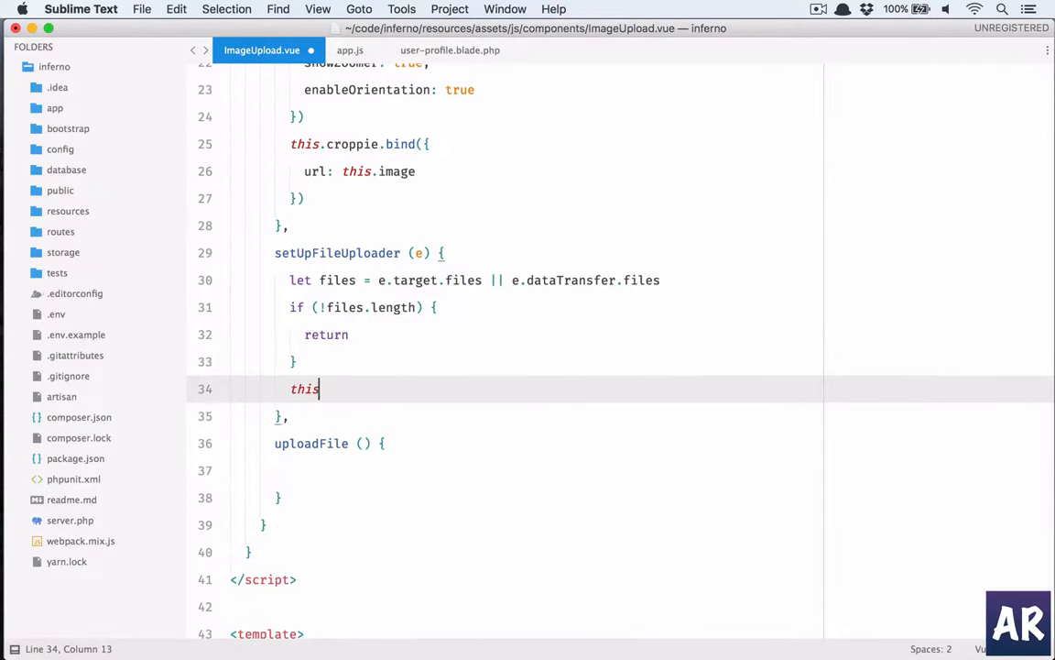
type(".create")
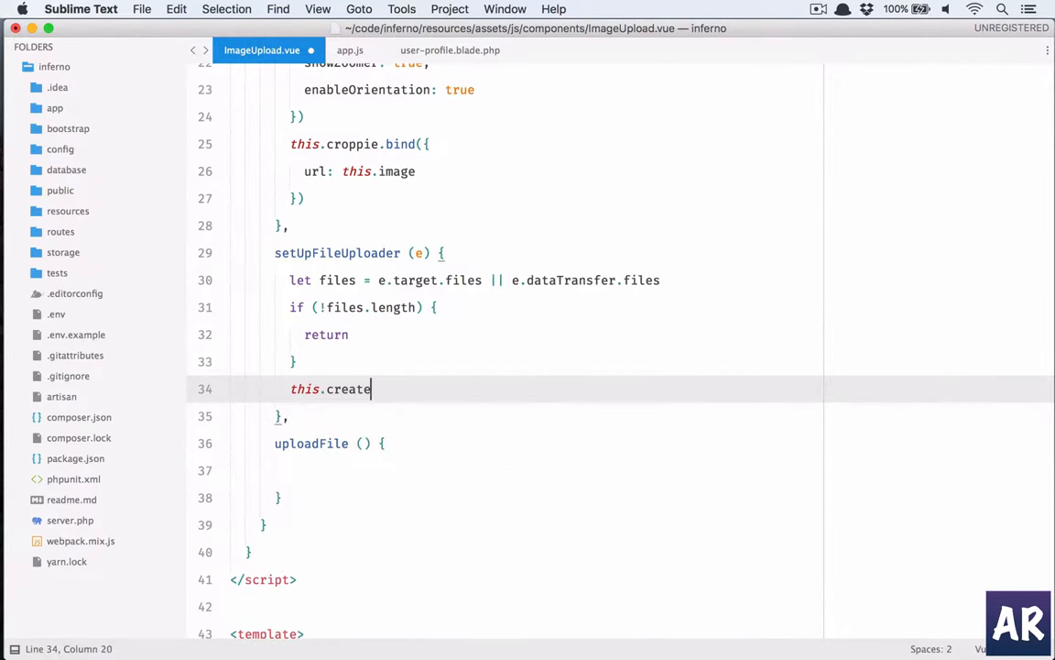
type("Image(")
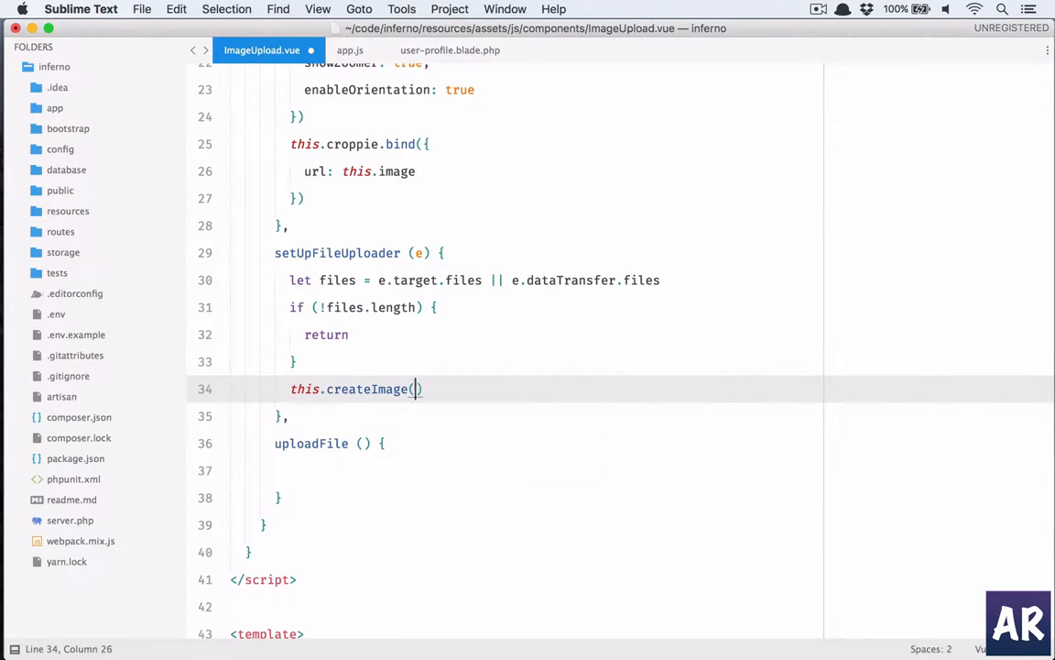
type("files[0]")
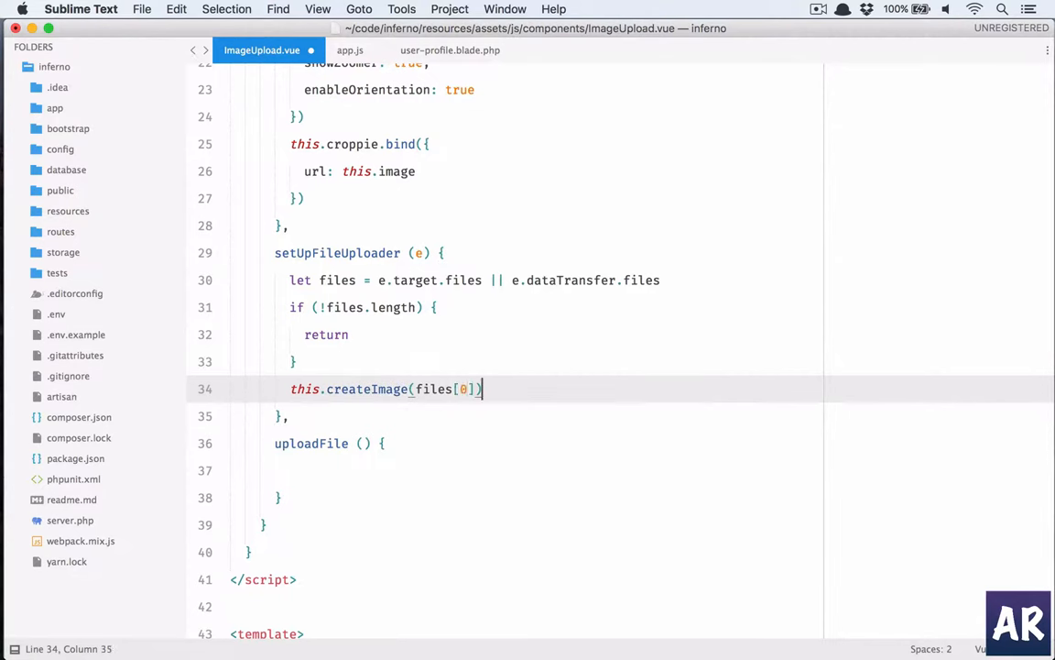
left_click(370, 388)
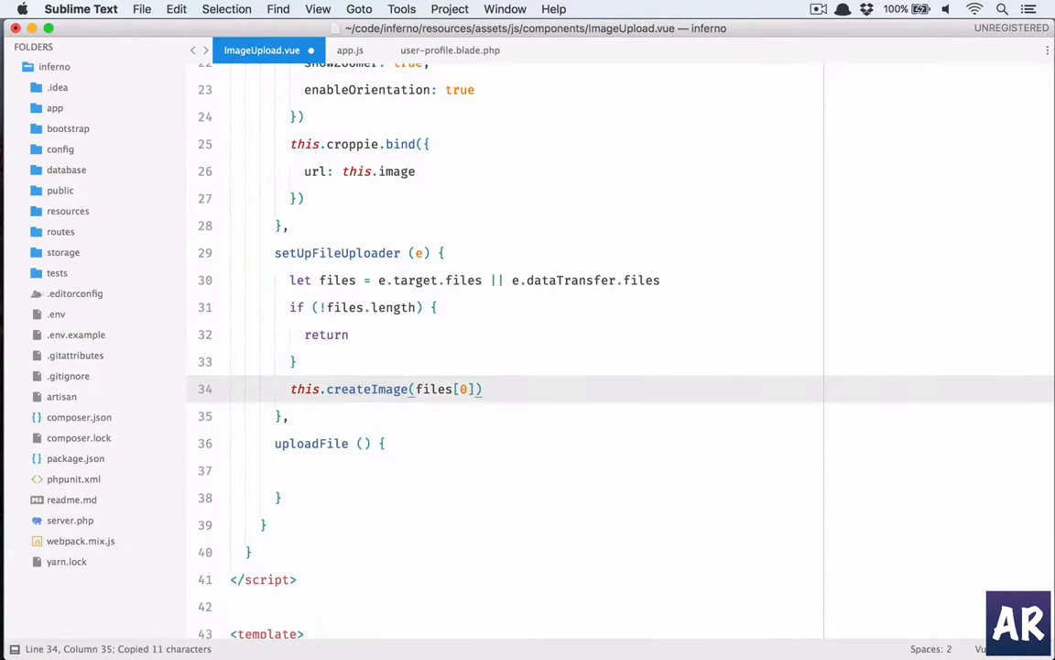
Start createImage(file) declaring var image = new Image(), var reader = new FileReader() and var vm = this.
type("createImage () {")
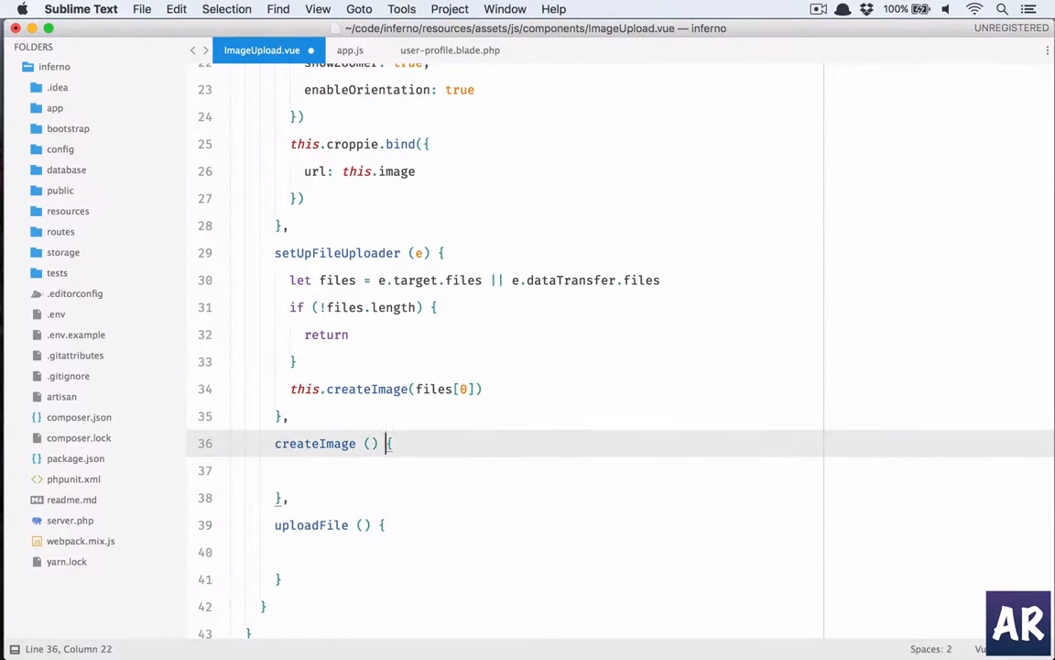
type("file")
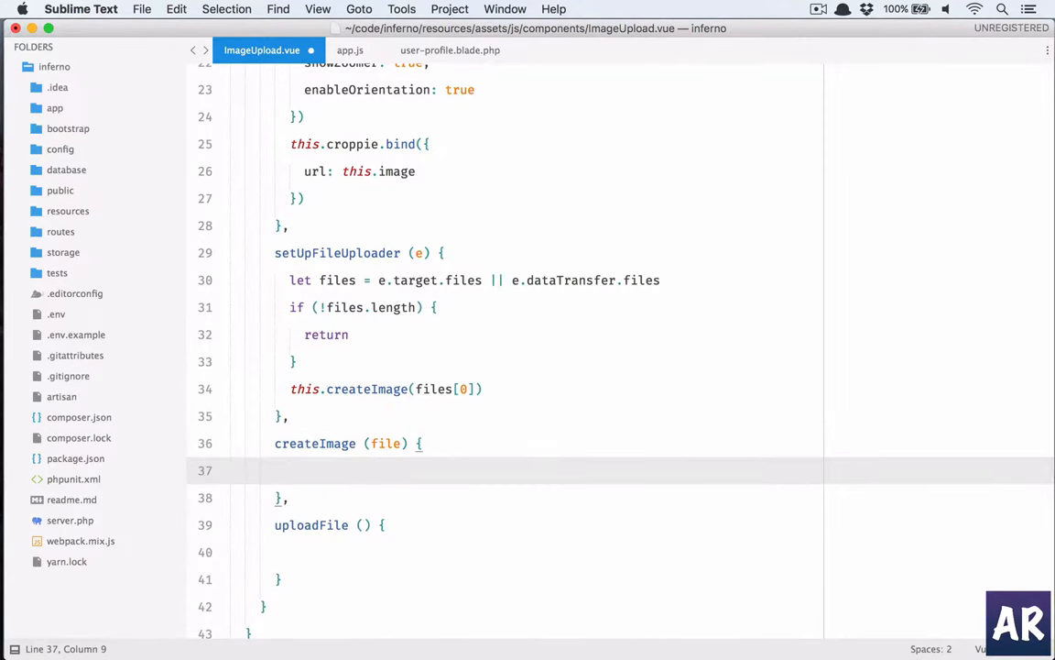
type("var image = new Image")
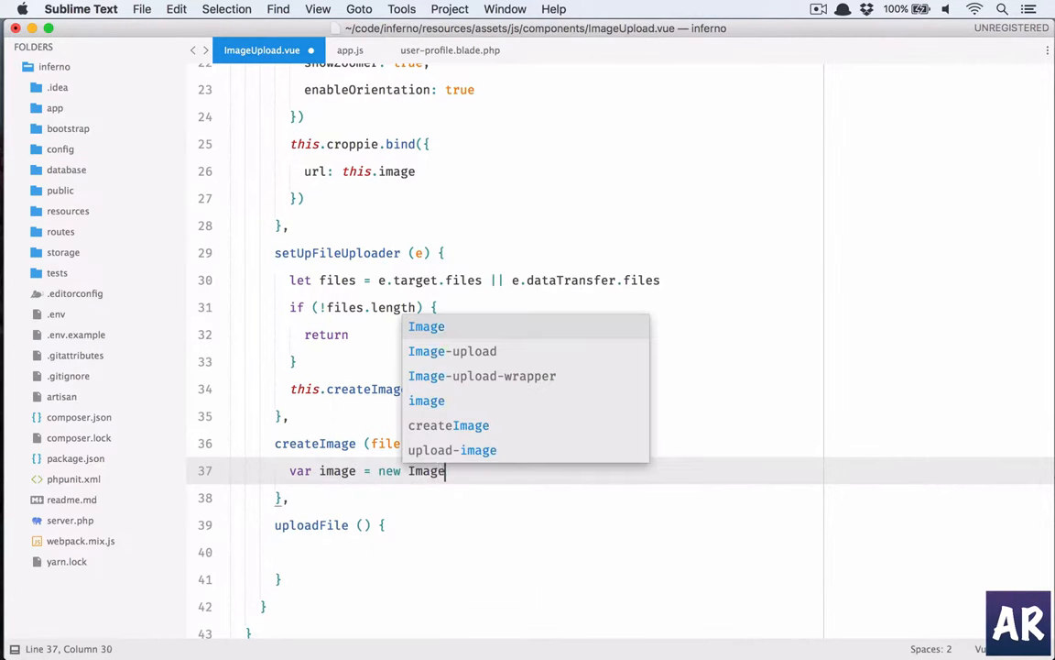
type("()")
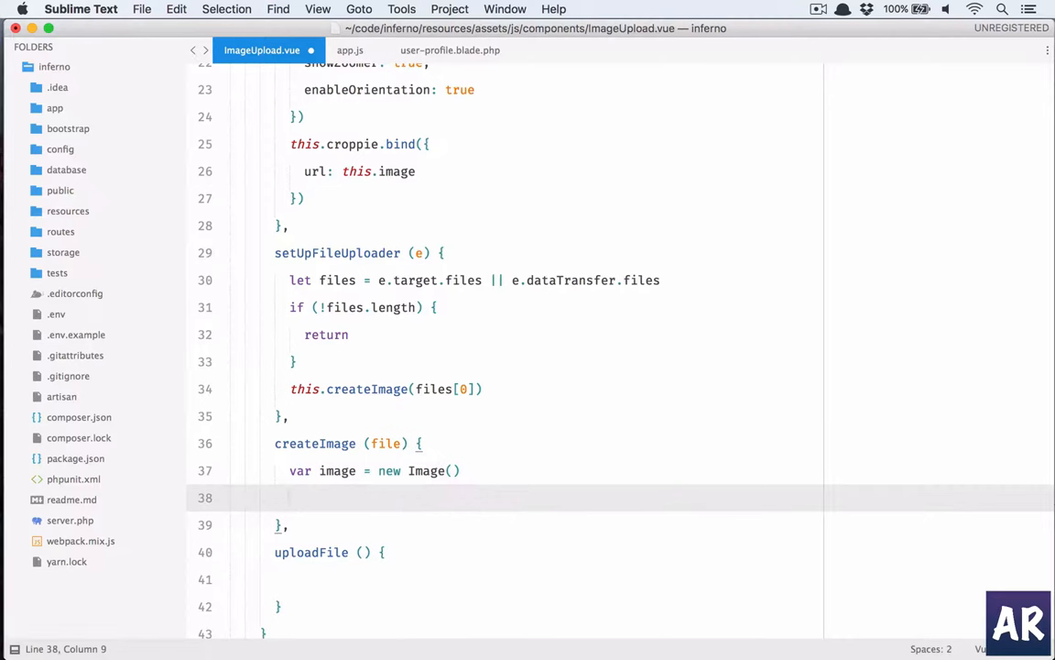
type("var reader")
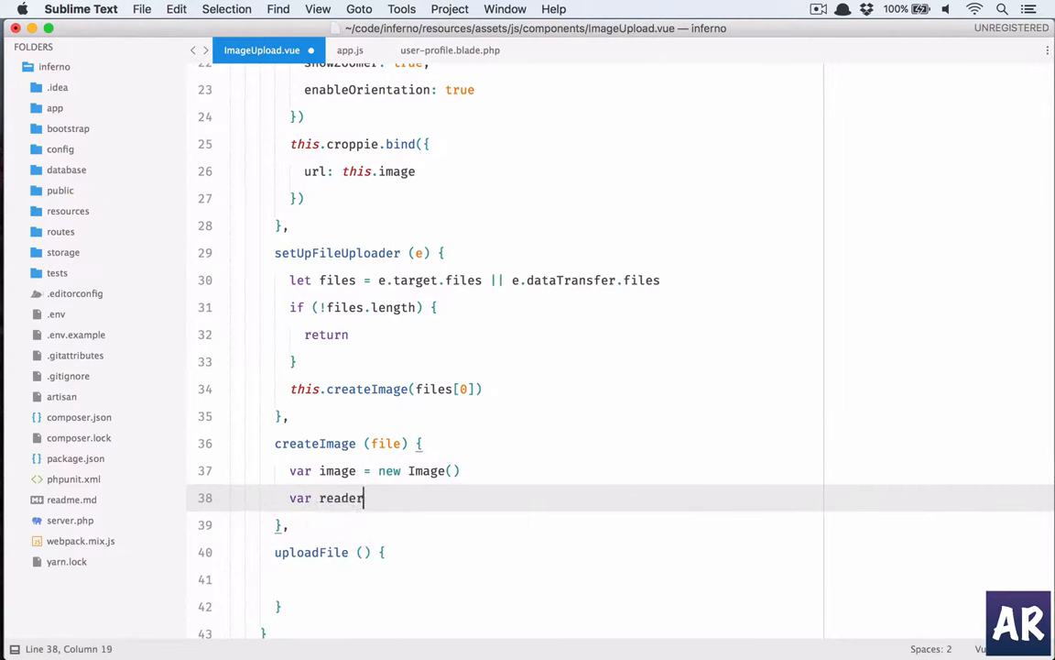
type("= new FileReader(")
type("var vm =")
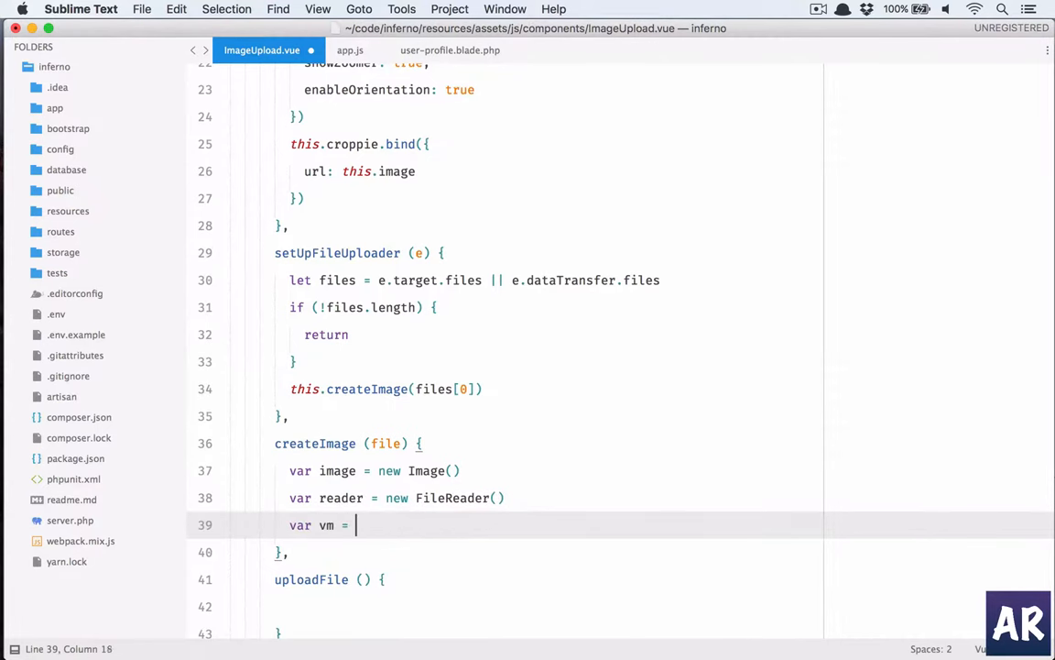
type("this")
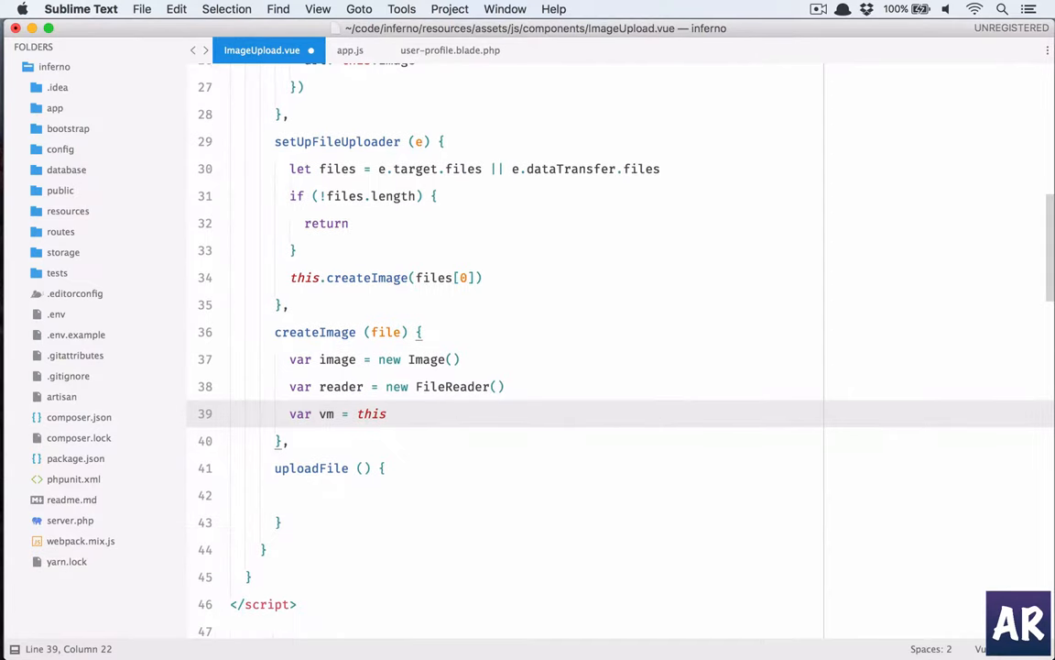
key("enter")
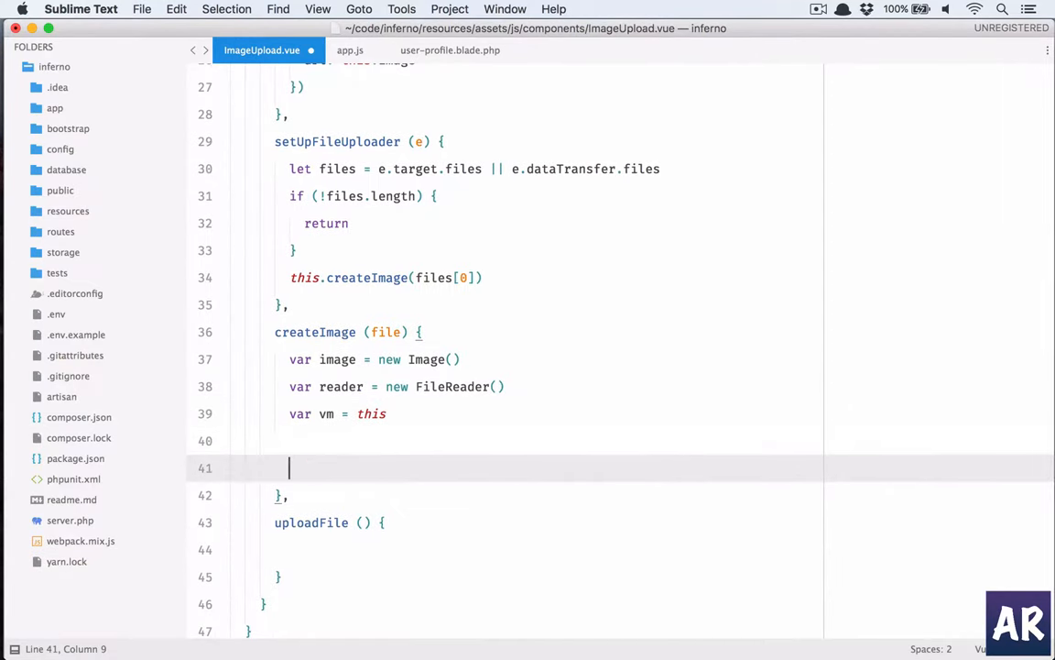
Add a reader.onload handler that sets vm.image = e.target.result.
type("reader")
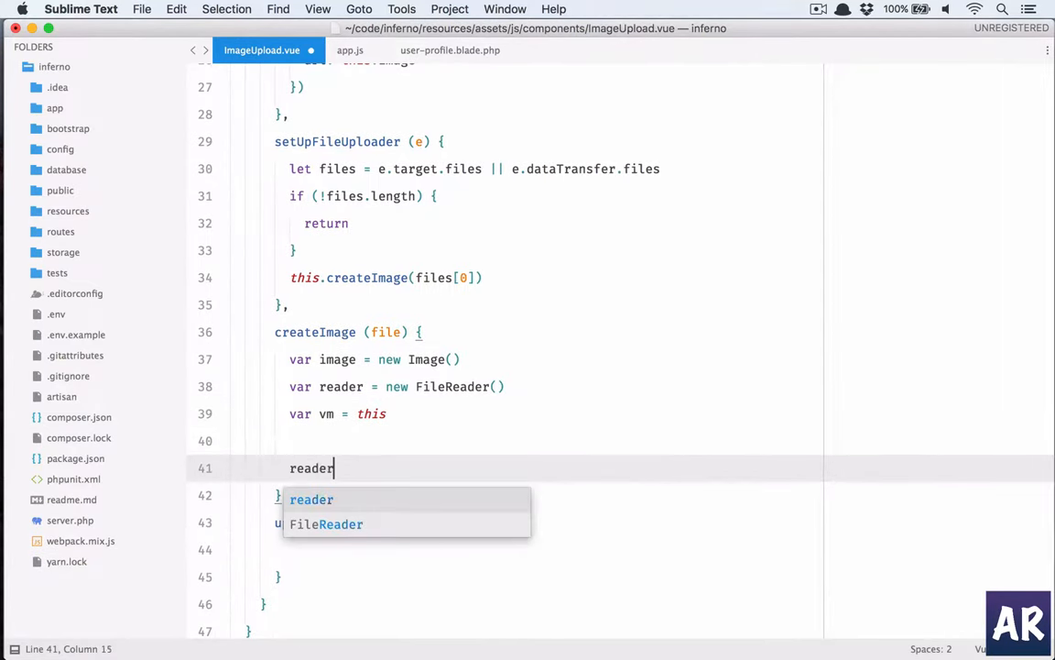
type(".onload = (e) => {")
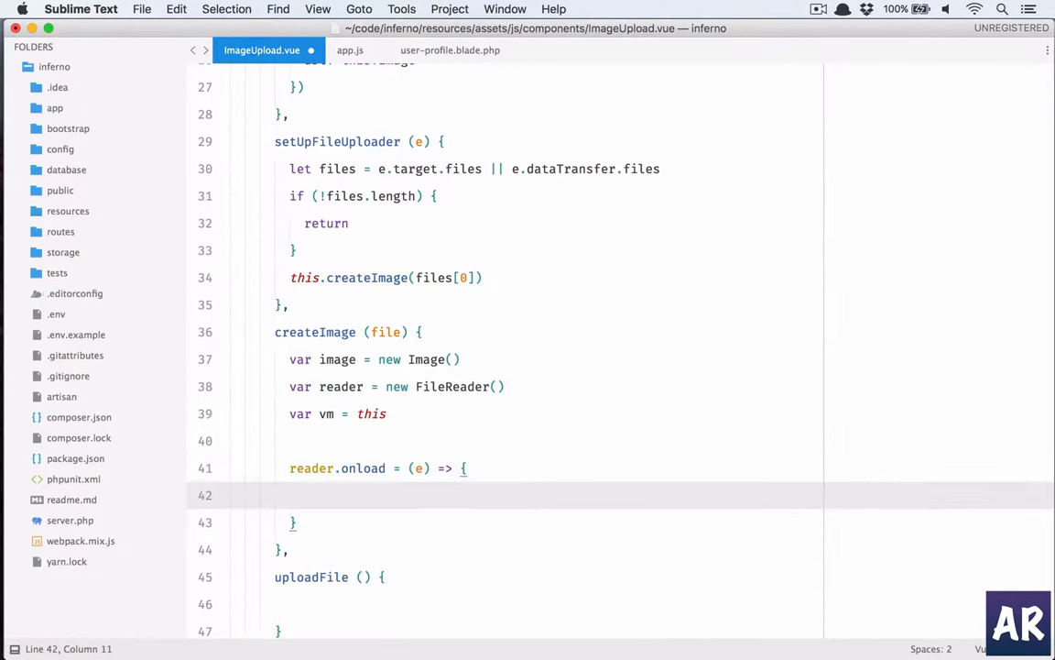
type("vm.image = e.")
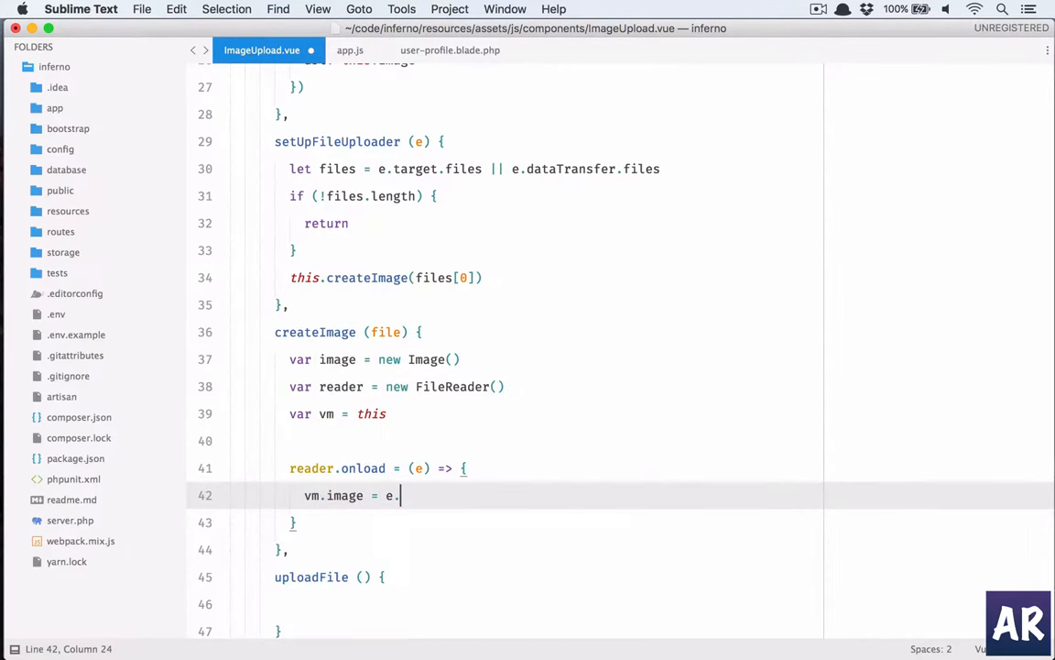
type("target")
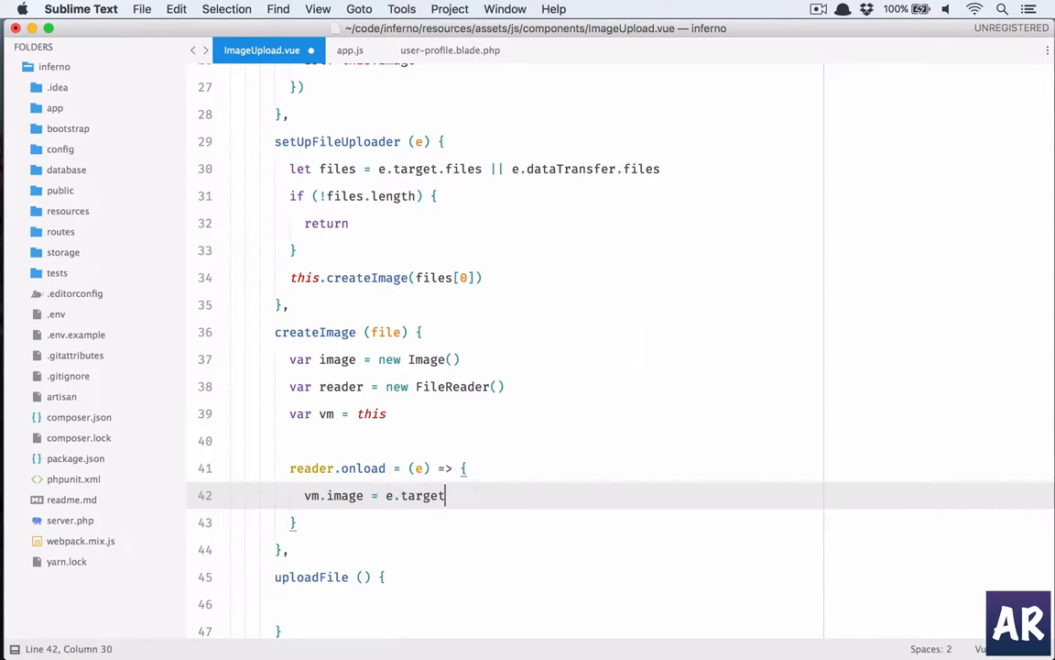
type(".result")
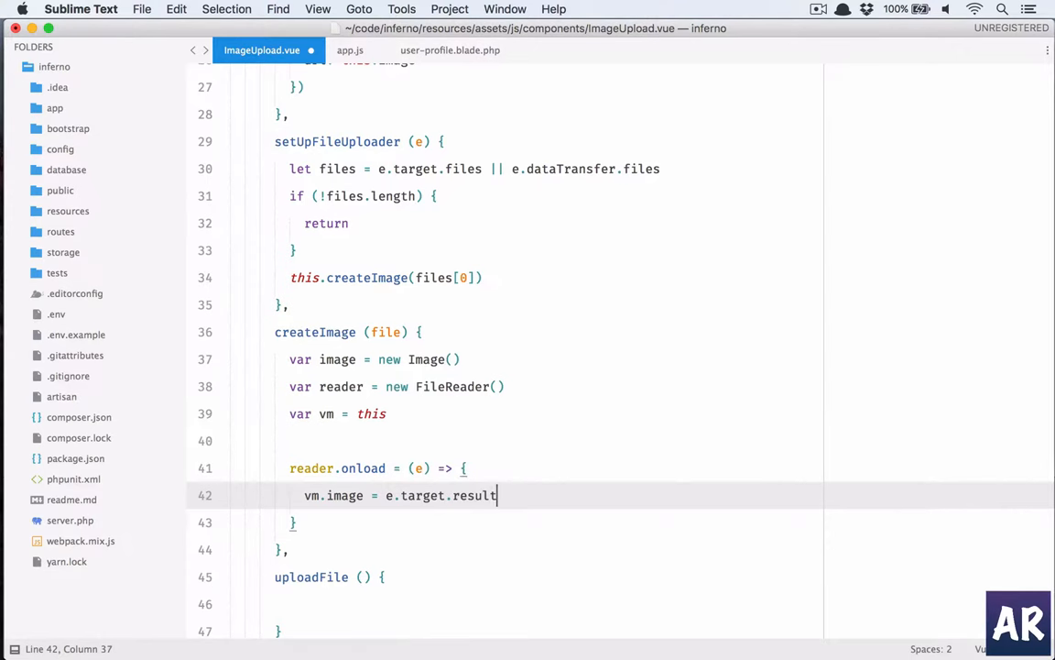
key("Enter")
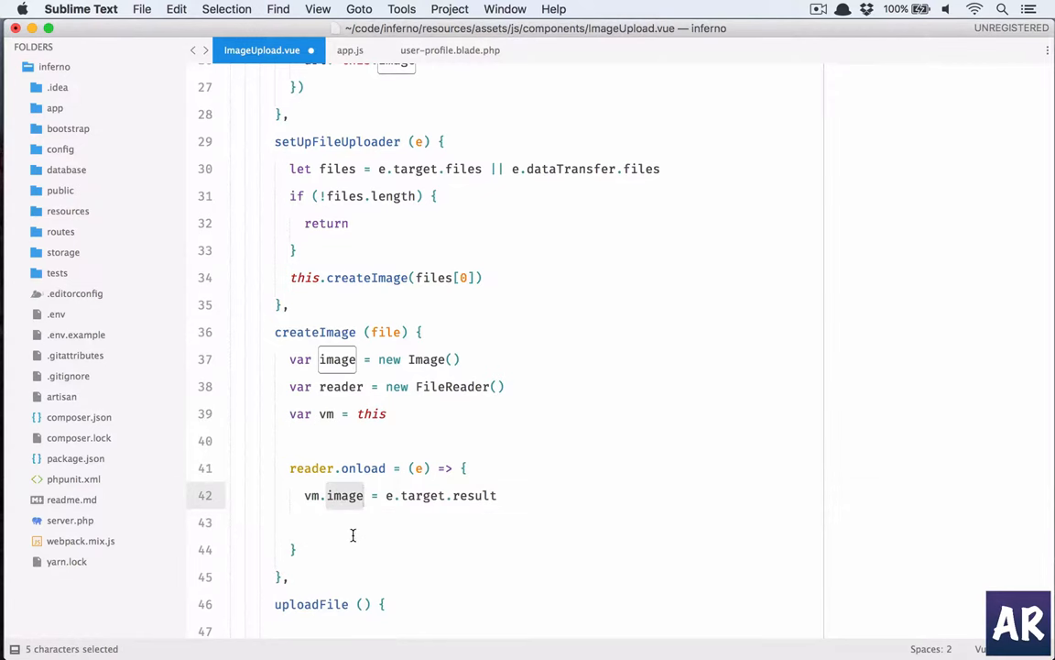
left_click(358, 520)
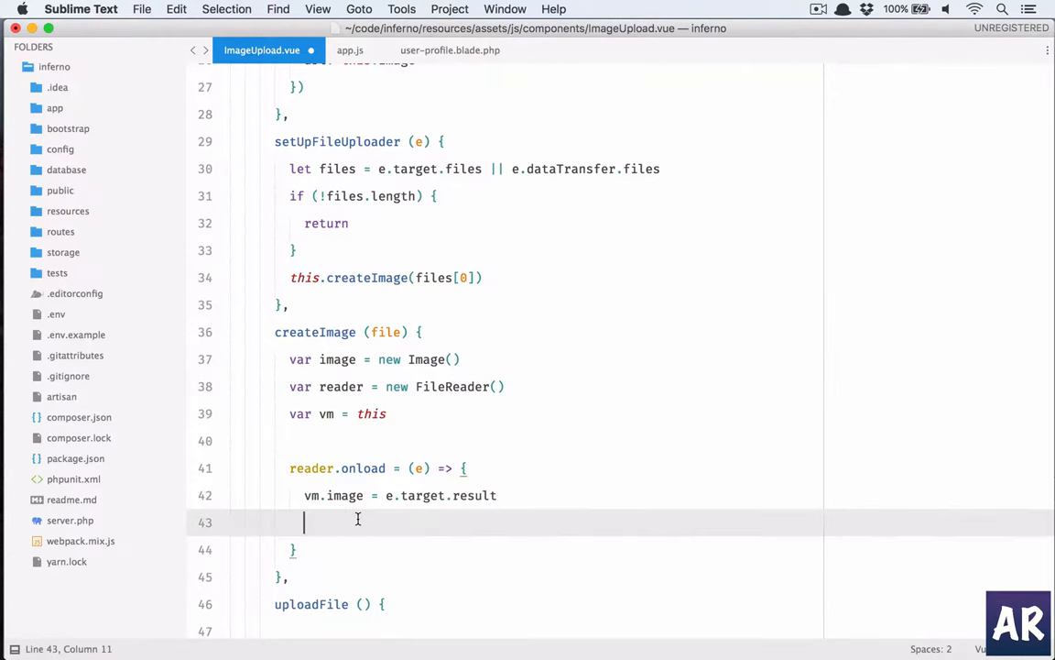
Emit vm.$emit('imageUploaded', e.target.result) from the onload handler.
type("vm.")
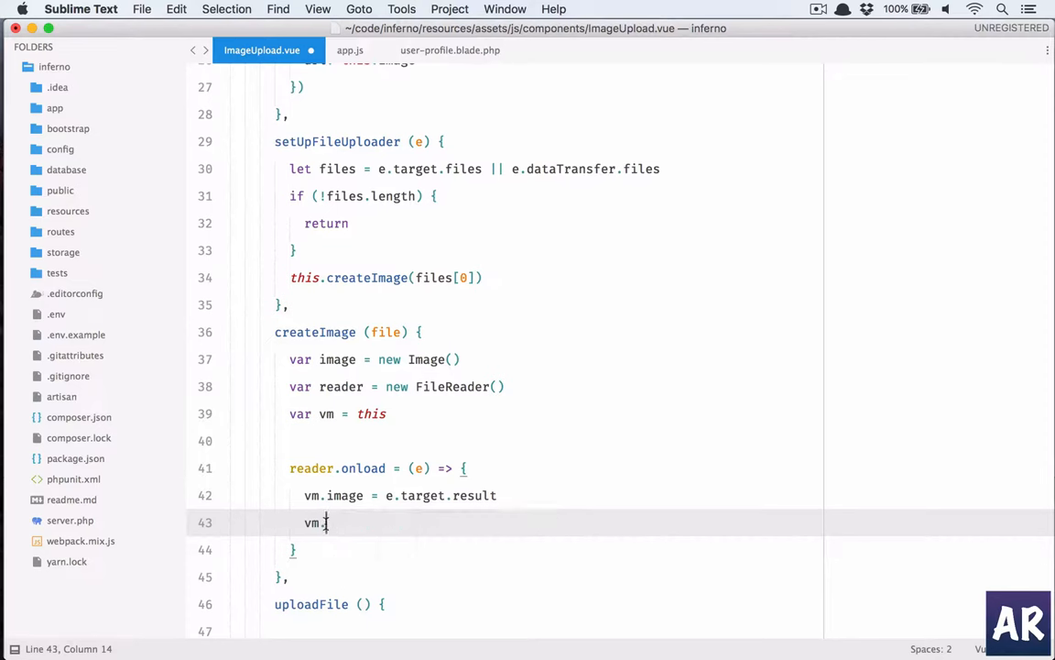
type("$e")
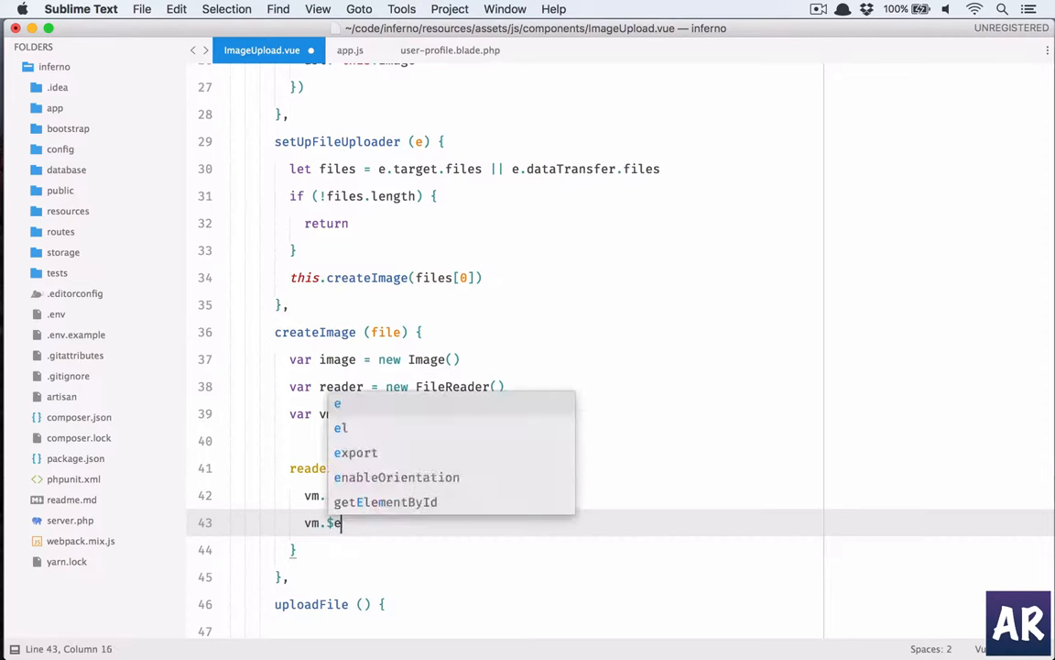
type("mit")
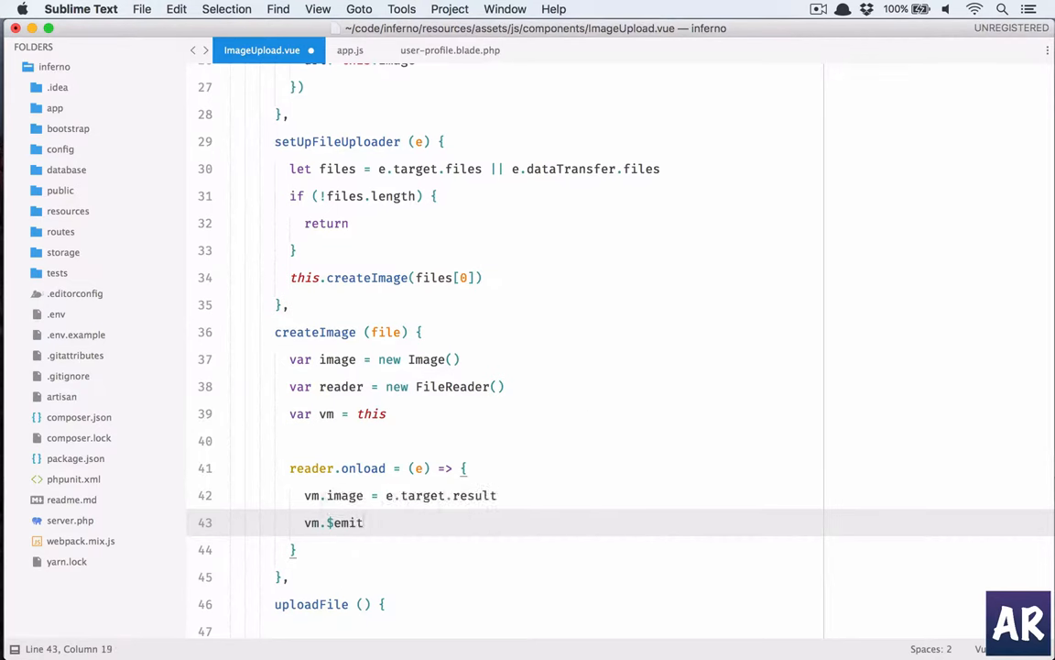
type("();")
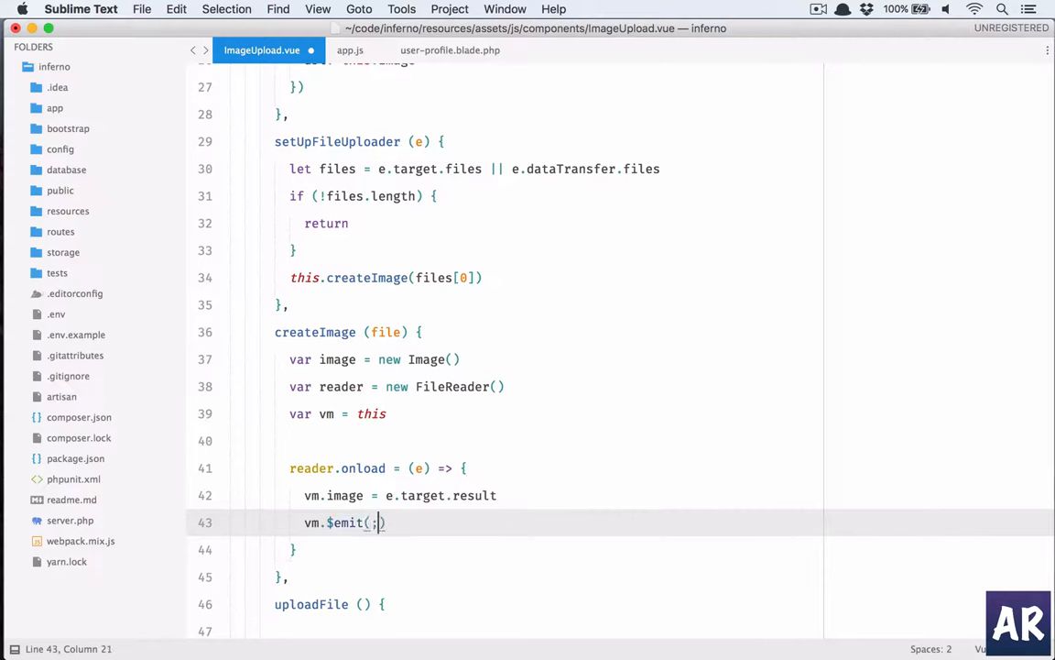
type("imageUploaded',")
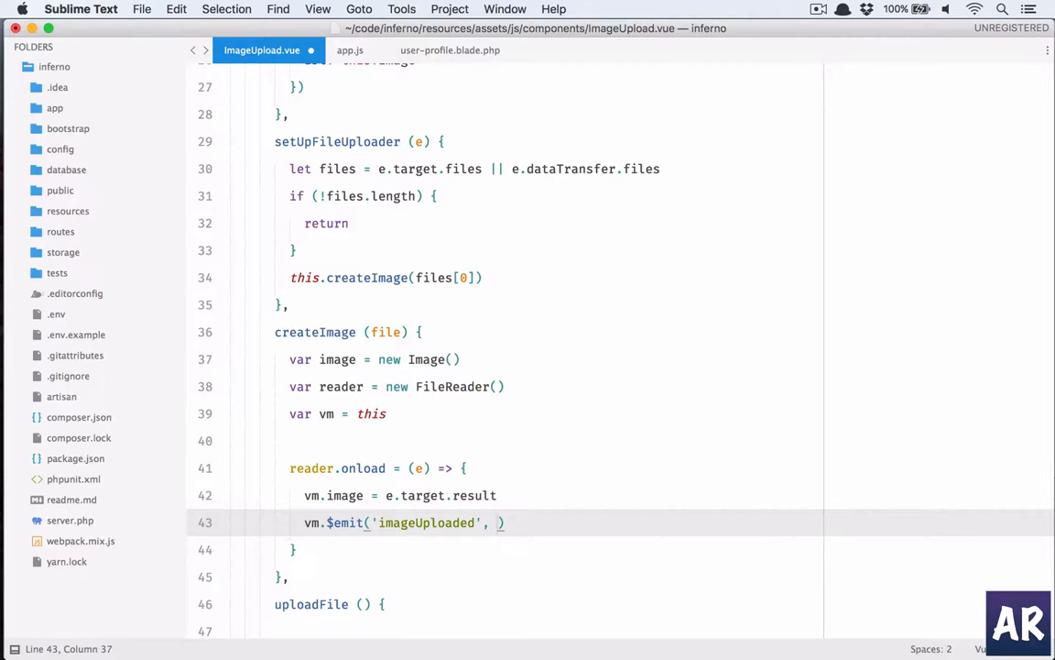
double_click(473, 494)
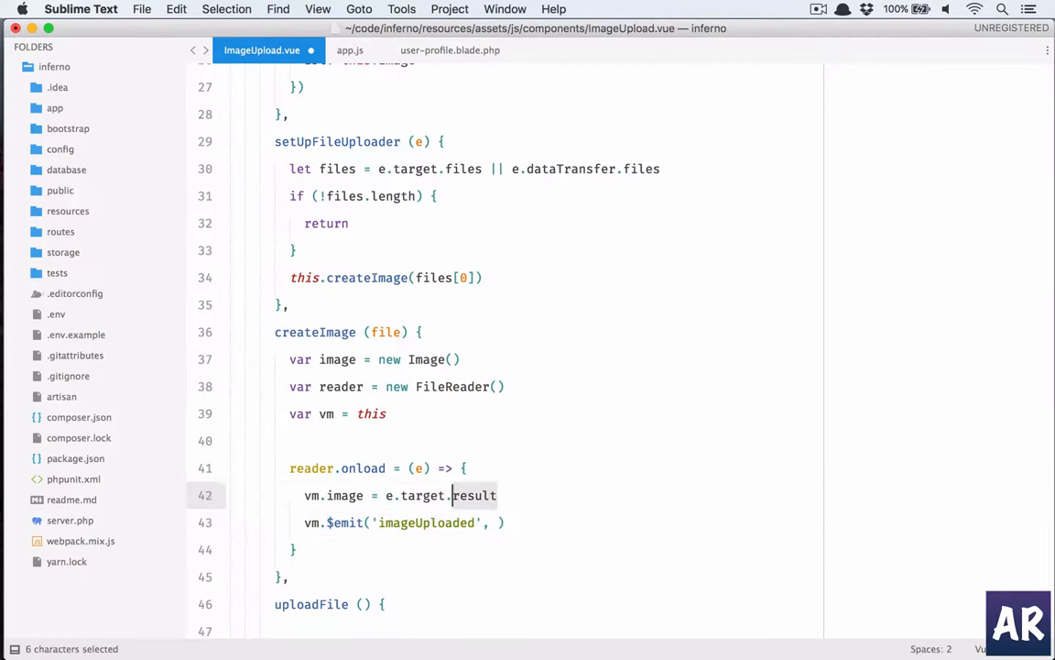
type("e.target.result")
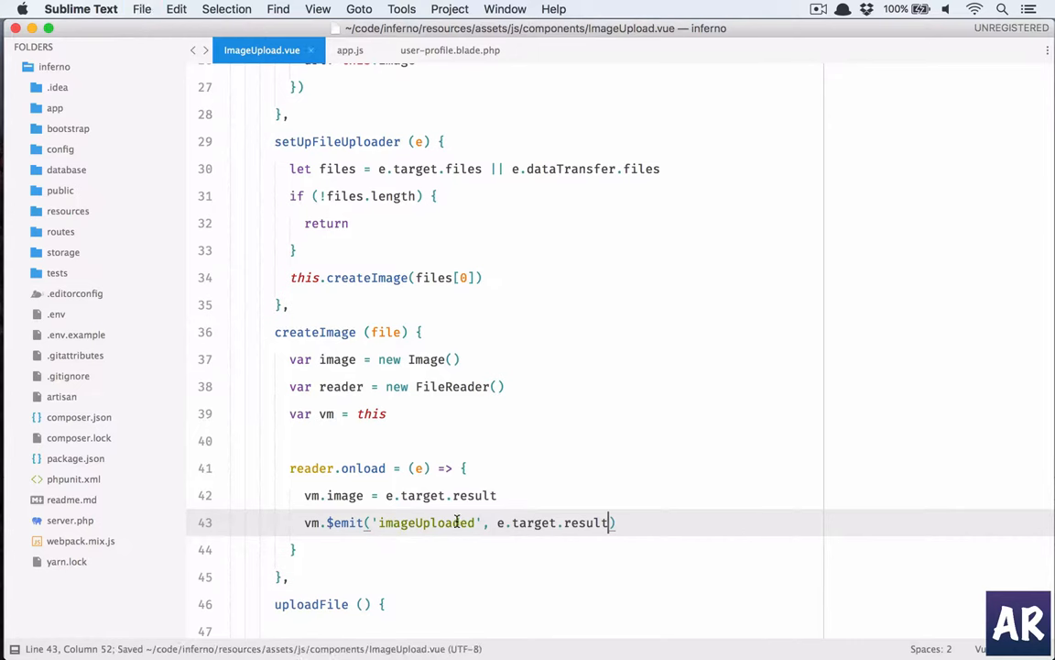
Copy the imageUploaded event name for reuse.
double_click(427, 524)
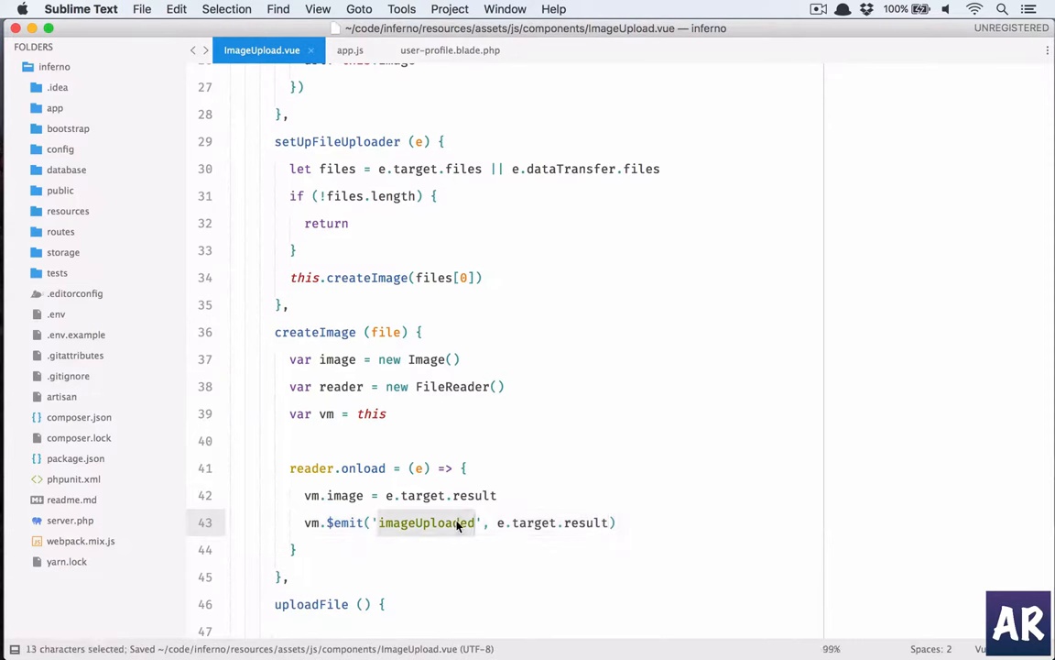
key("cmd+c")
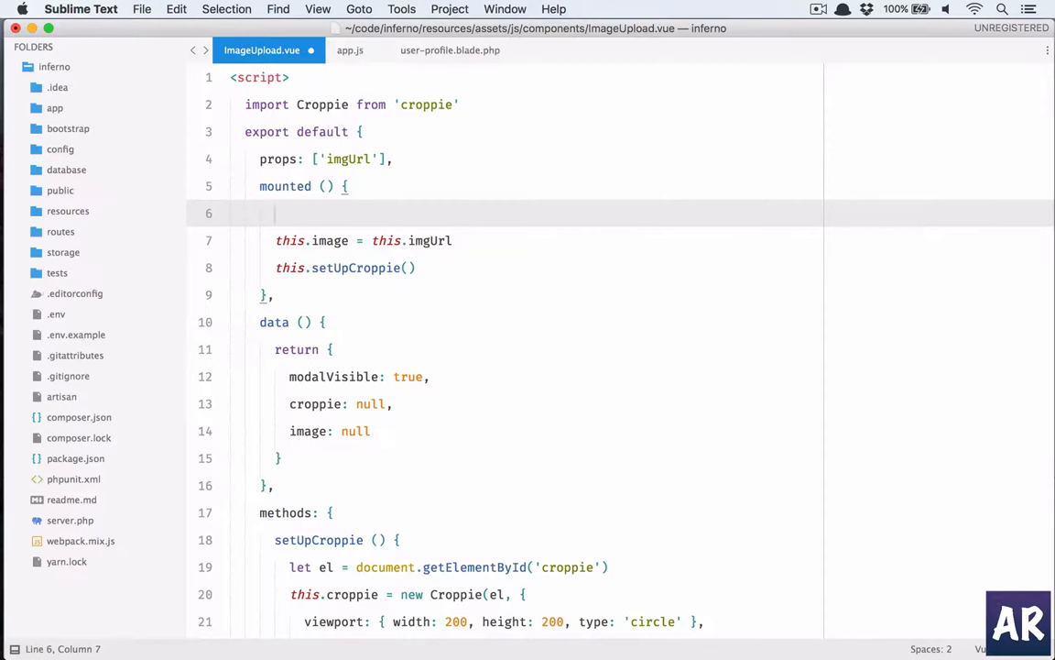
In mounted, listen with this.$on('imageUploaded', function (imageData) {...}).
type("this.")
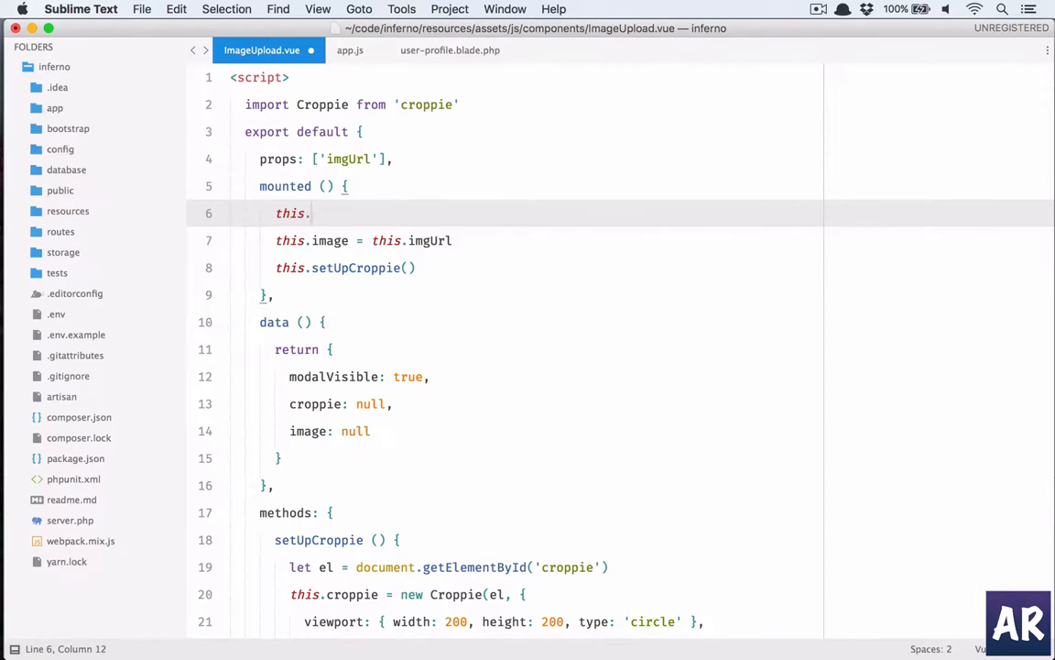
type("$on")
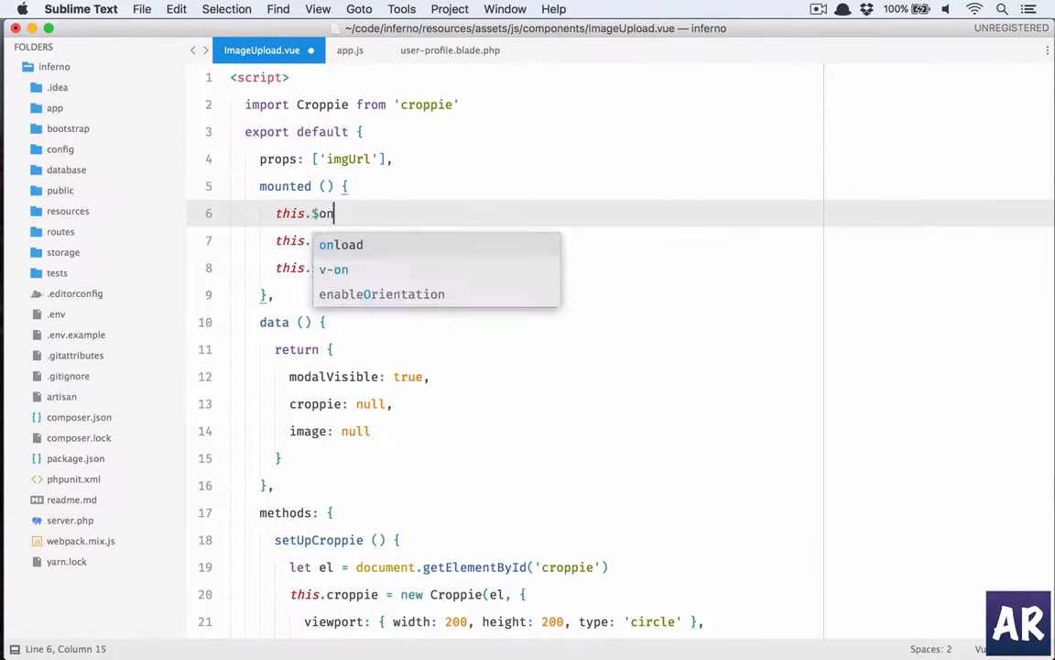
type("(")
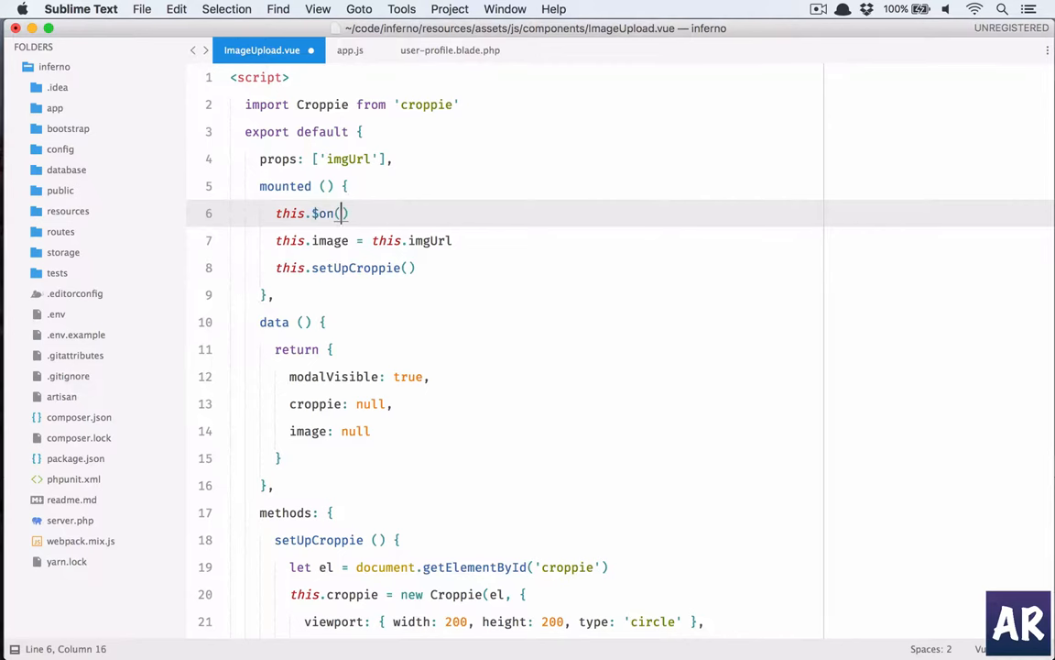
type("'imageUploaded',")
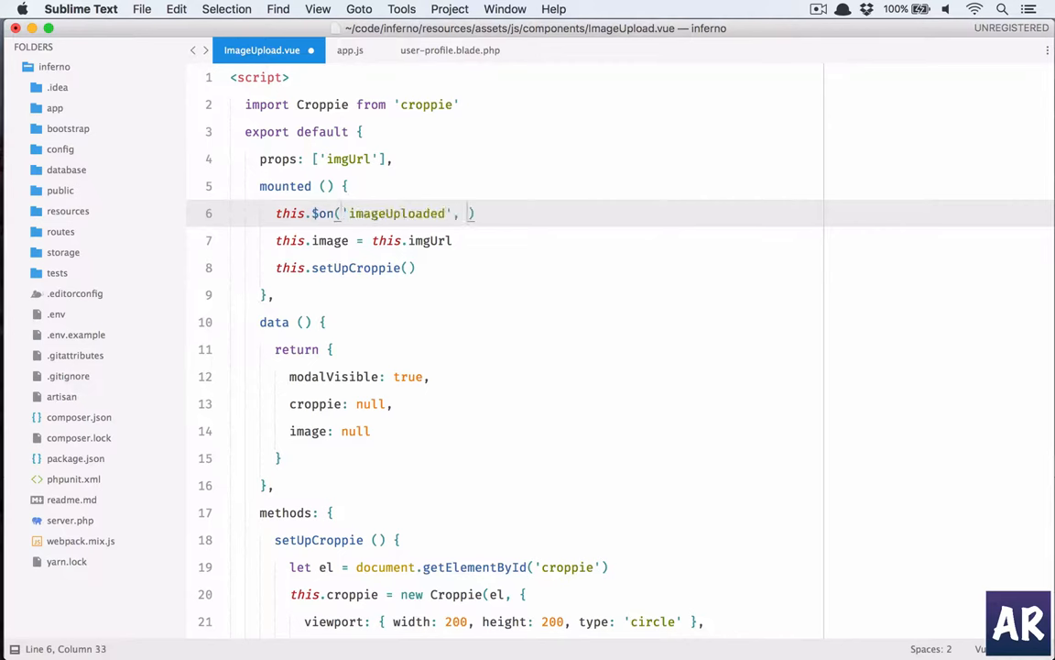
type("fun")
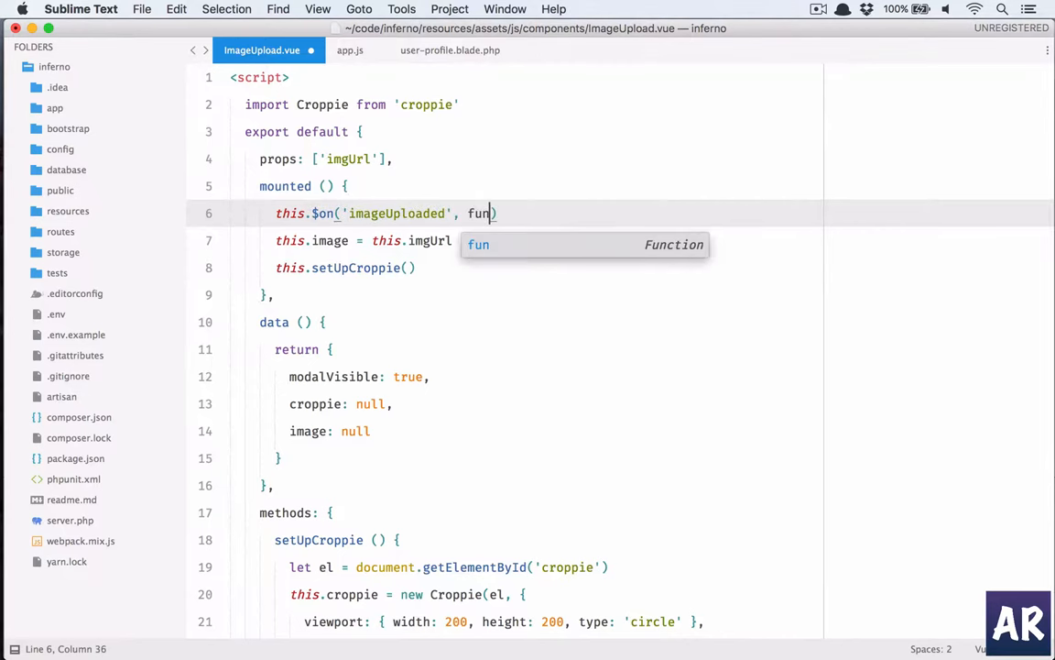
key("Tab")
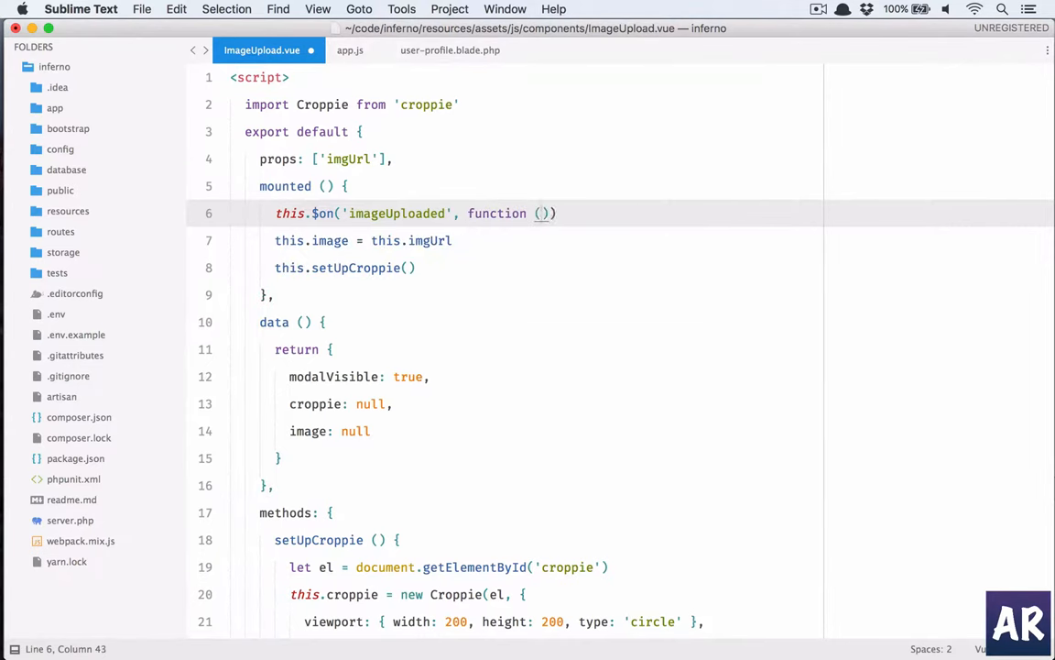
type("imageData")
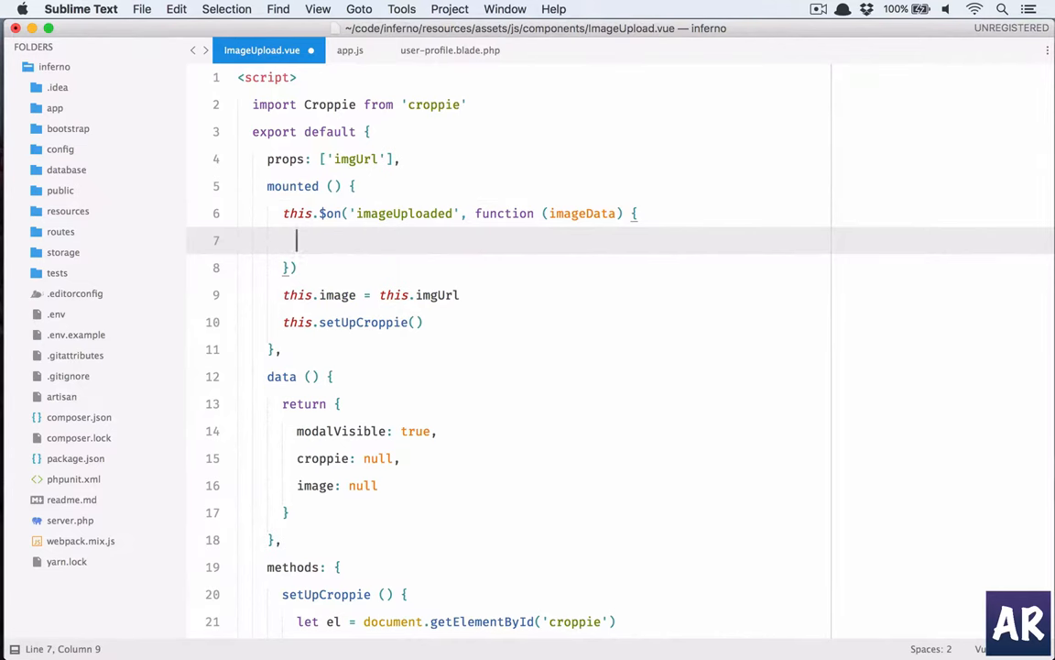
Inside the listener set this.image, call this.croppie.destroy() and this.setUpCroppie(imageData).
type("this.")
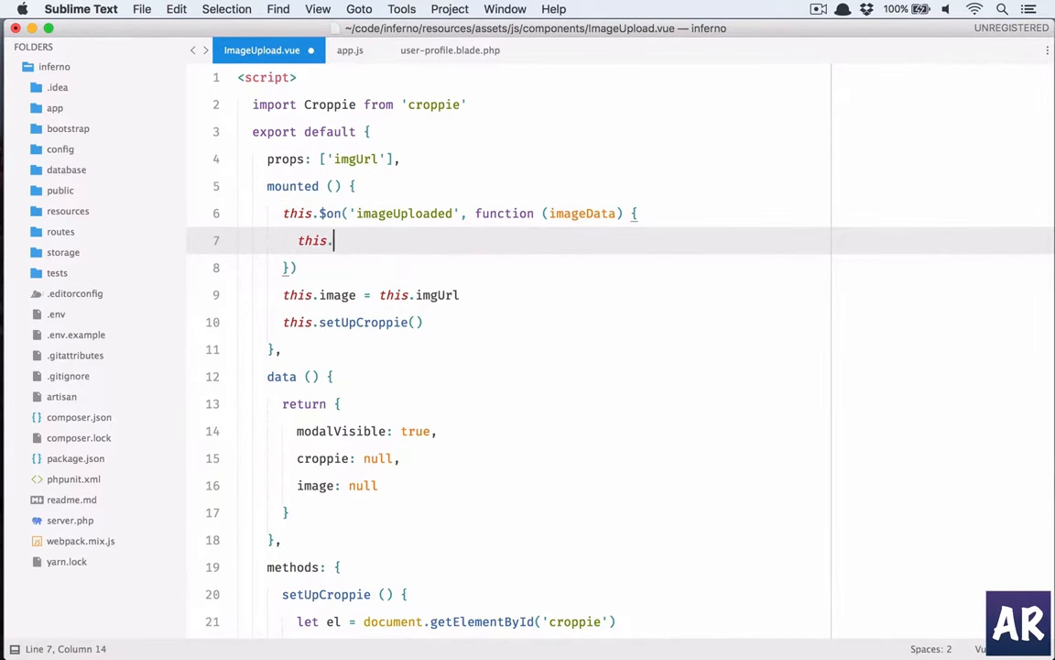
type("image = imageData")
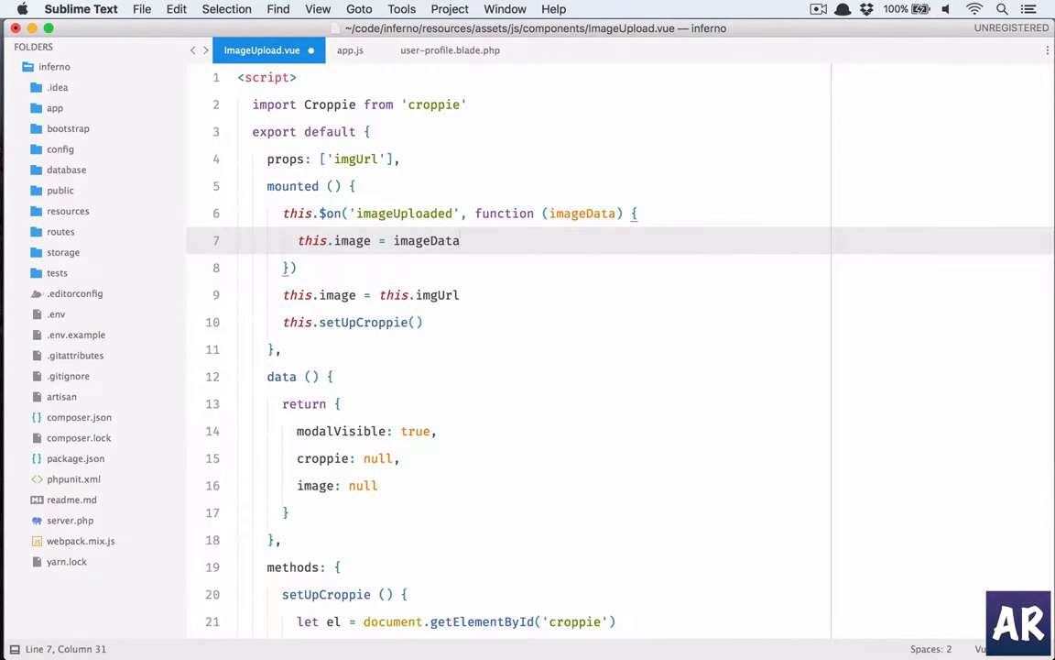
type("this.")
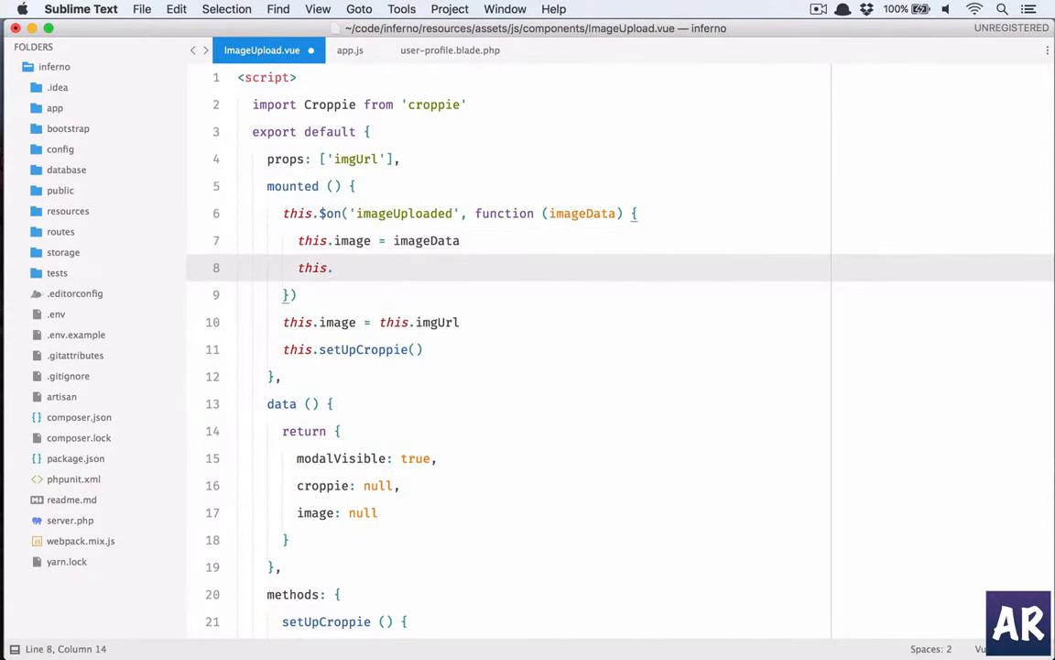
type("croppie")
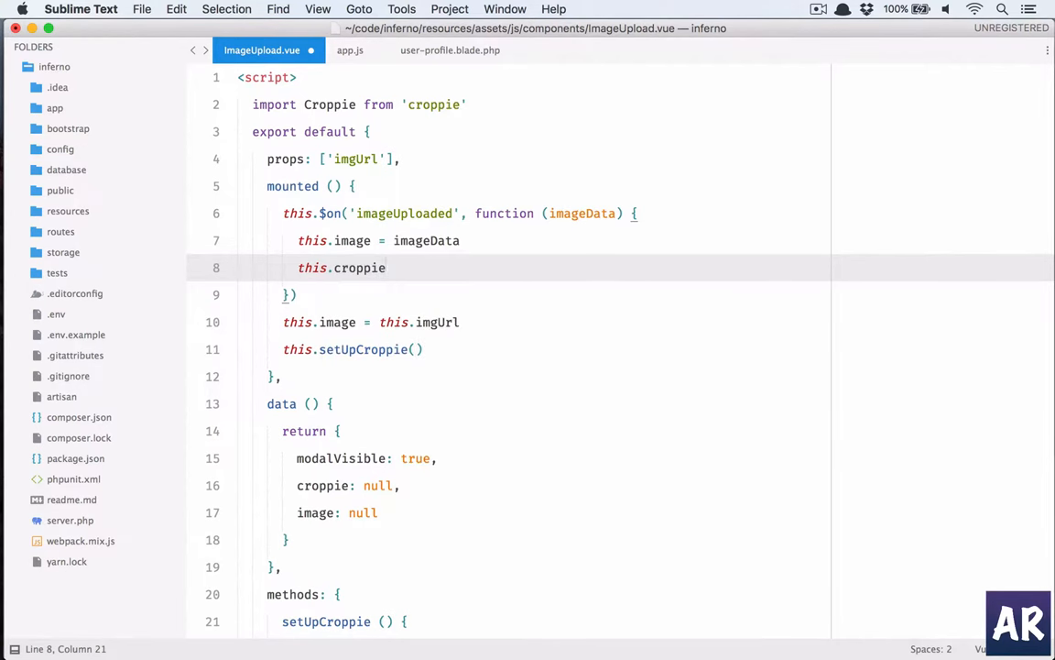
type(".destro")
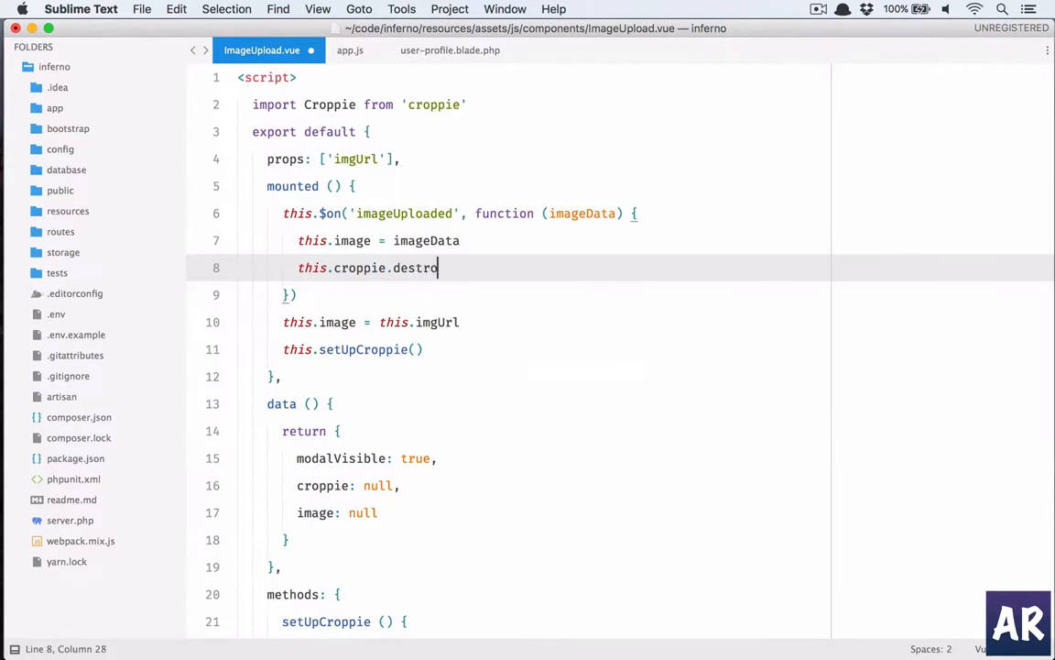
type("y()")
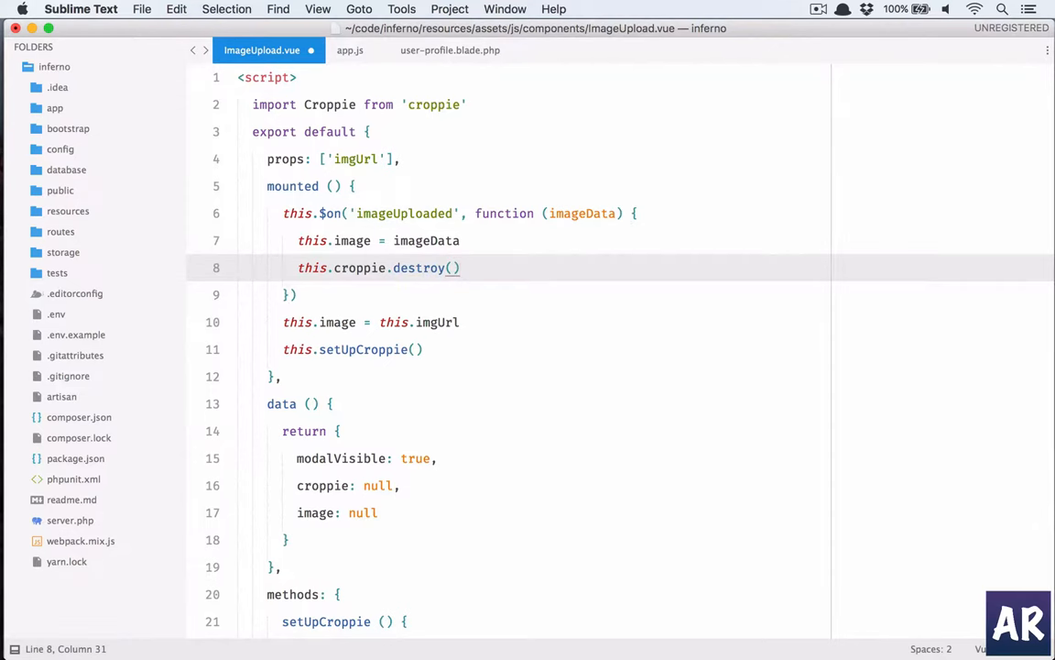
type("this")
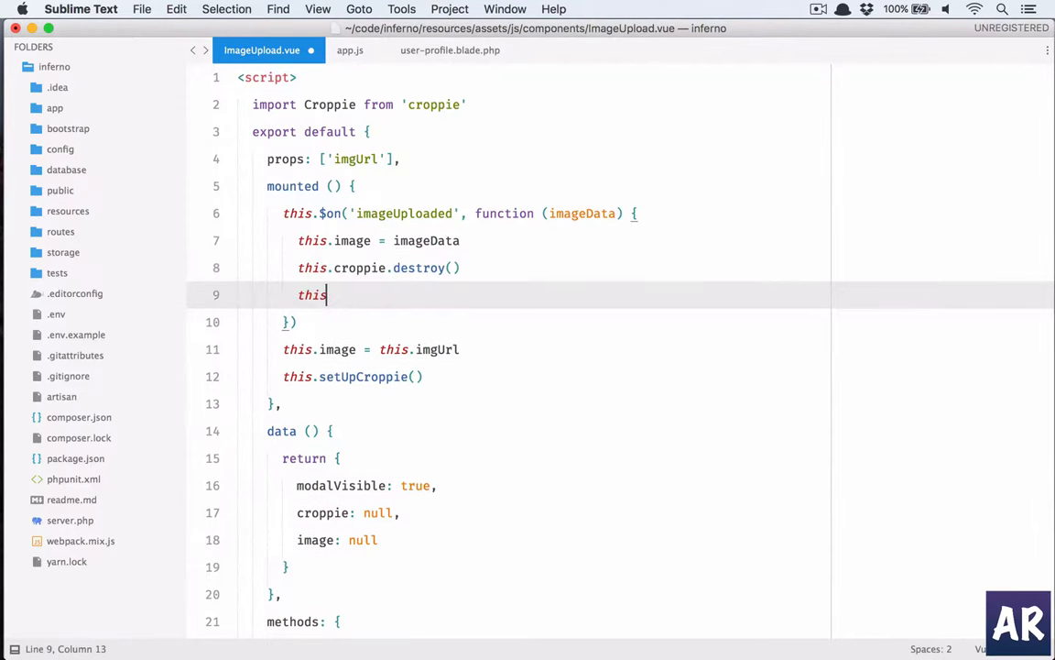
type(".setUpCroppie(")
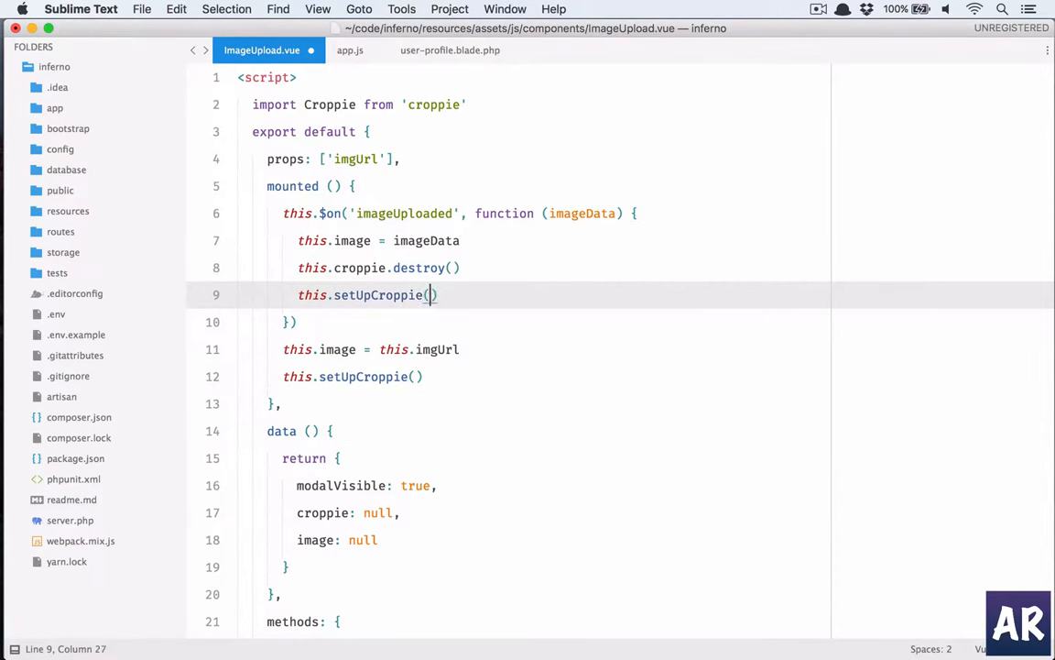
type("imageData")
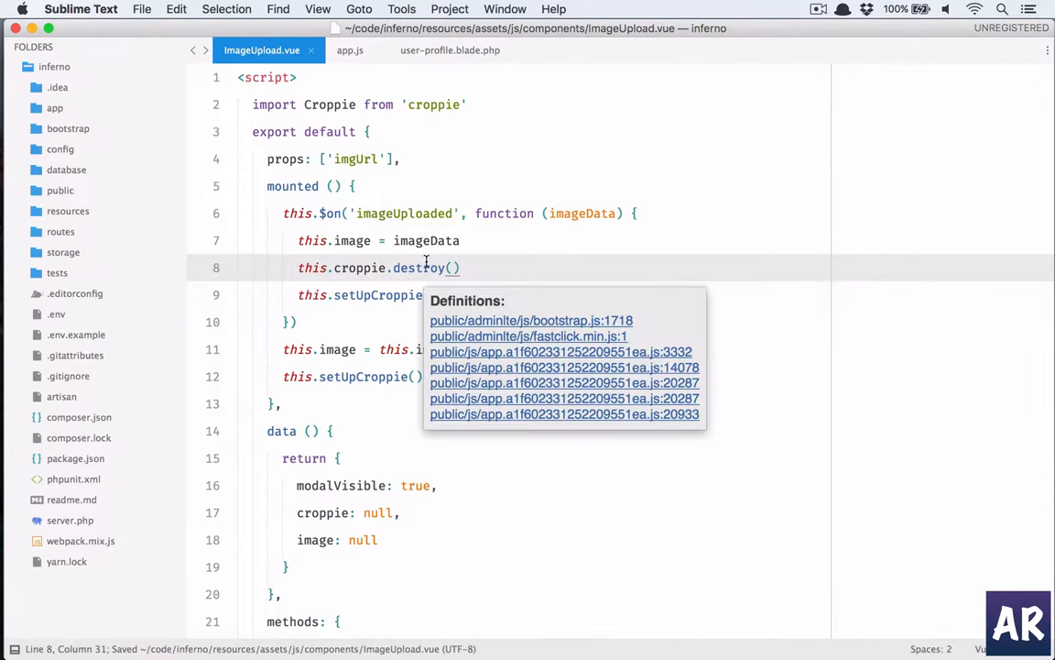
Switch to Google Chrome and view the profile page's image upload form with the console.
key("cmd+tab")
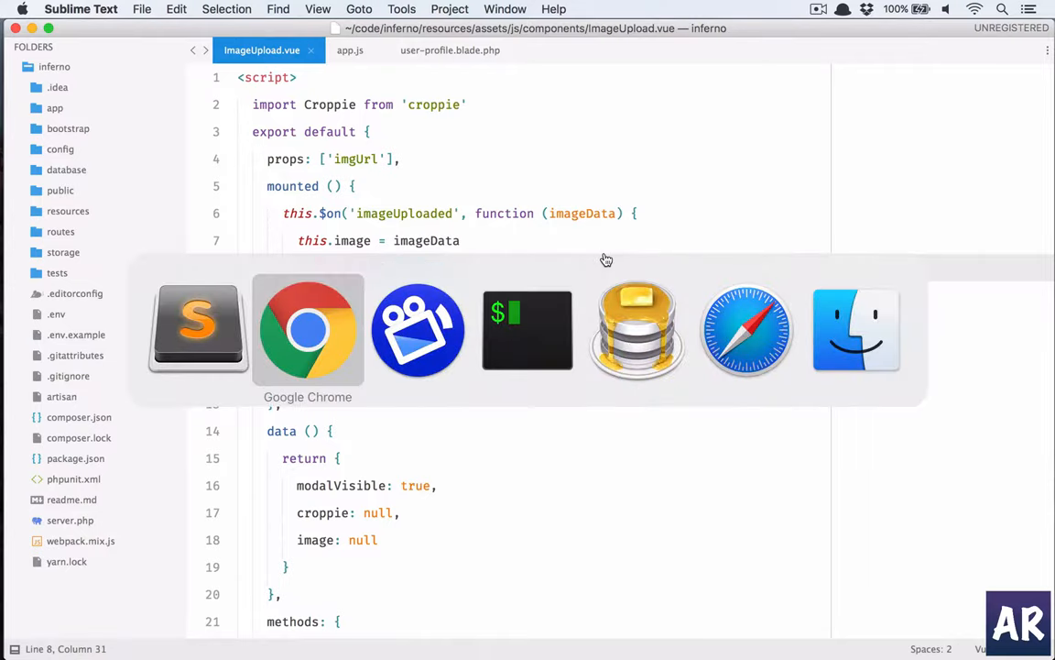
left_click(308, 330)
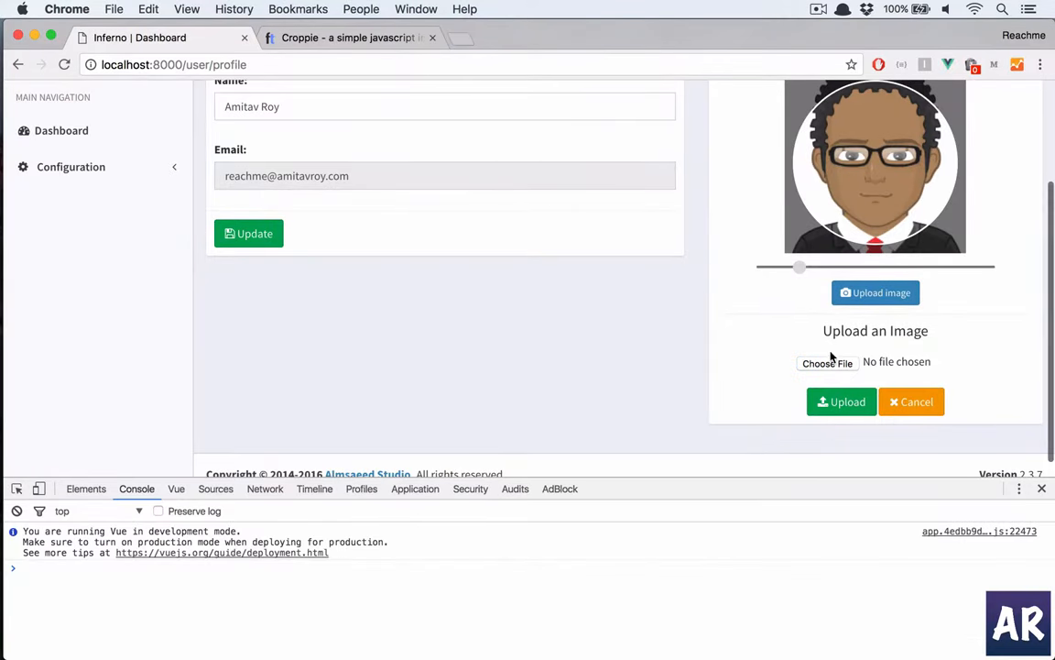
left_click(828, 363)
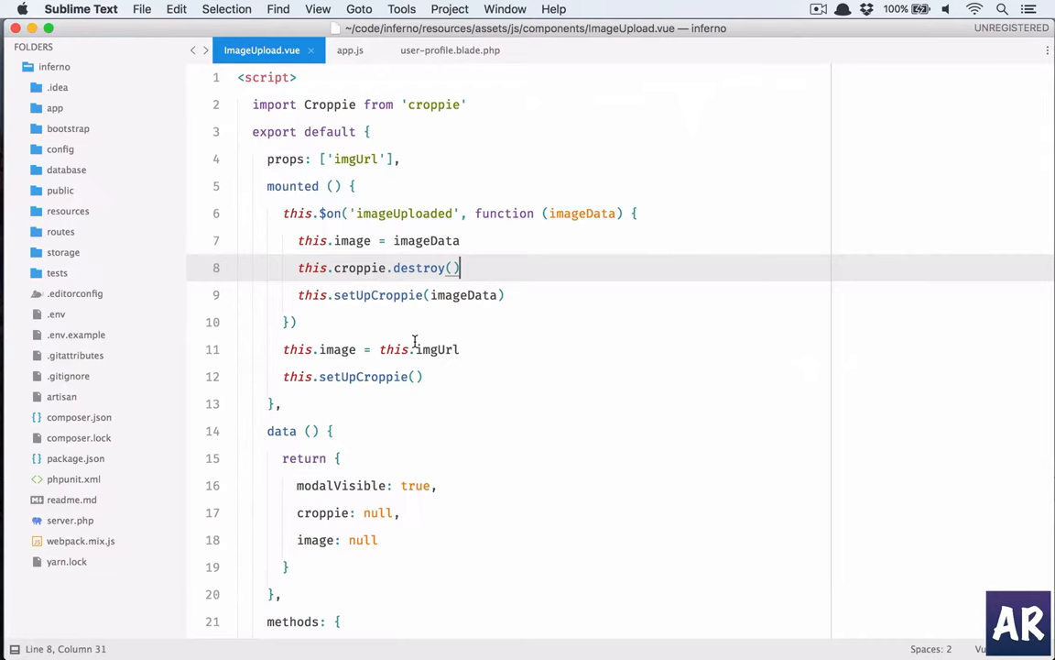
scroll("down", 3)
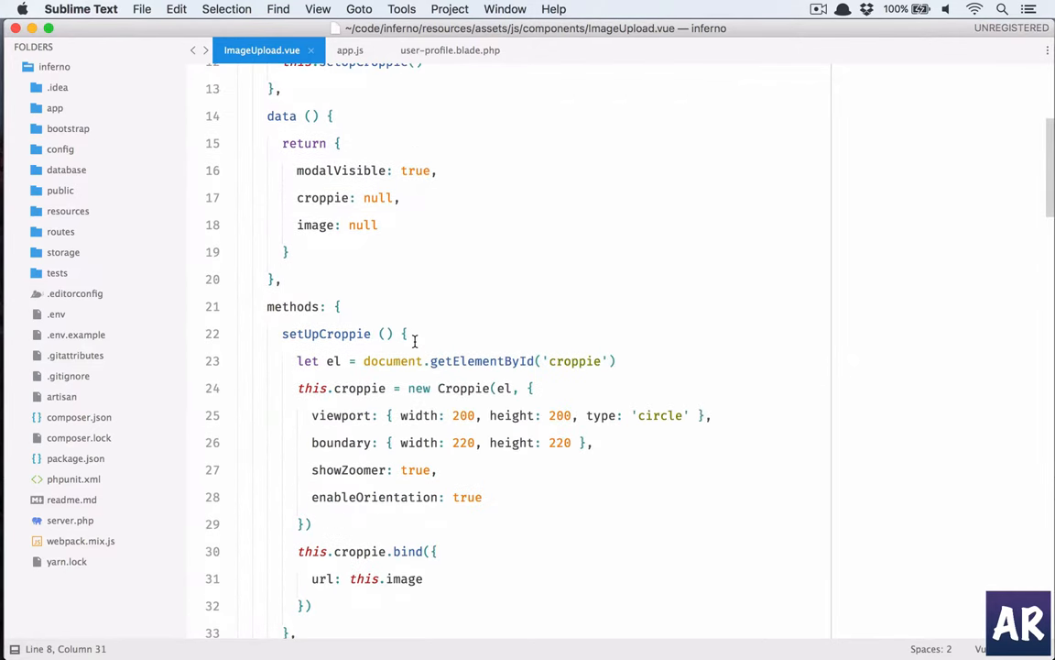
scroll("down", 3)
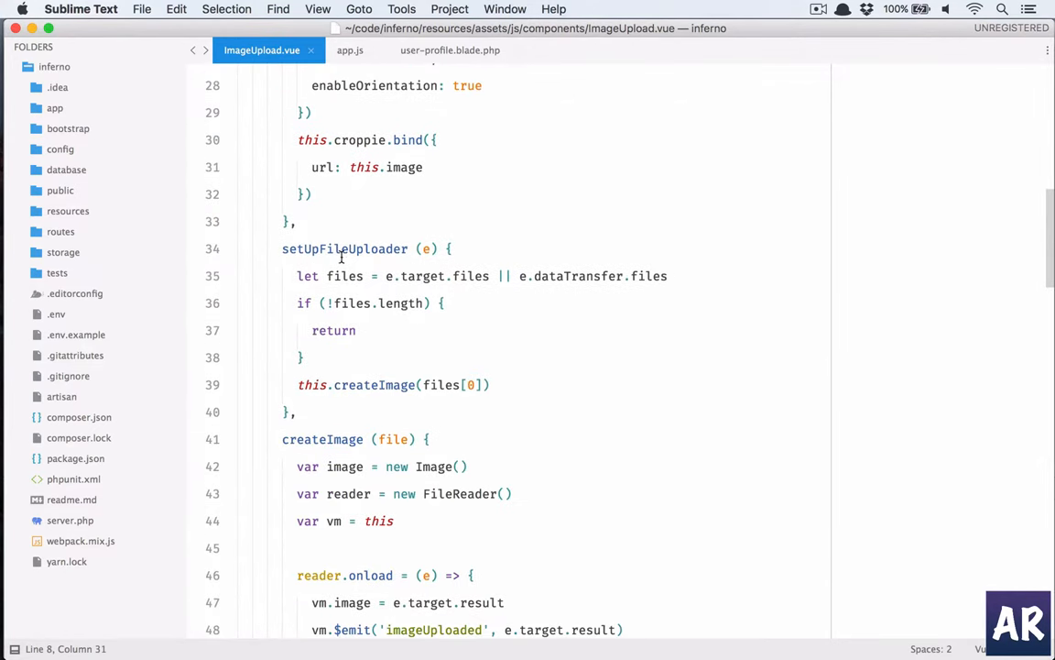
double_click(345, 249)
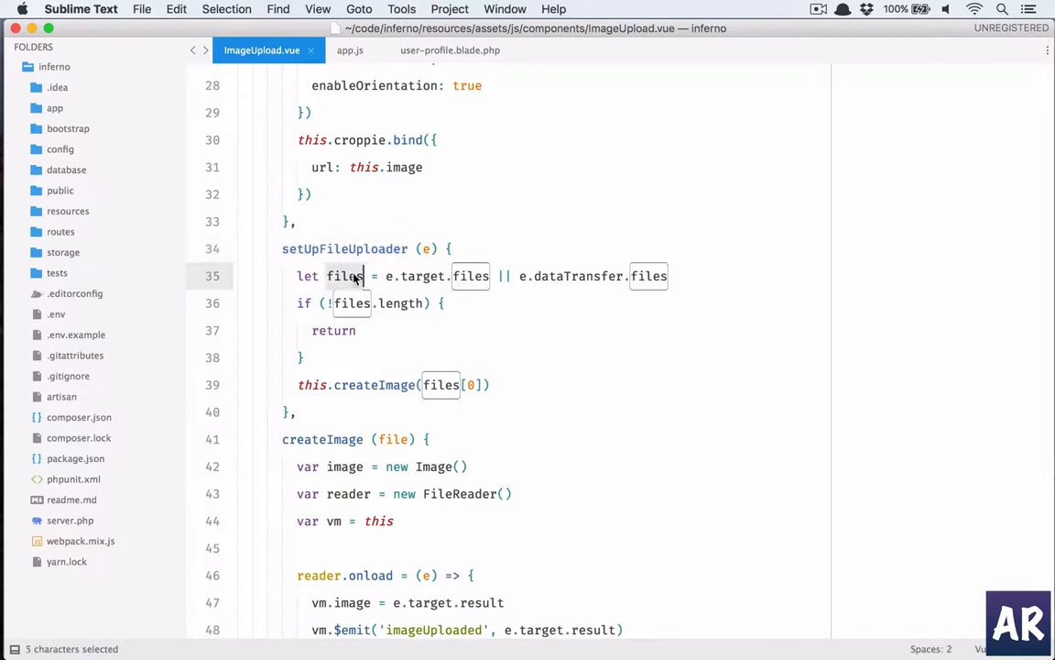
mouse_move(351, 304)
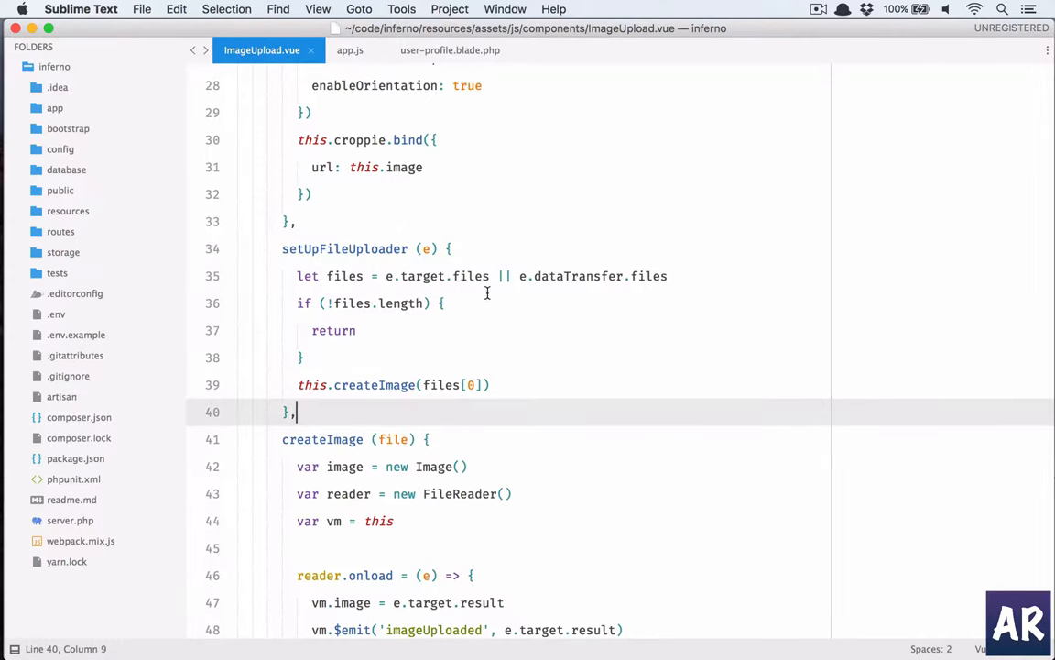
mouse_move(562, 289)
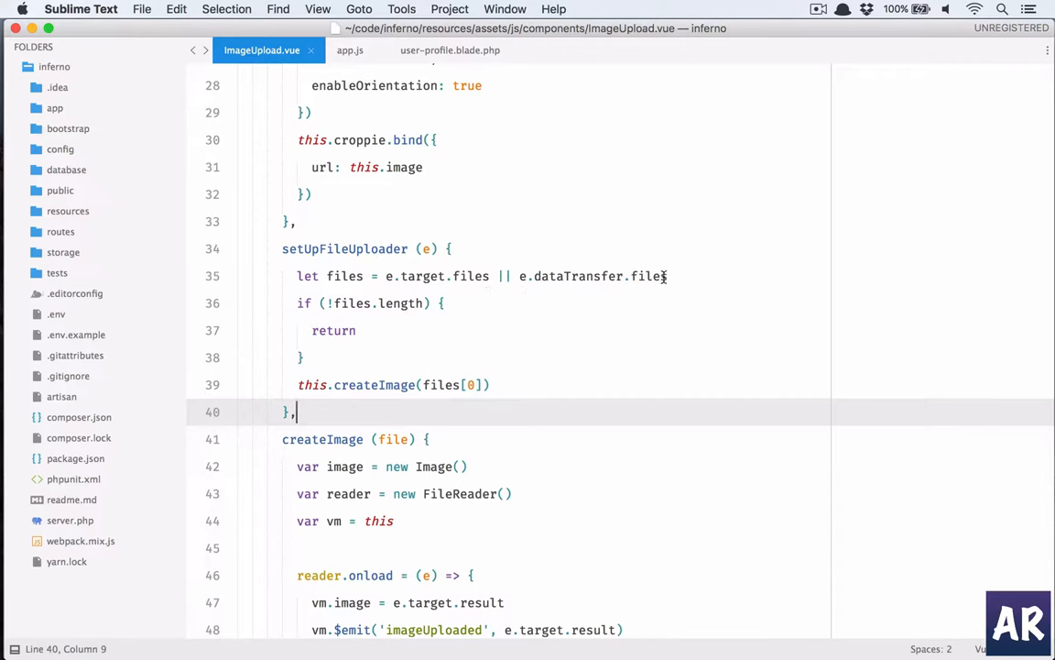
scroll("down", 3)
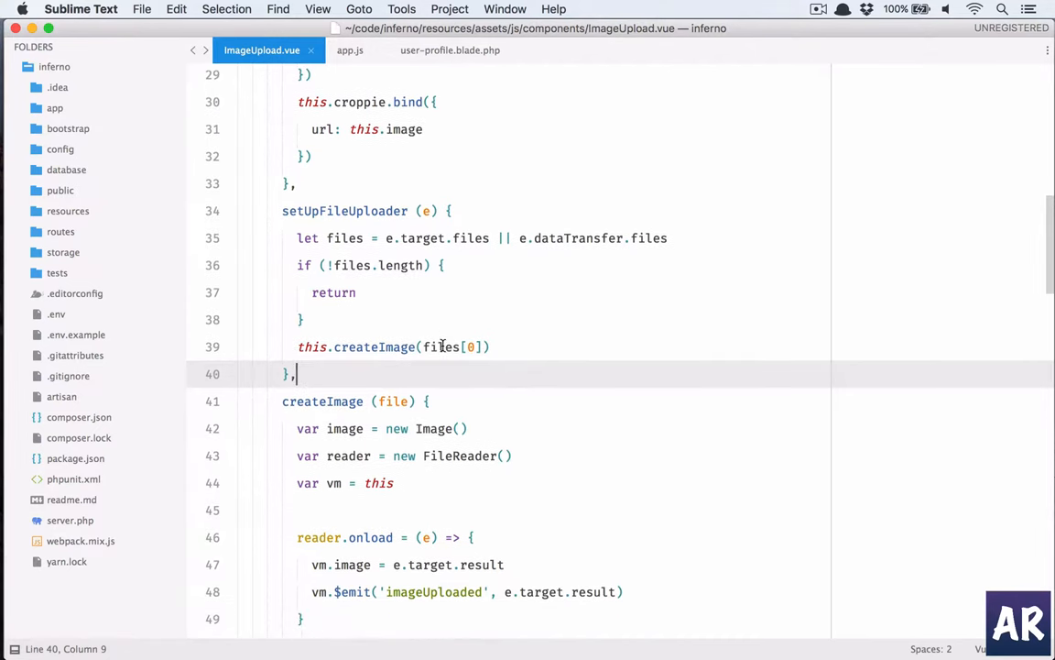
double_click(398, 264)
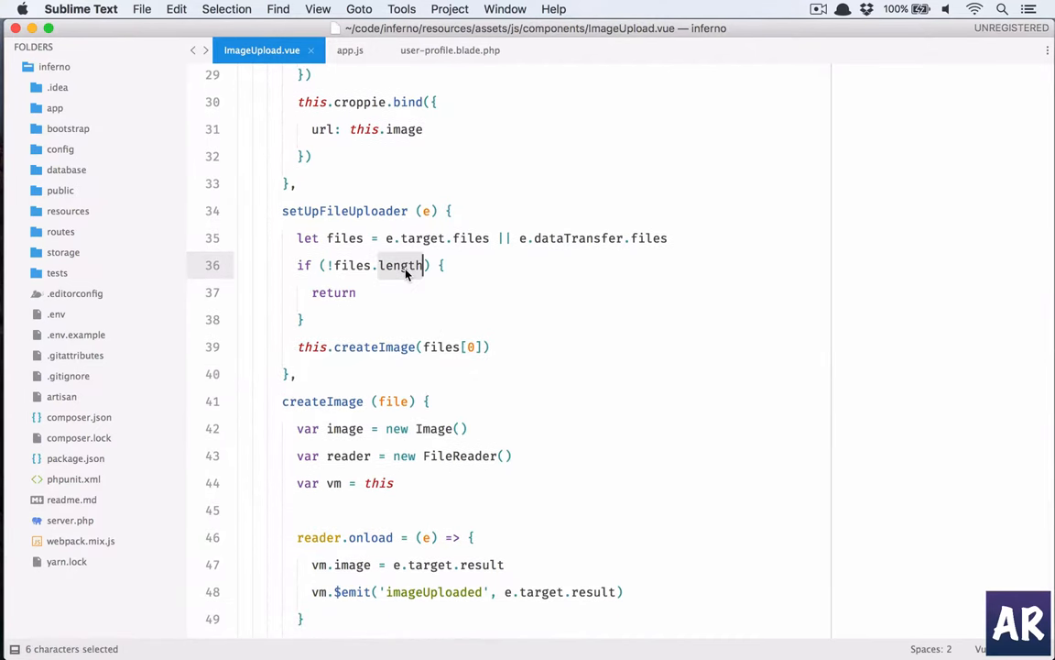
scroll("down", 3)
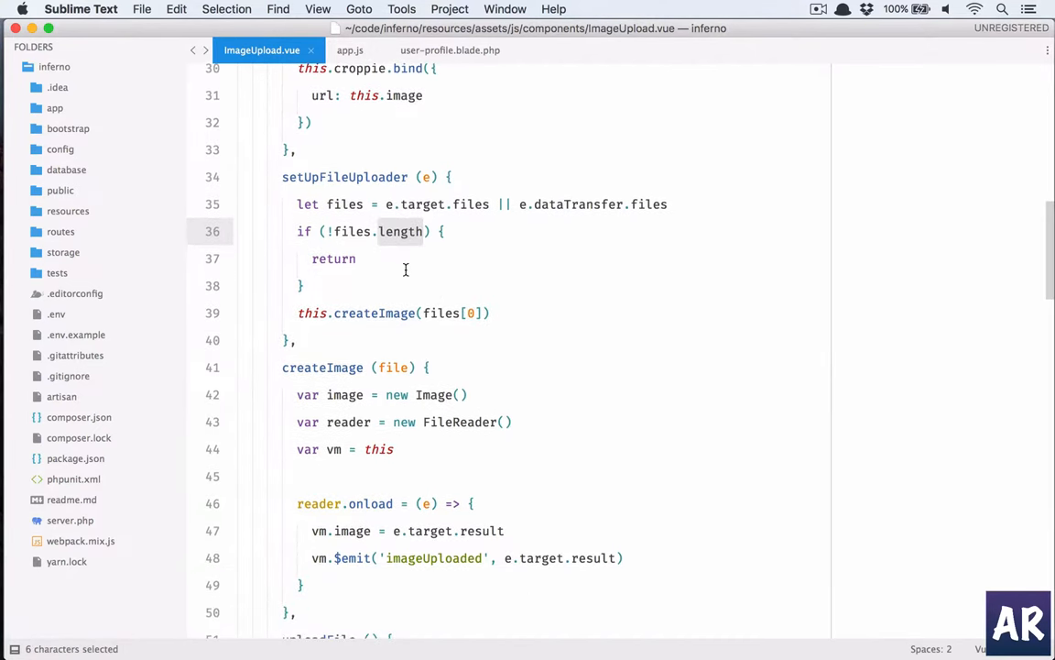
double_click(373, 313)
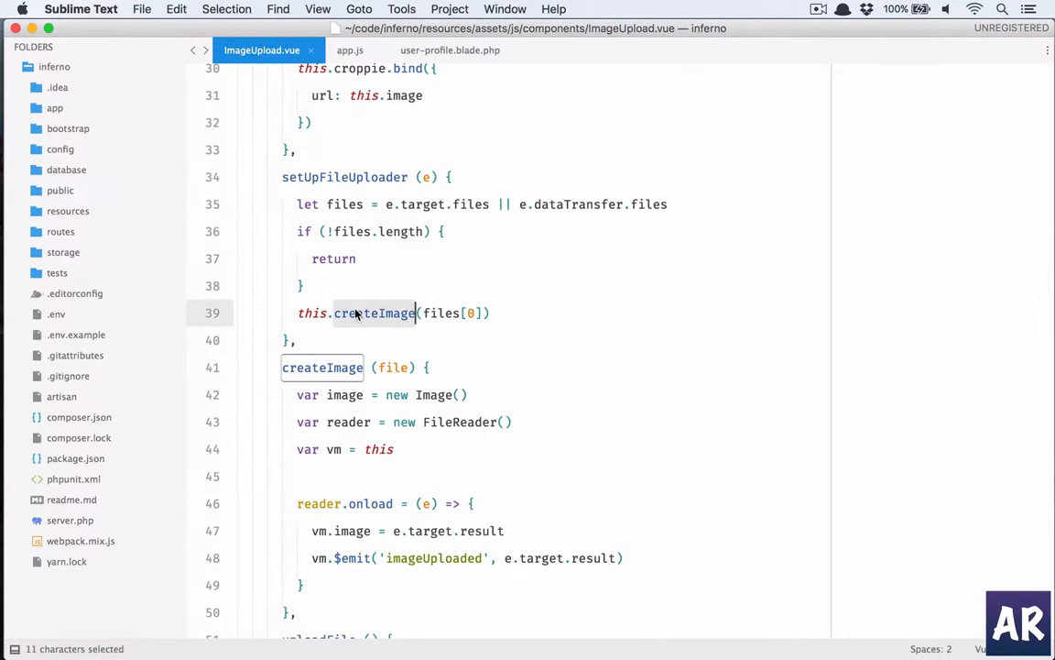
scroll("down", 3)
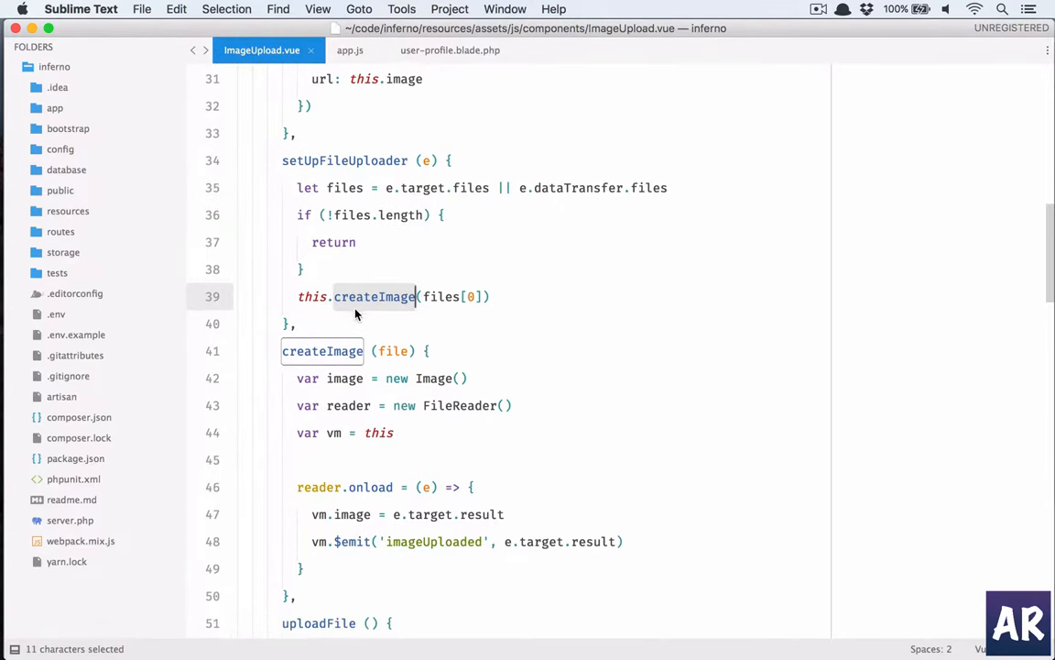
scroll("down", 3)
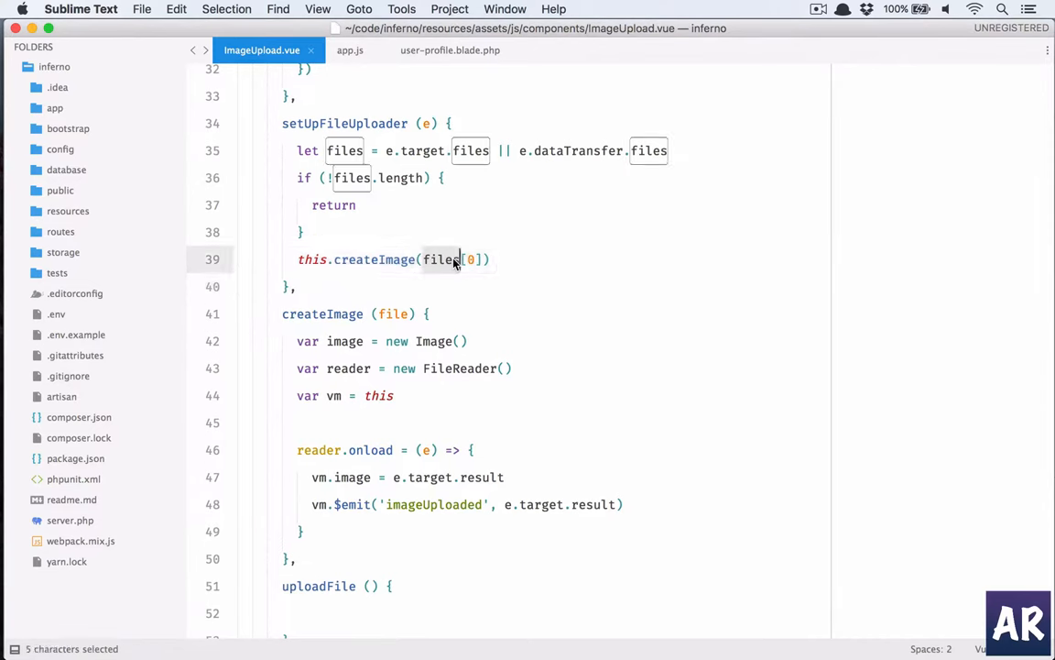
left_click(328, 314)
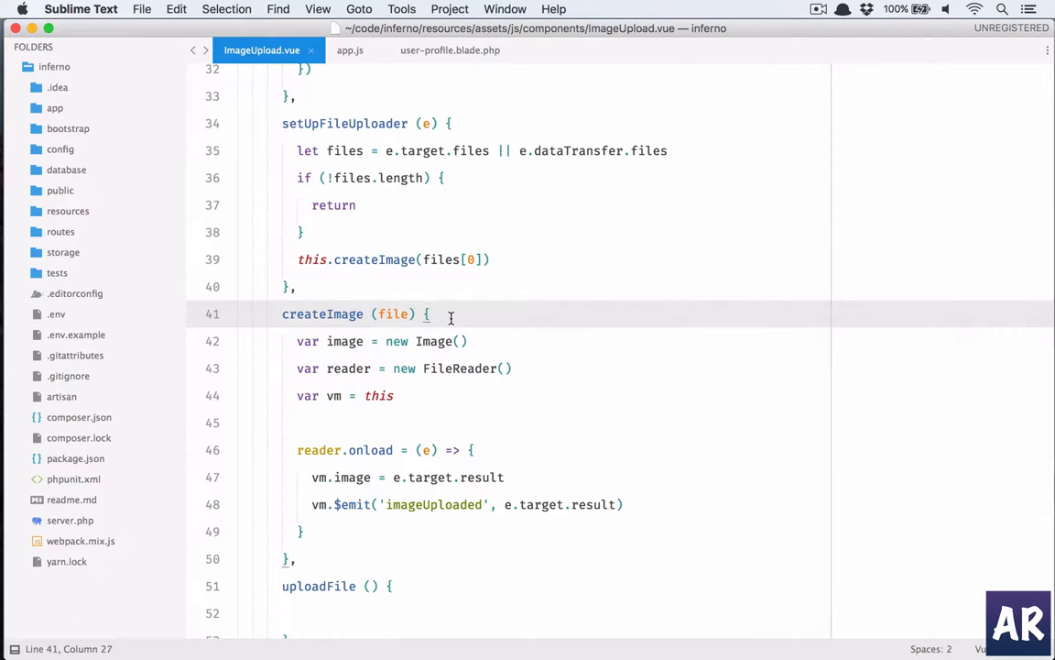
type("conso")
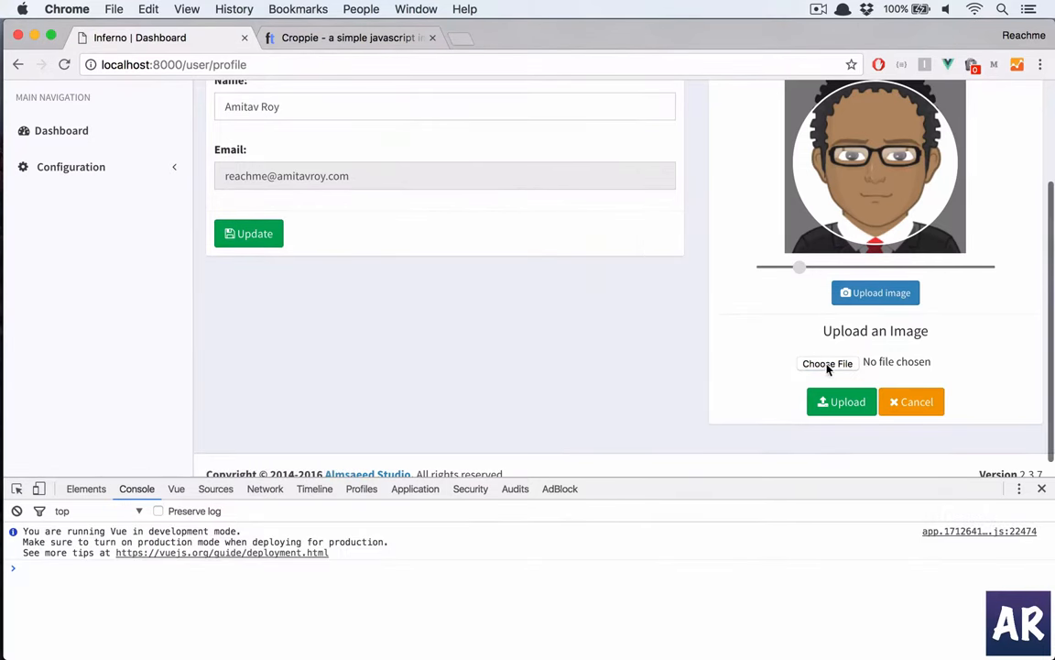
Select 1438890.jpeg in the file dialog so the console logs 1.
left_click(828, 363)
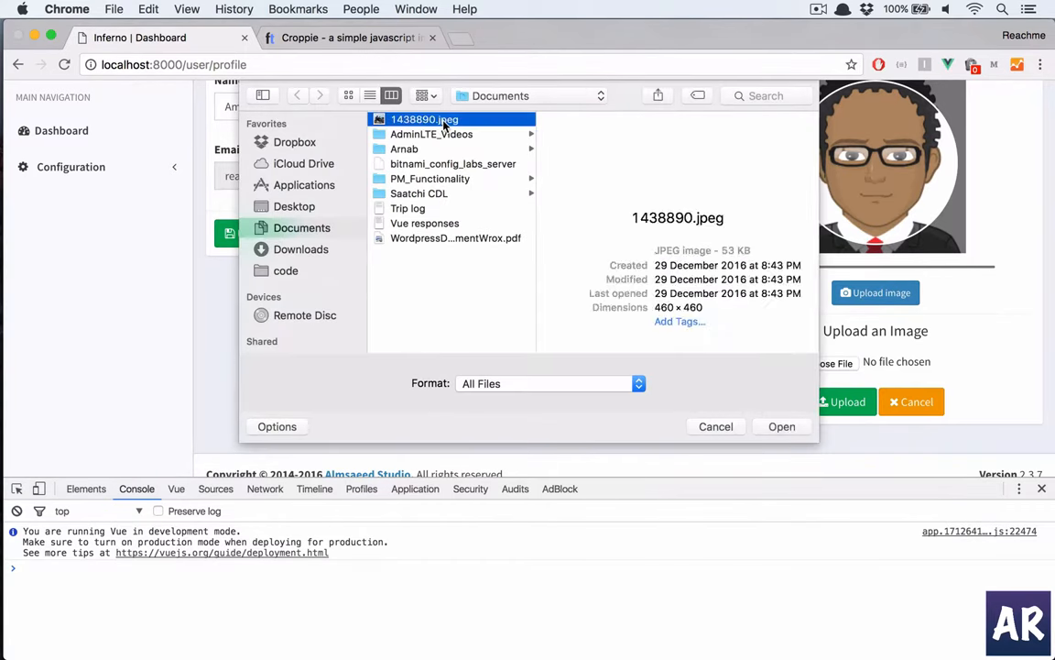
left_click(780, 425)
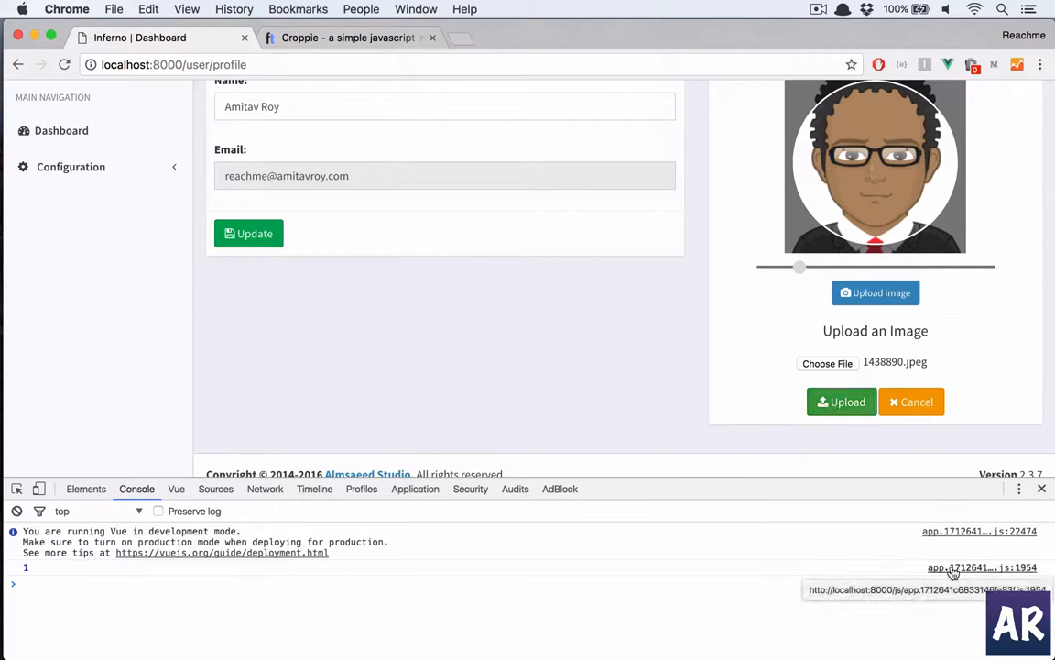
mouse_move(949, 571)
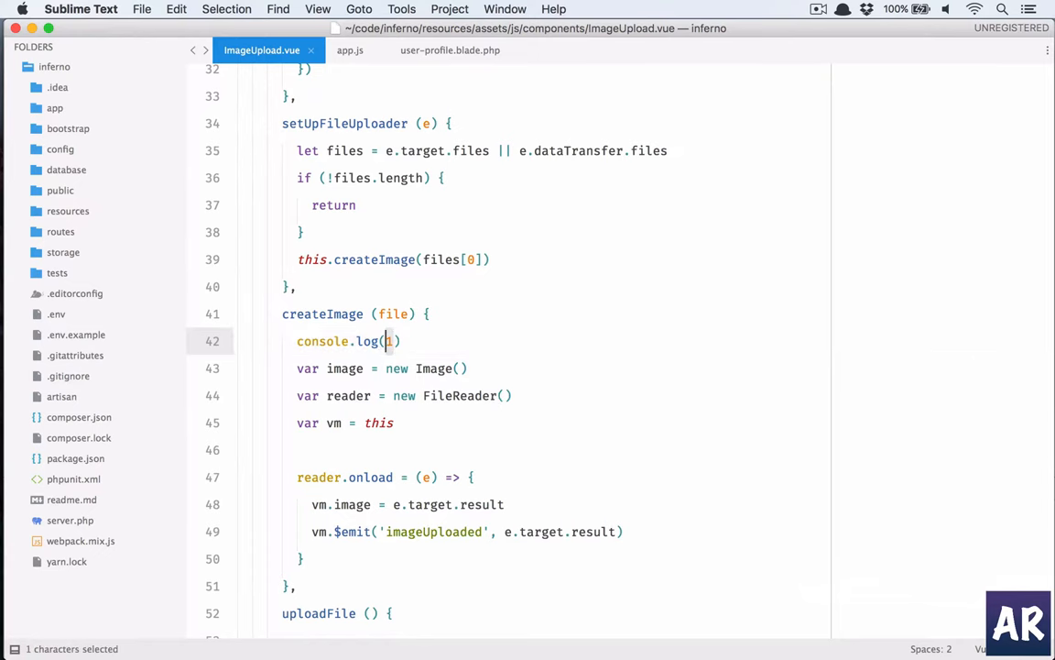
Change console.log(1) to console.log(file) in createImage, save, and review the uploadFile method.
type("file")
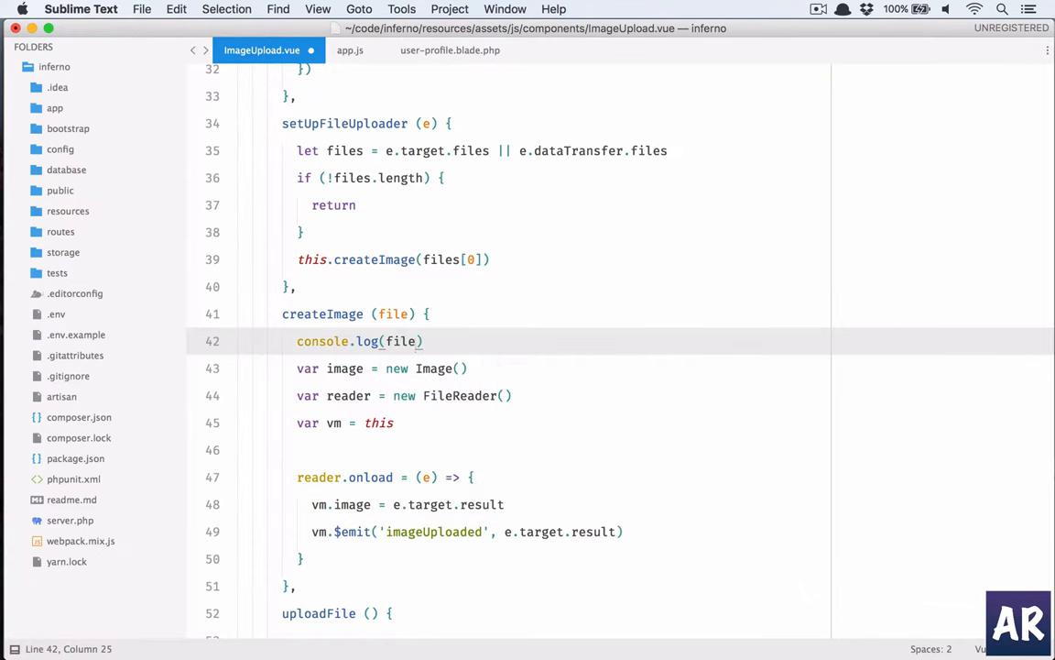
key("cmd+s")
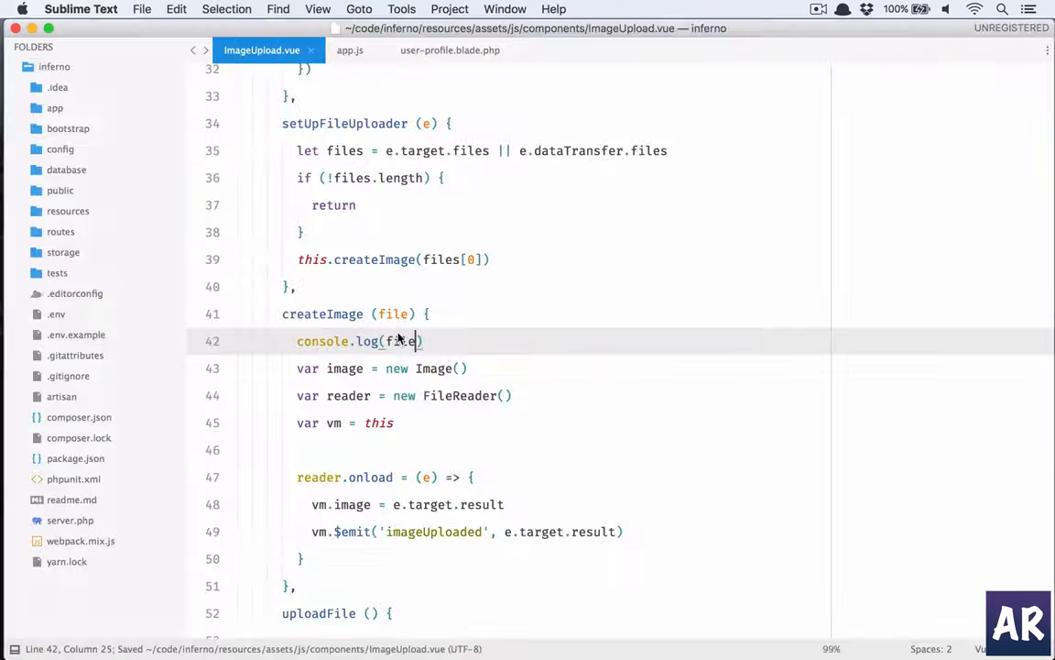
scroll("down", 3)
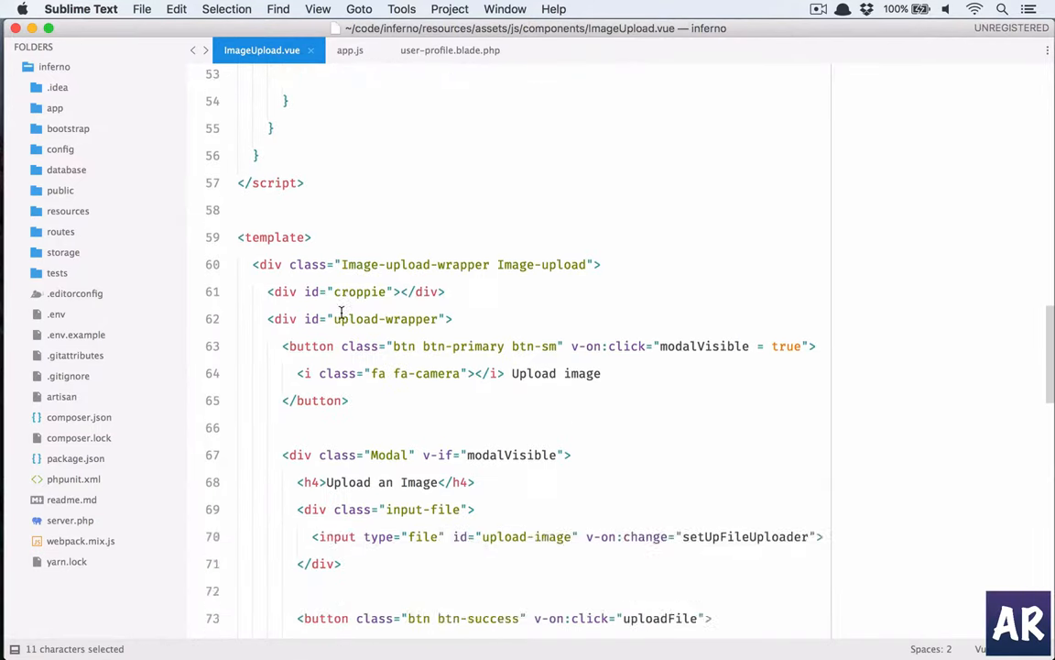
scroll("down", 3)
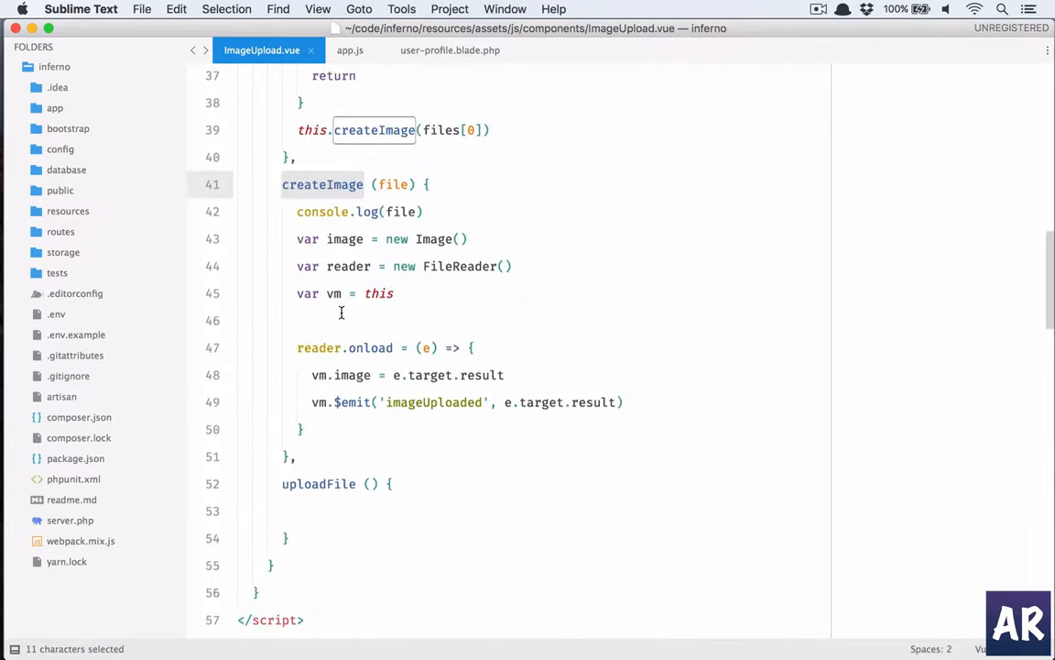
scroll("down", 3)
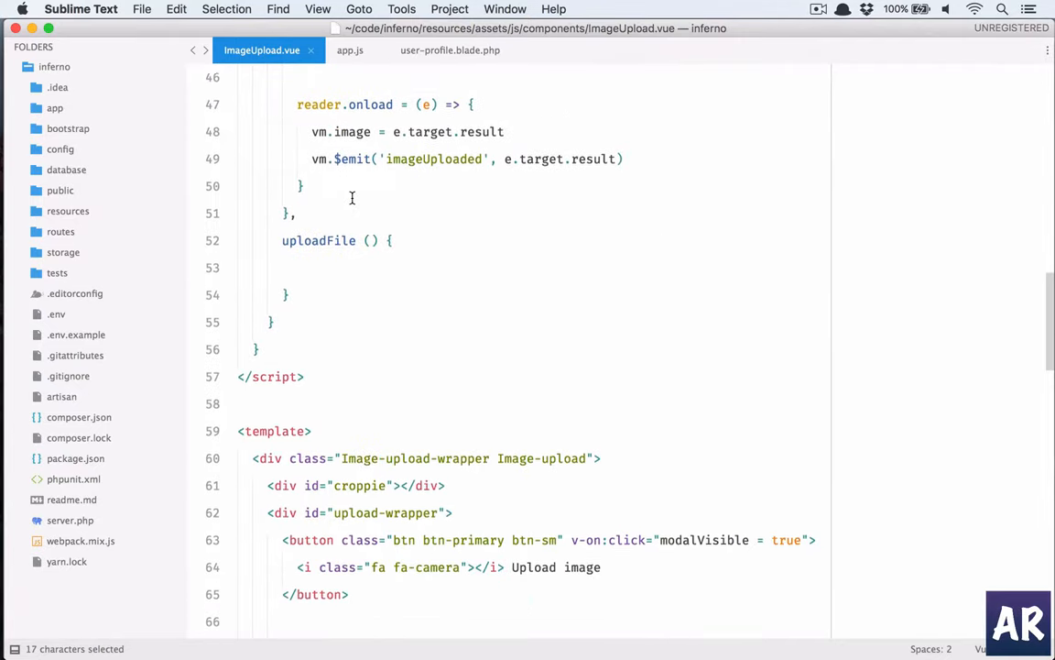
scroll("up", 3)
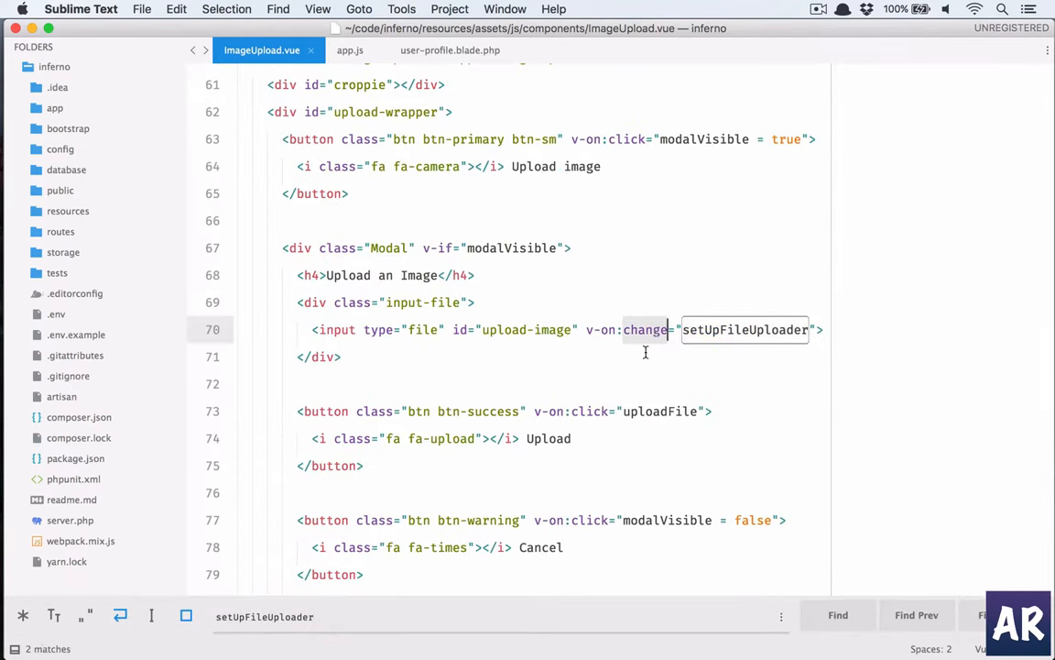
mouse_move(641, 374)
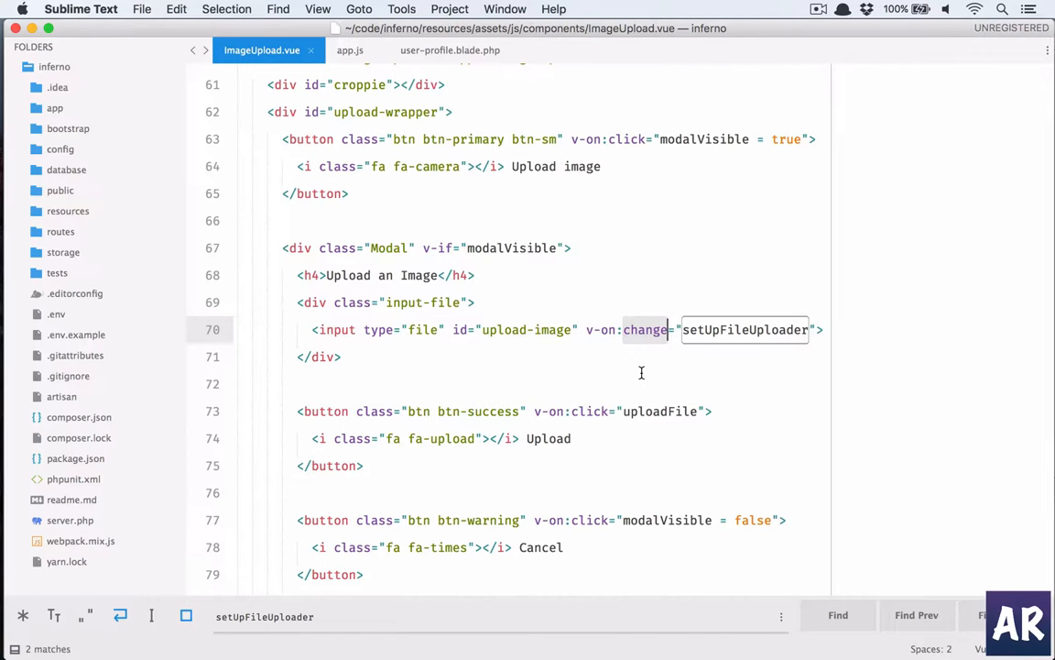
mouse_move(744, 330)
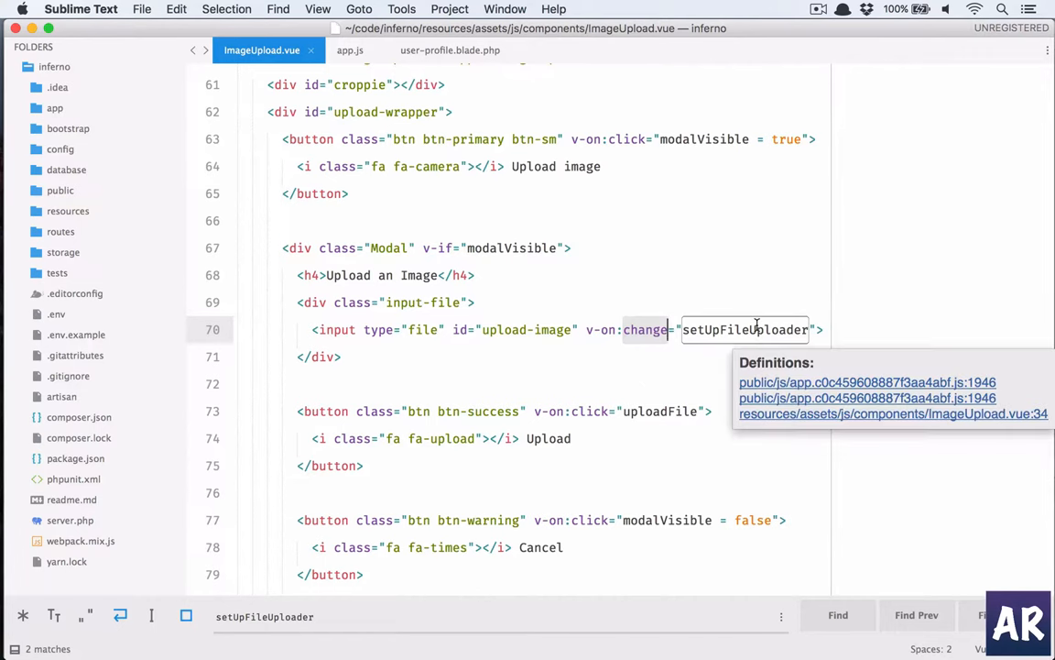
mouse_move(696, 345)
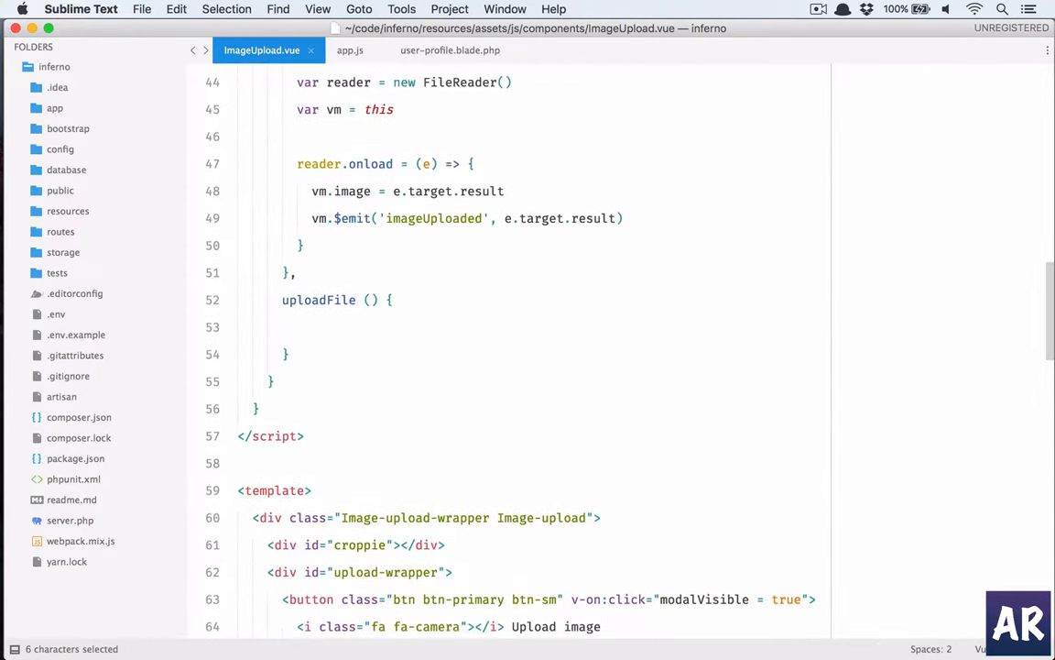
scroll("up", 3)
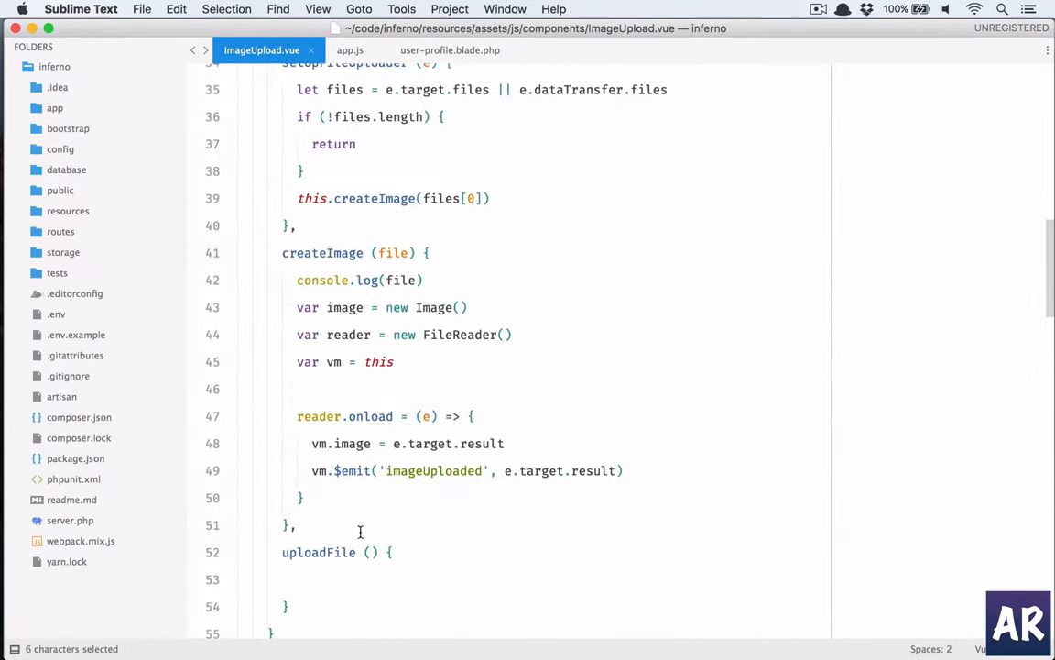
double_click(319, 553)
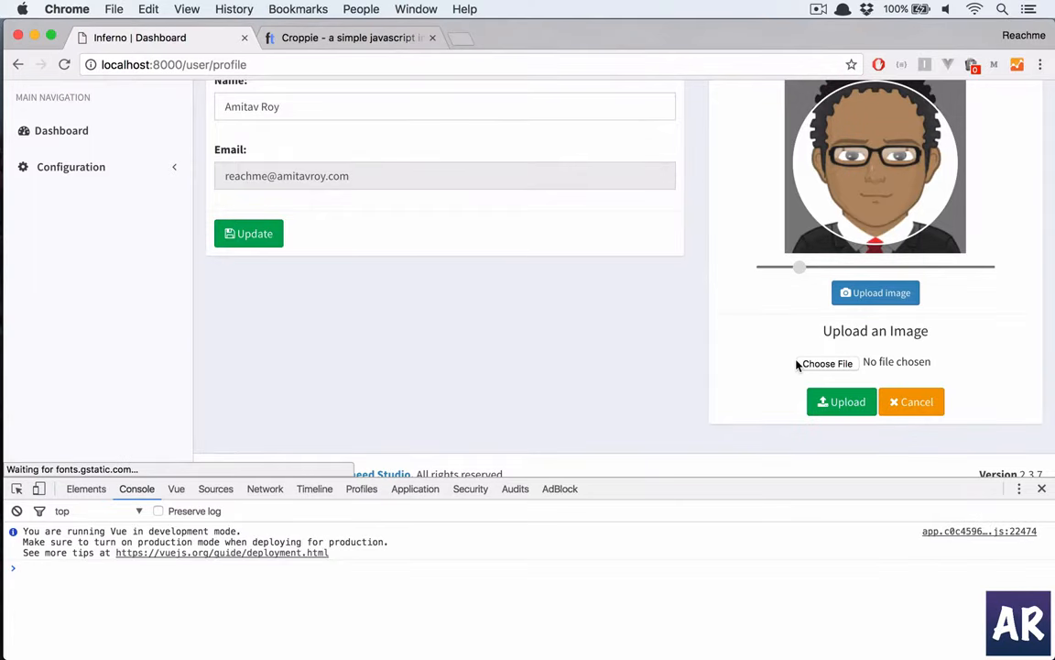
Reopen the file picker to choose 1438890.jpeg so the File object gets logged.
left_click(827, 363)
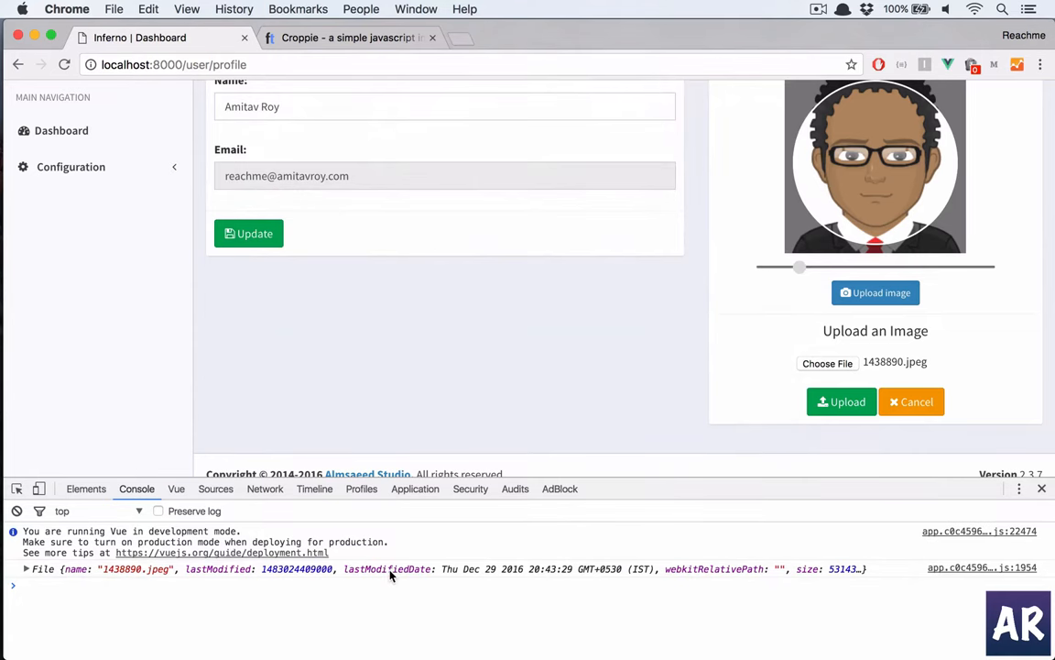
key("cmd+tab")
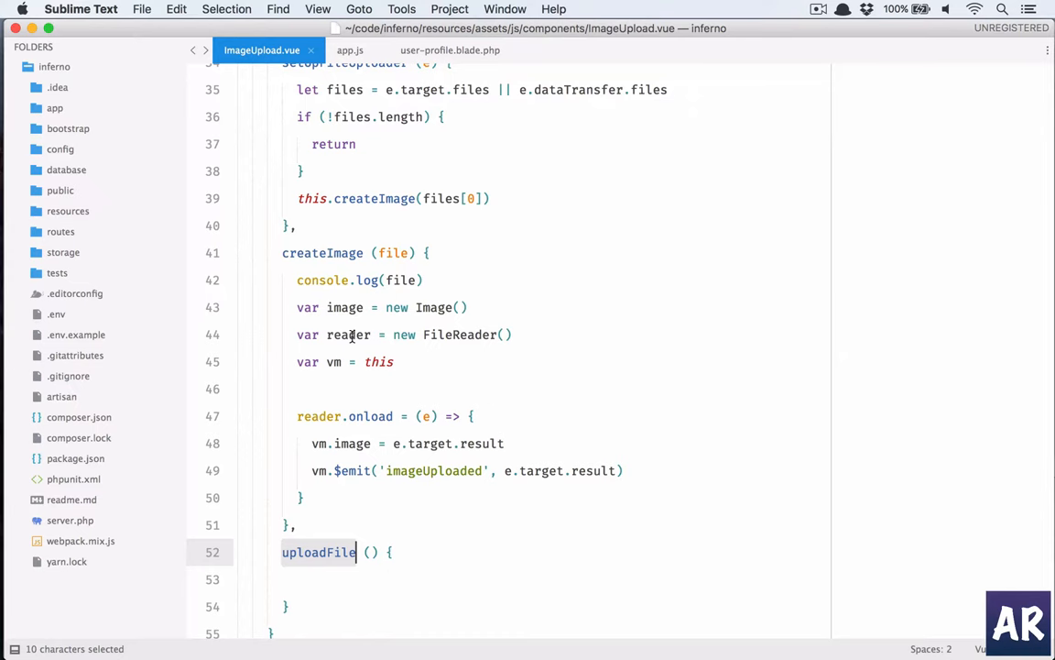
double_click(344, 308)
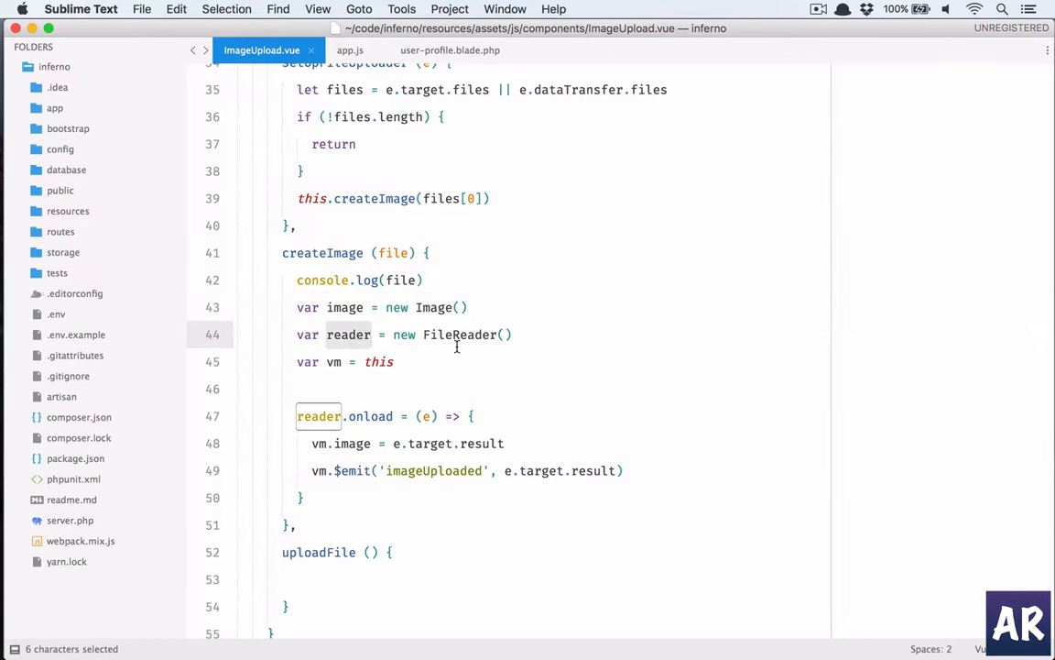
left_click(484, 334)
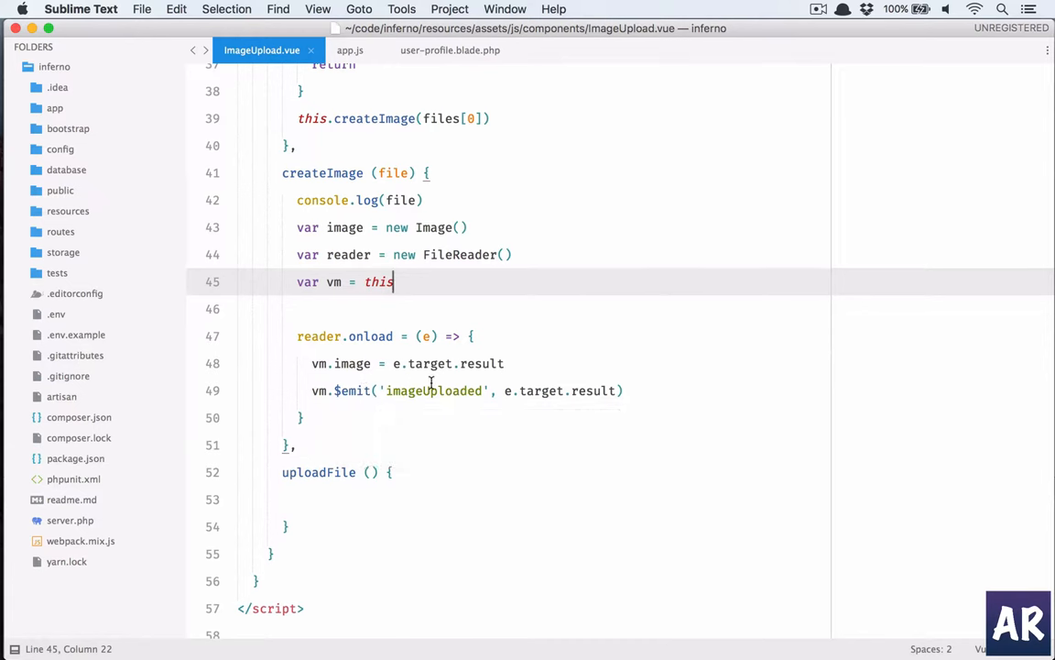
double_click(433, 390)
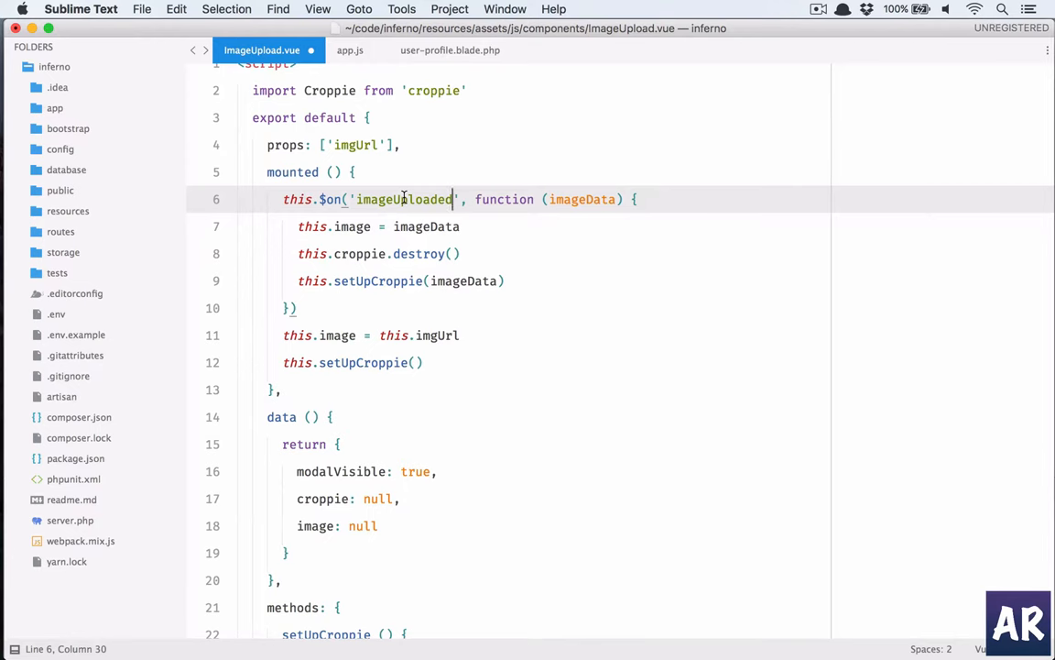
scroll("down", 3)
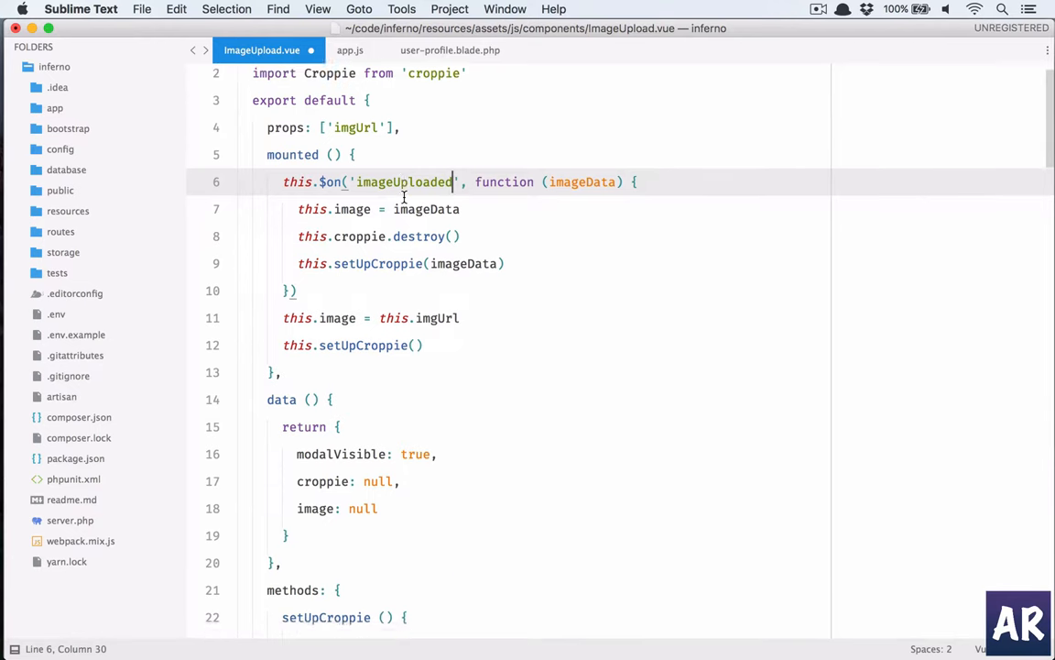
scroll("down", 3)
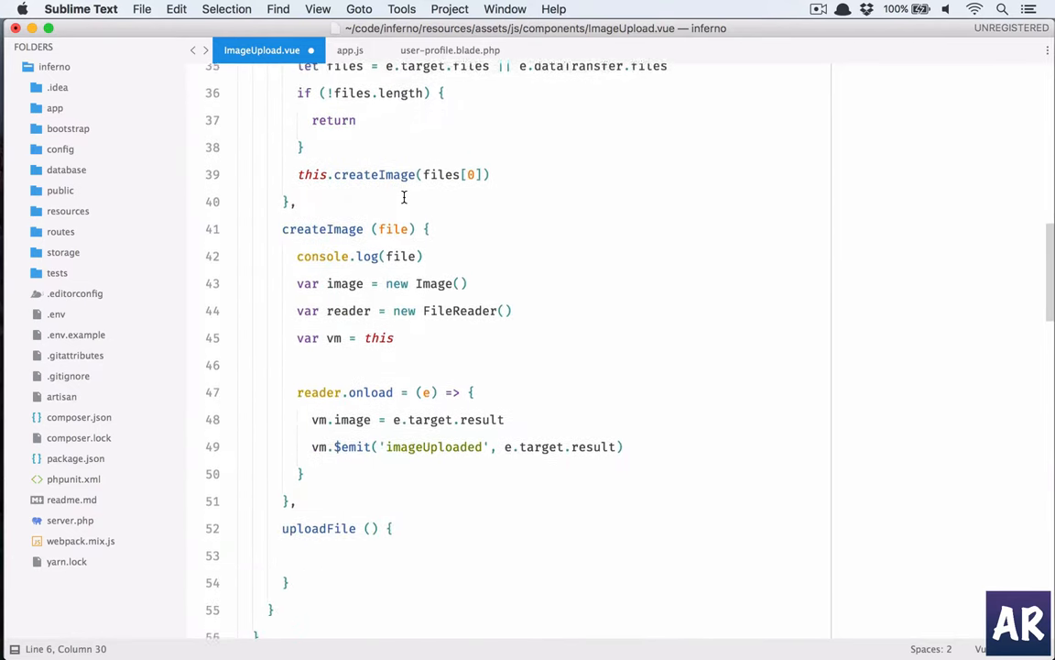
scroll("down", 3)
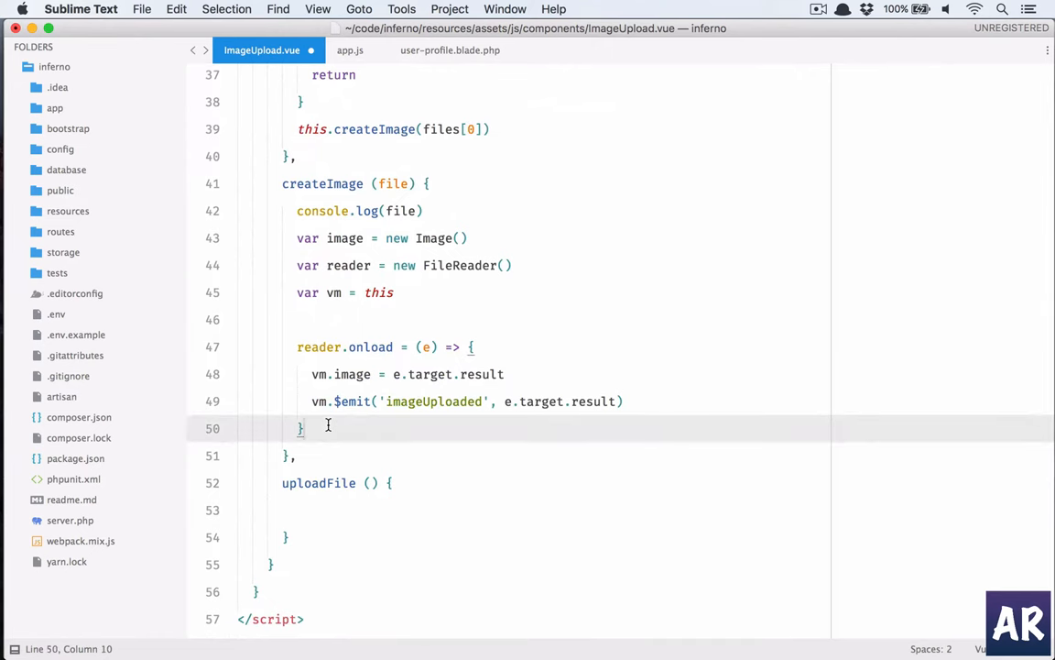
Add reader.readAsDataURL(file) after the onload handler in createImage.
type("reader")
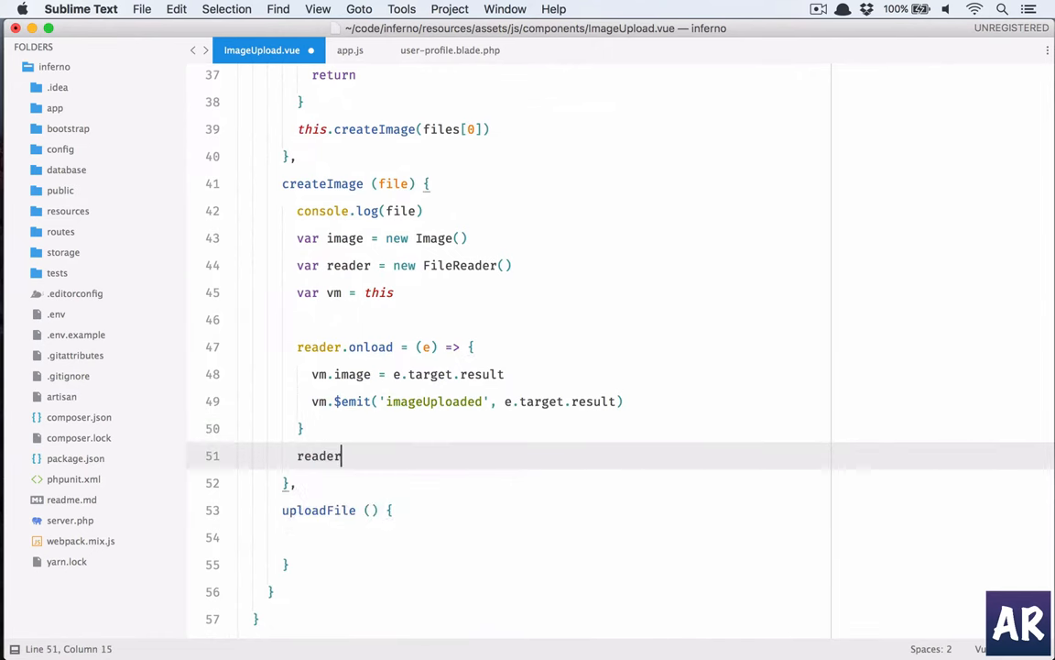
type(".rea")
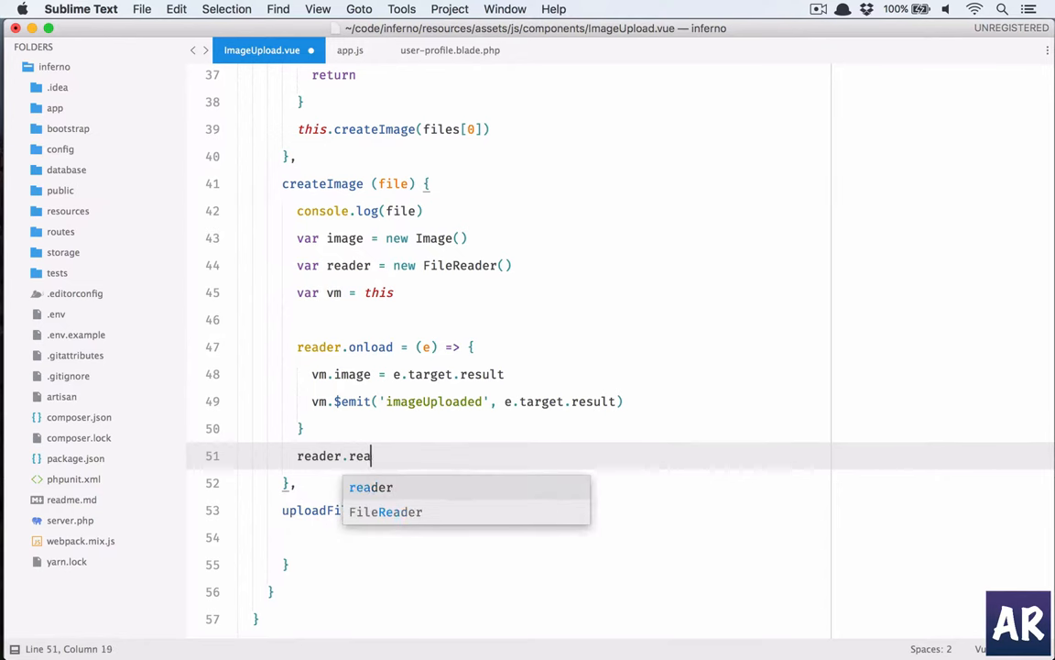
type("dAs")
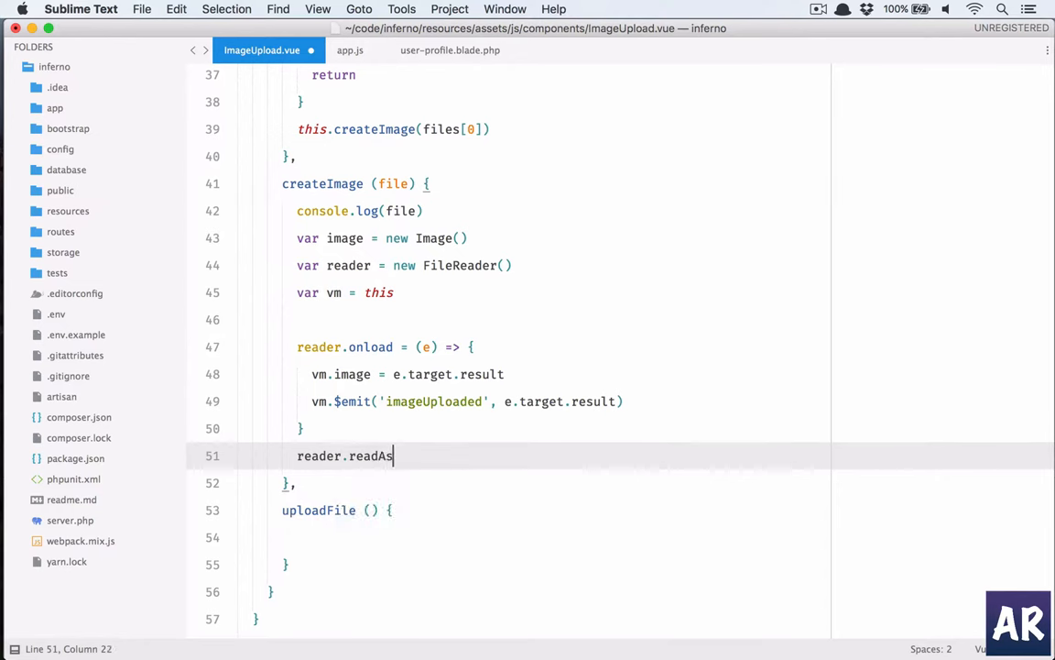
type("Data")
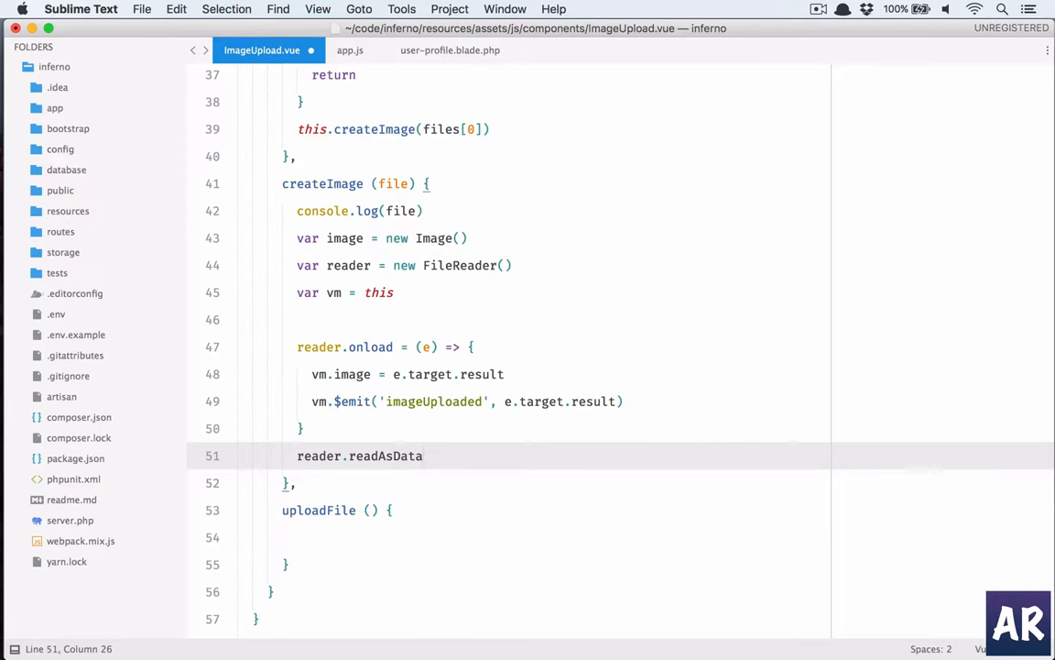
type("URL(f")
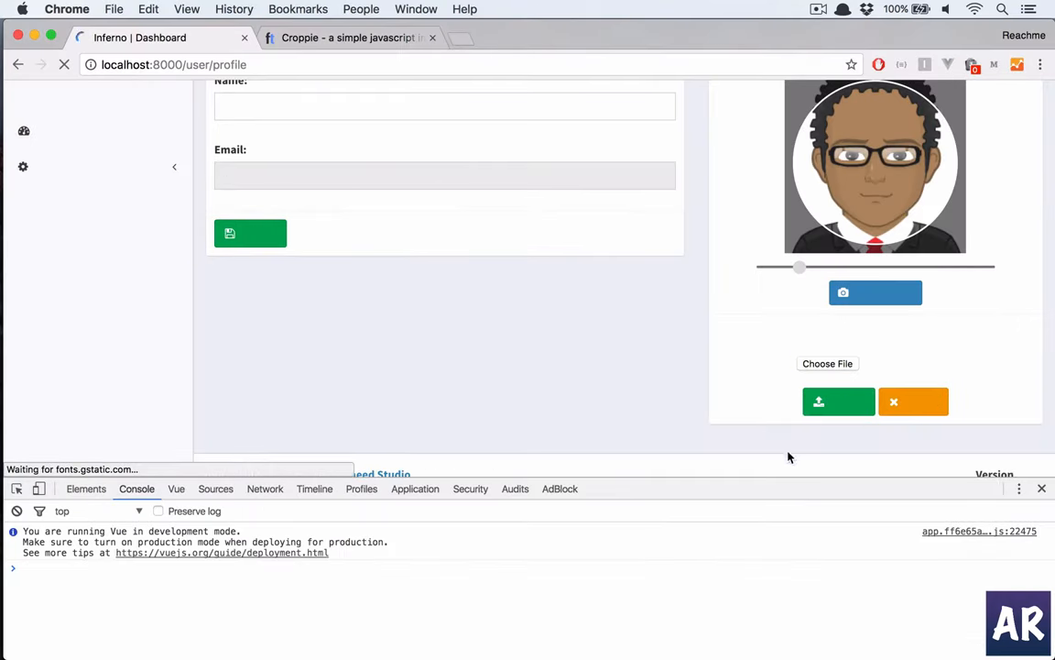
Choose 1438890.jpeg so the photo loads into the circular Croppie cropper.
left_click(828, 362)
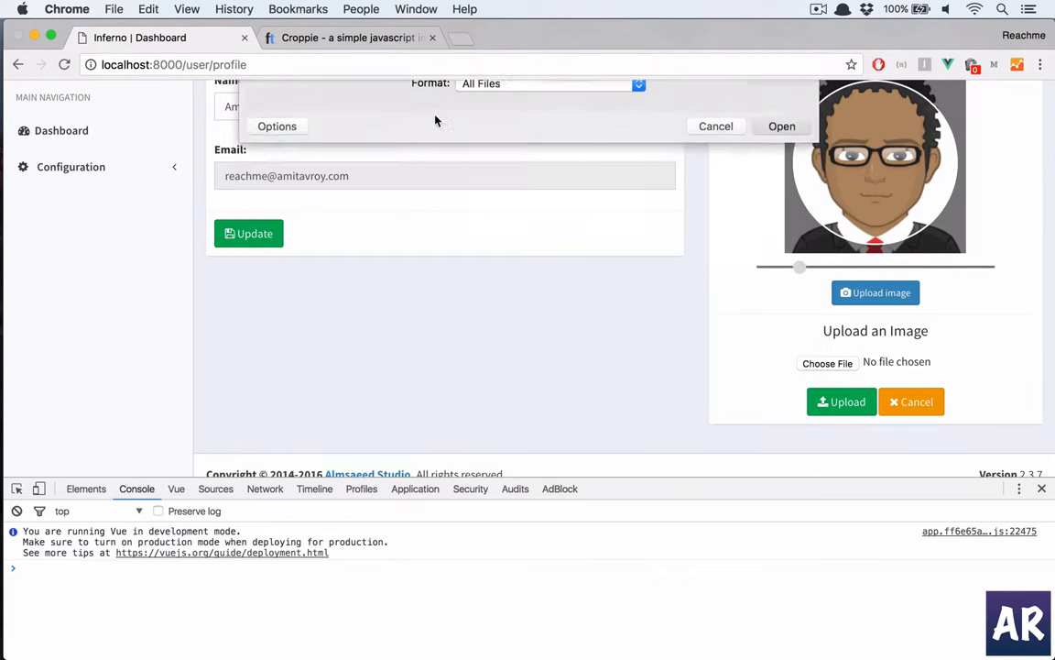
left_click(781, 125)
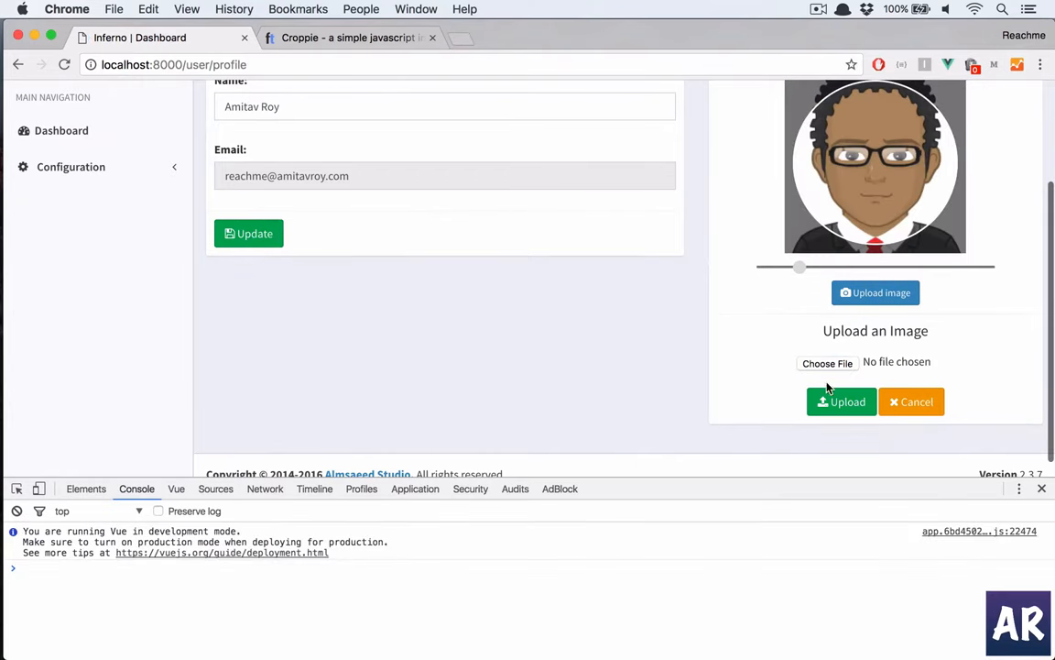
left_click(828, 363)
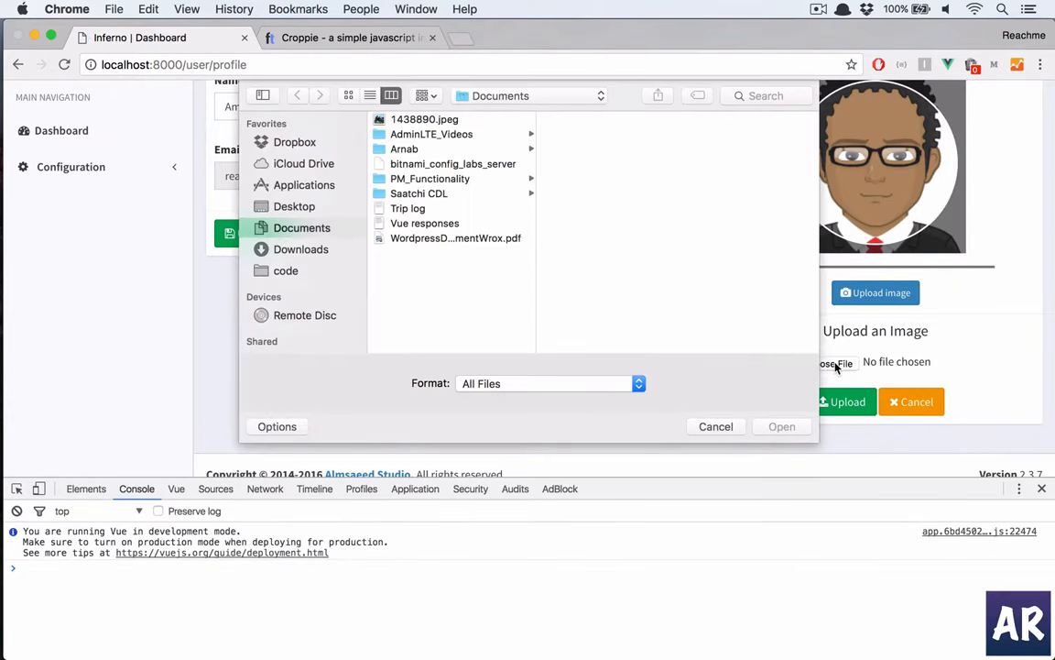
left_click(425, 119)
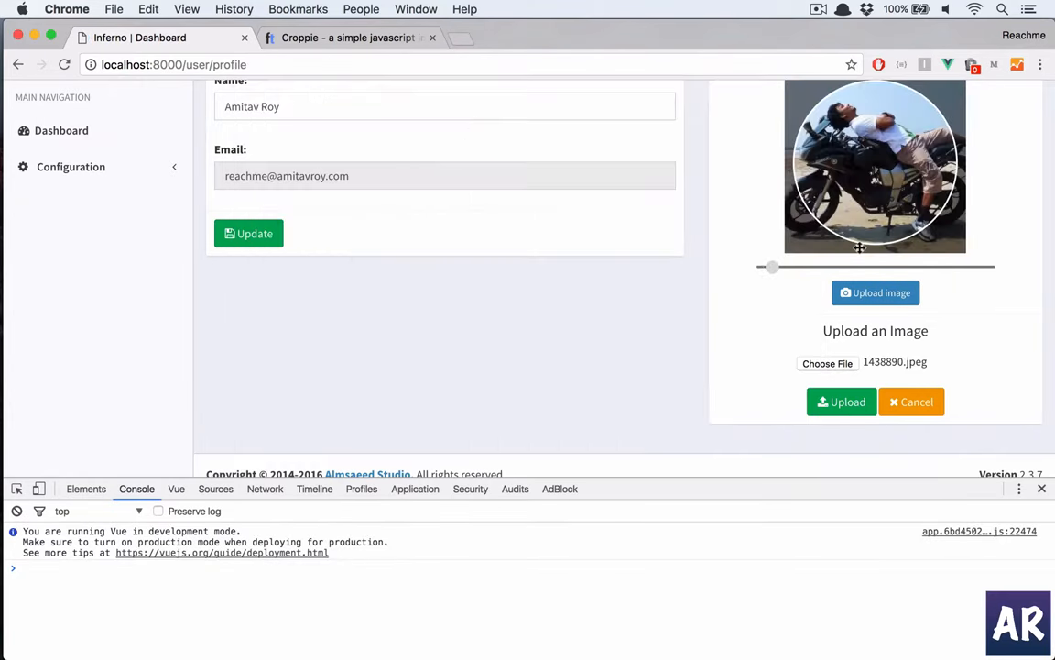
Drag the Croppie zoom slider in and out to settle on a slight zoom.
left_click_drag(773, 268, 868, 267)
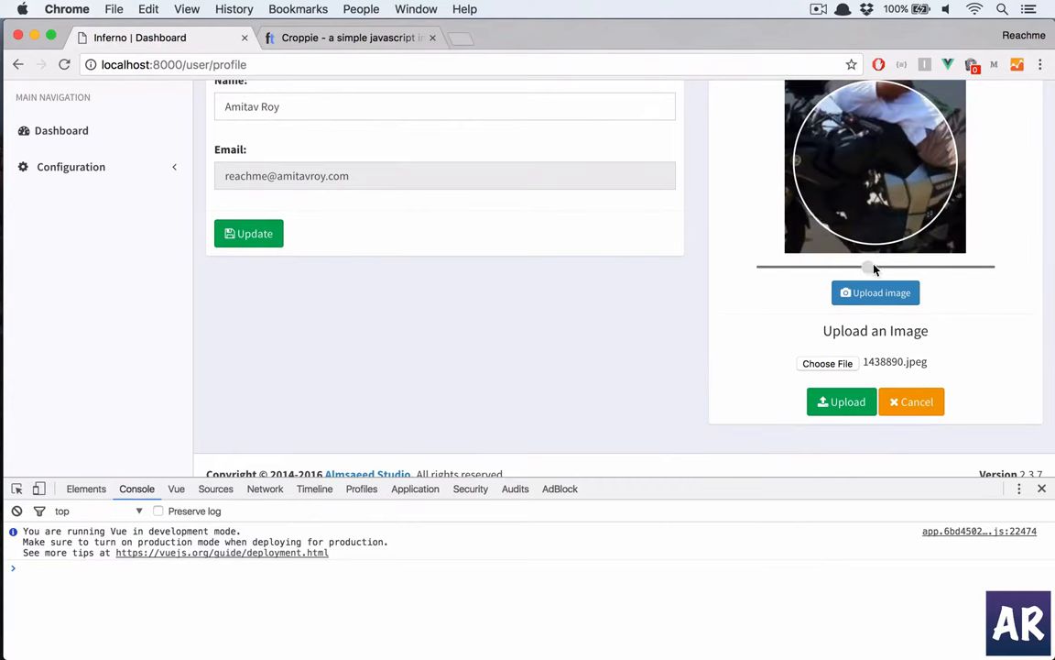
left_click_drag(868, 268, 762, 267)
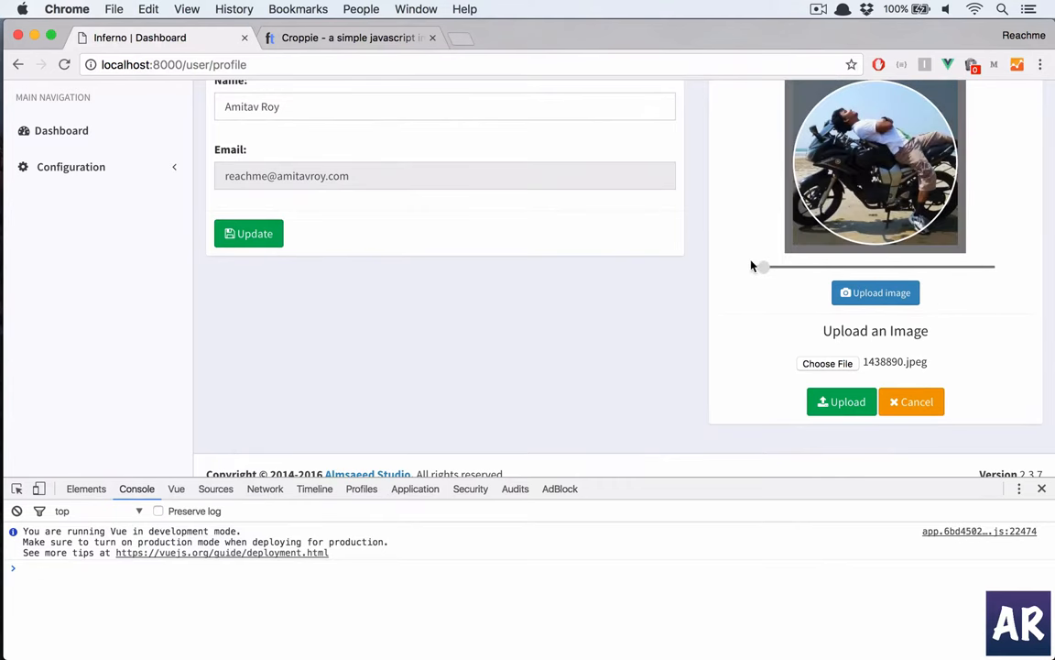
left_click_drag(762, 268, 808, 267)
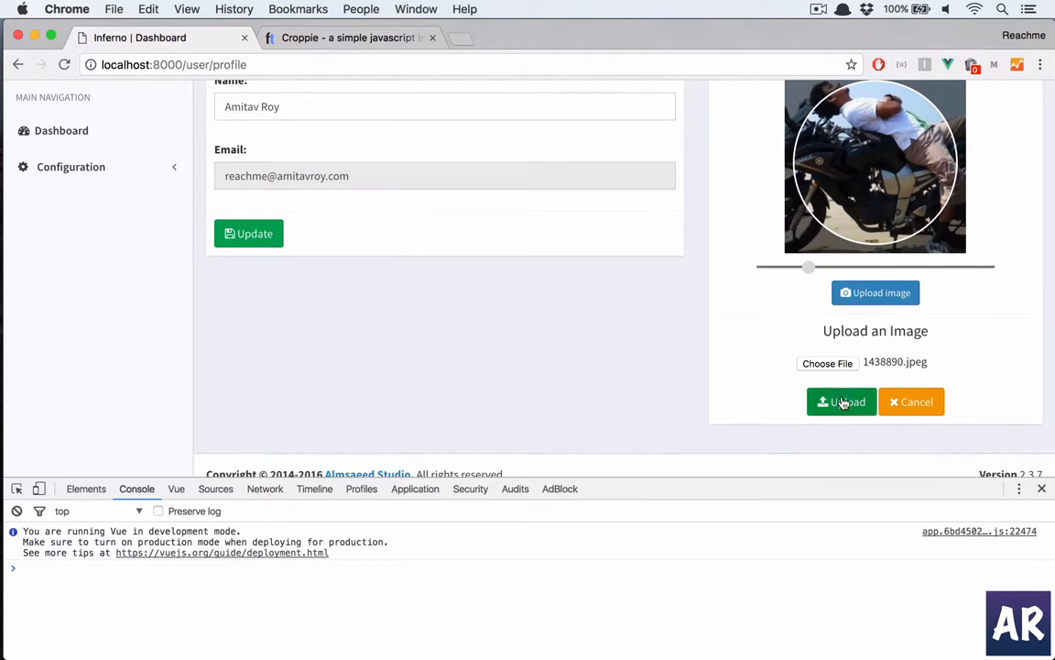
mouse_move(542, 414)
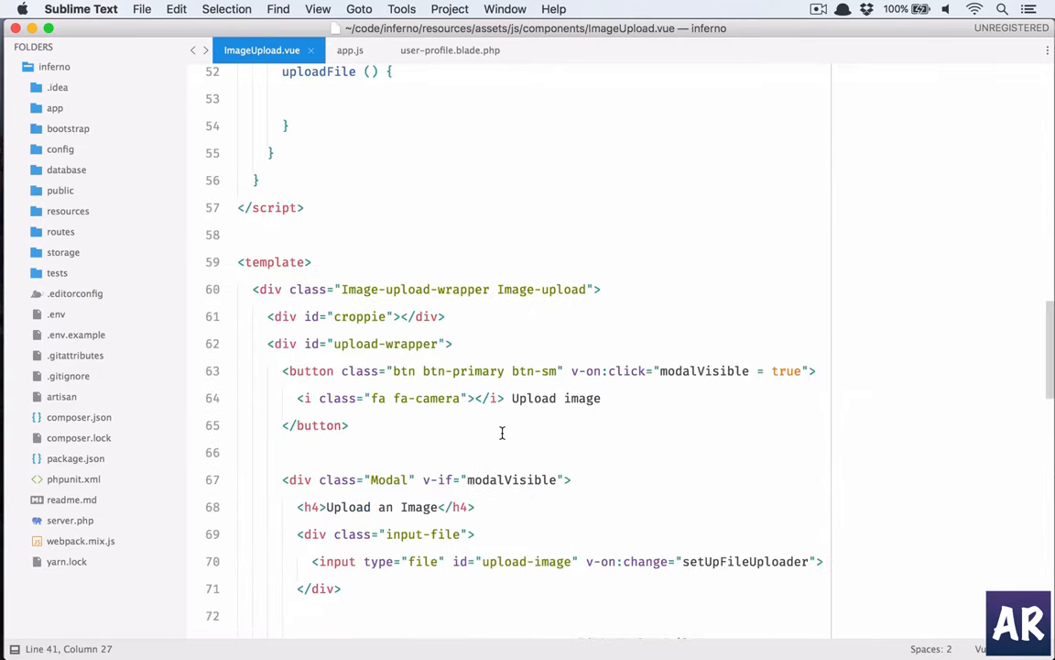
scroll("down", 3)
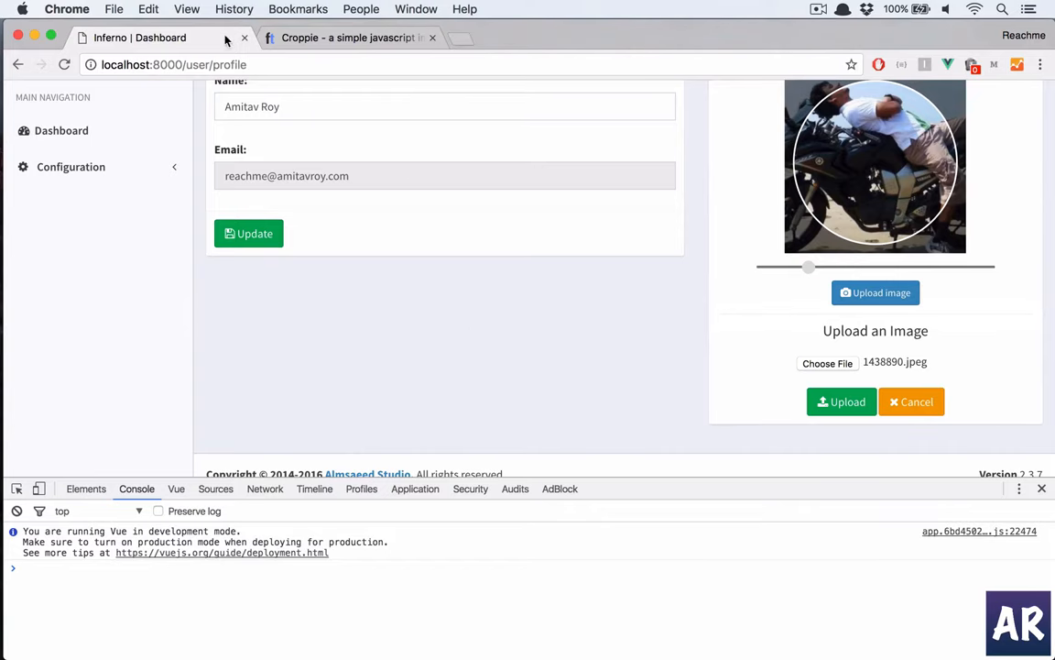
left_click(344, 36)
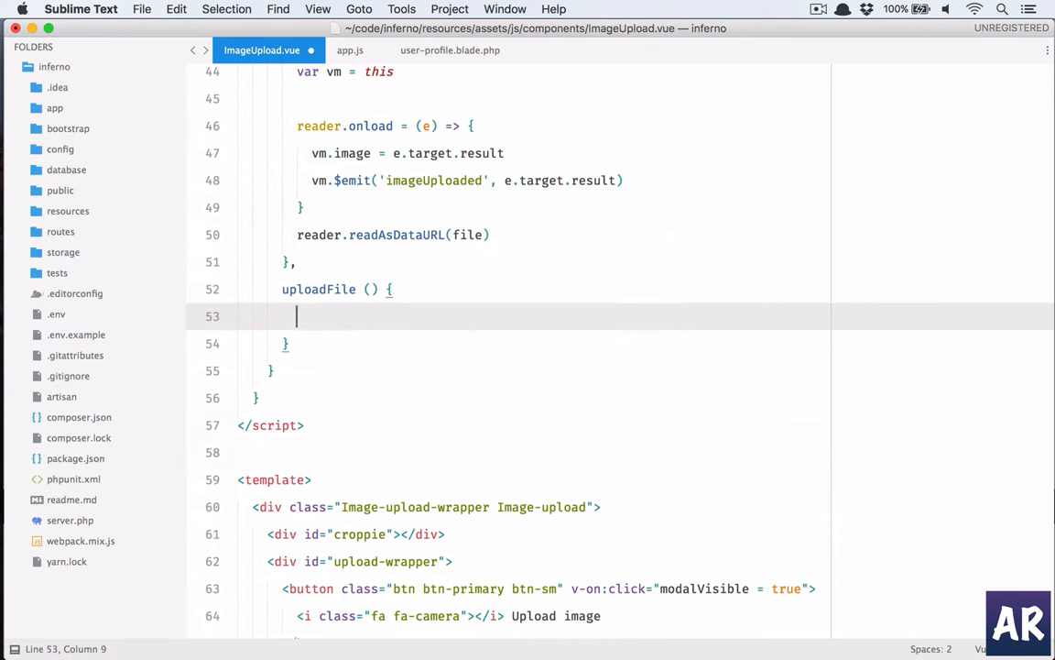
In uploadFile call this.croppie.result({type: 'canvas', size: 'viewport'}).
type("this.croppie")
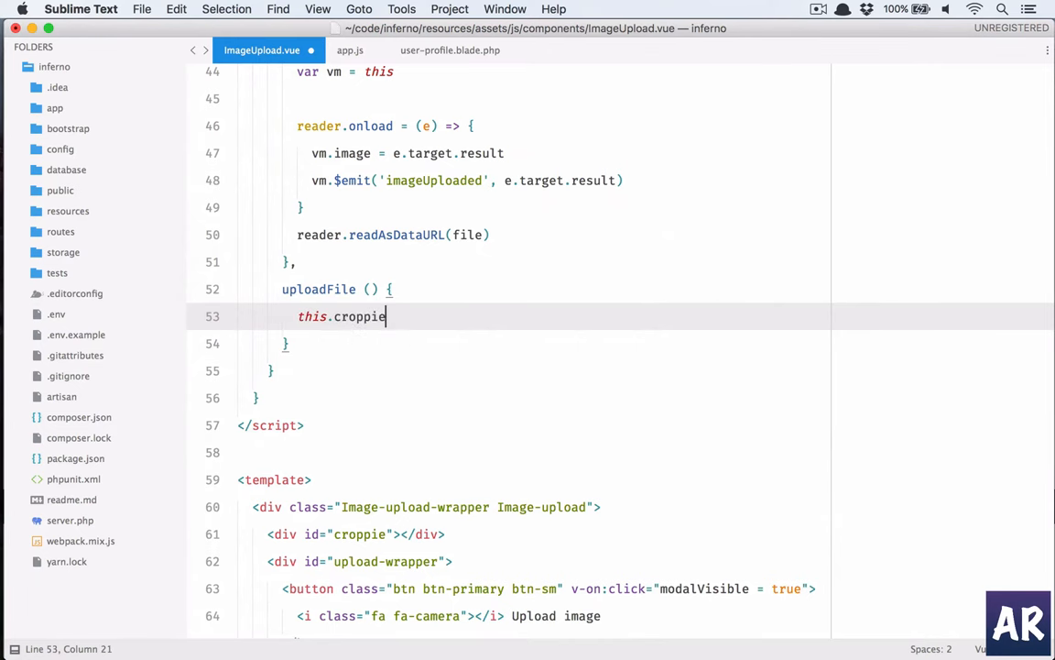
type(".result({")
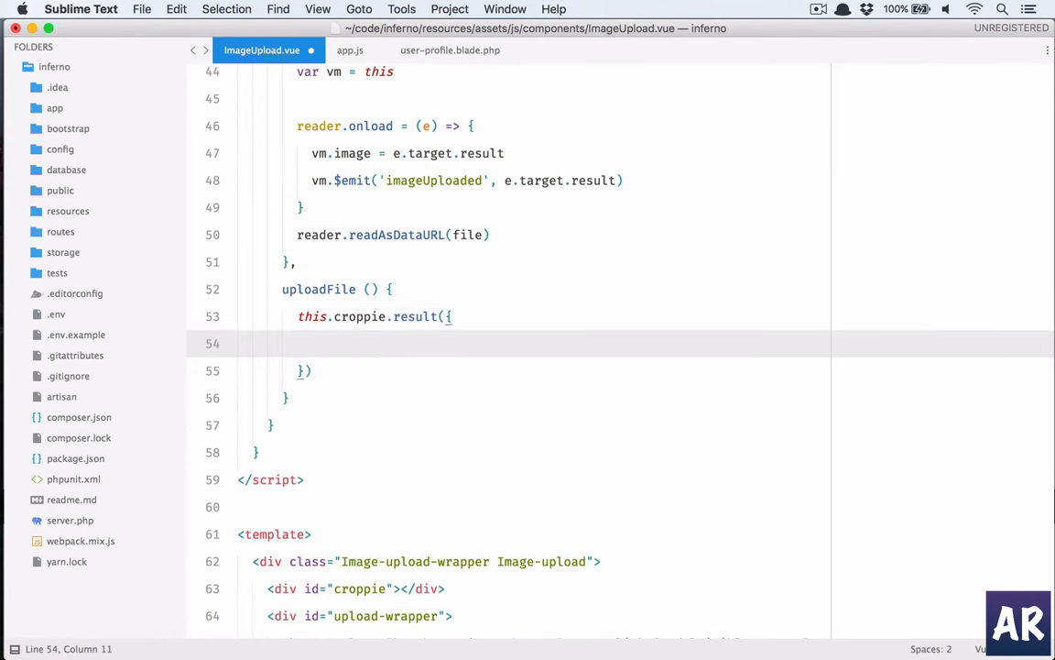
type("type:")
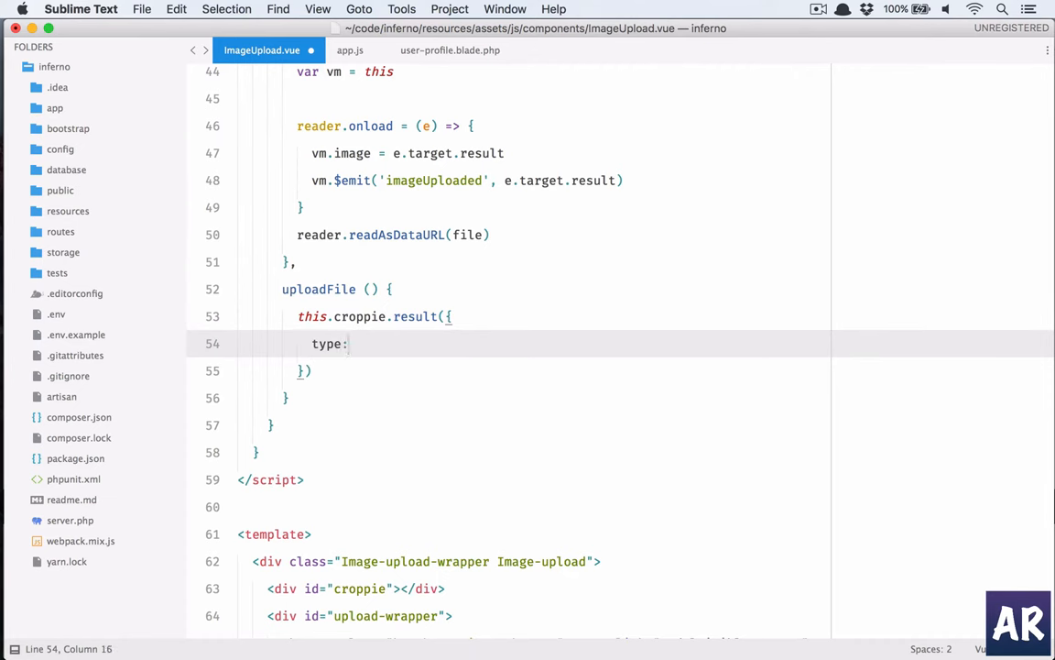
type("'can")
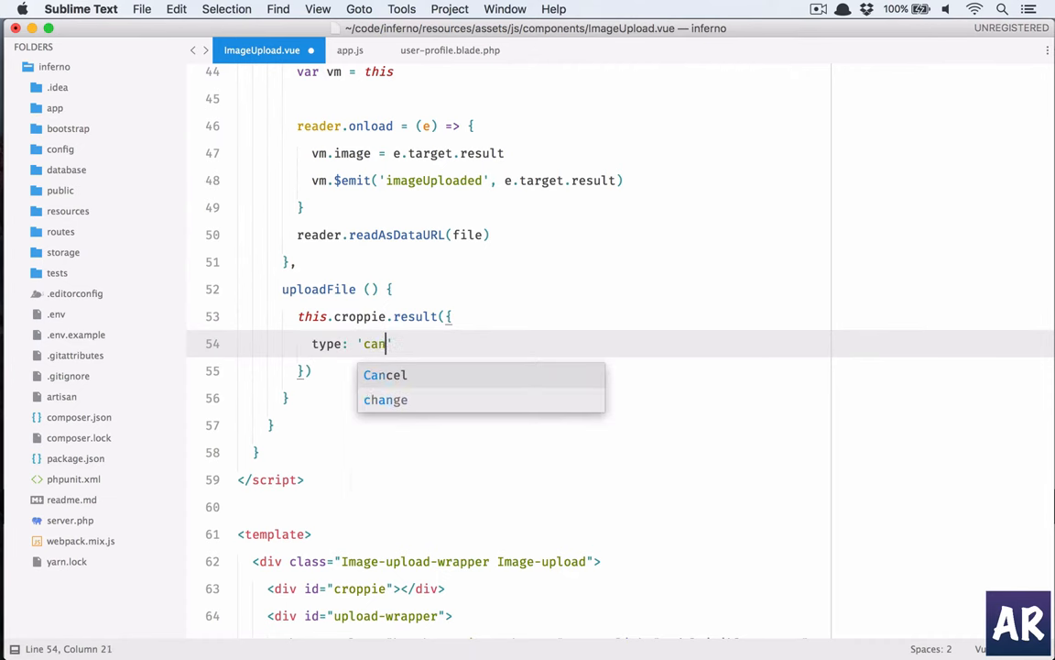
type("vas',")
type("size:")
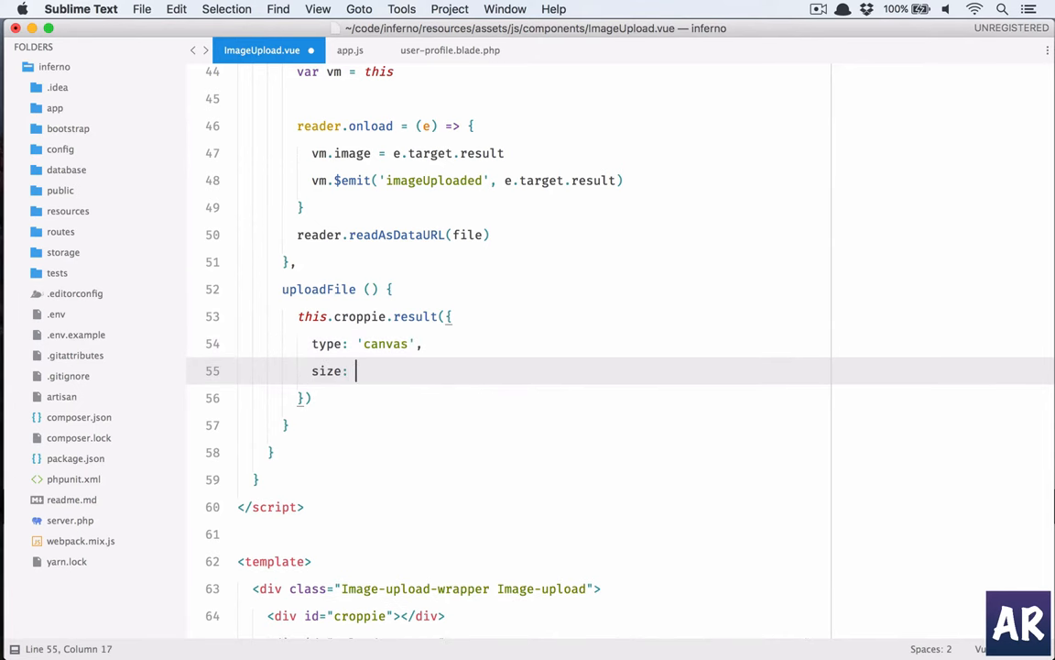
type("'i")
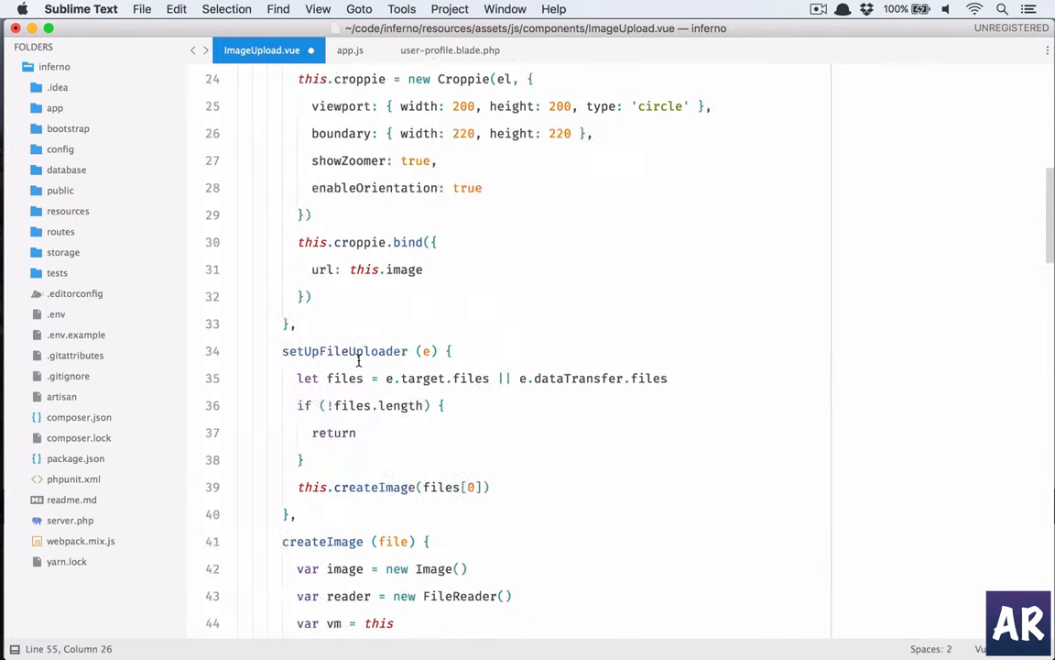
scroll("down", 3)
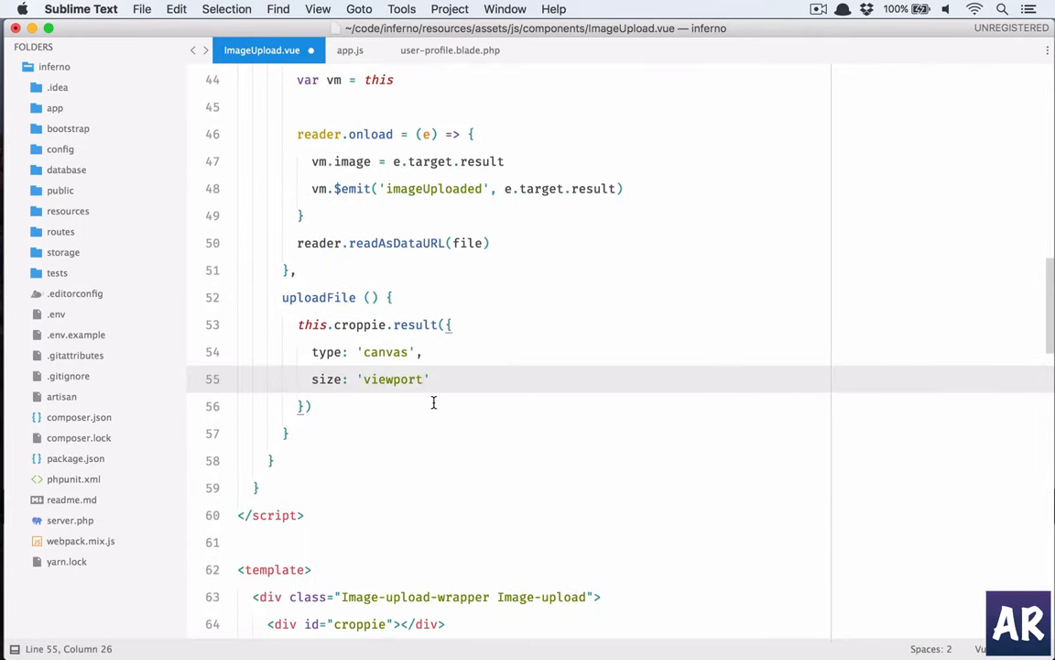
Chain .then(response => { console.log(response) }) and upload the photo to log the base64 result.
type(".")
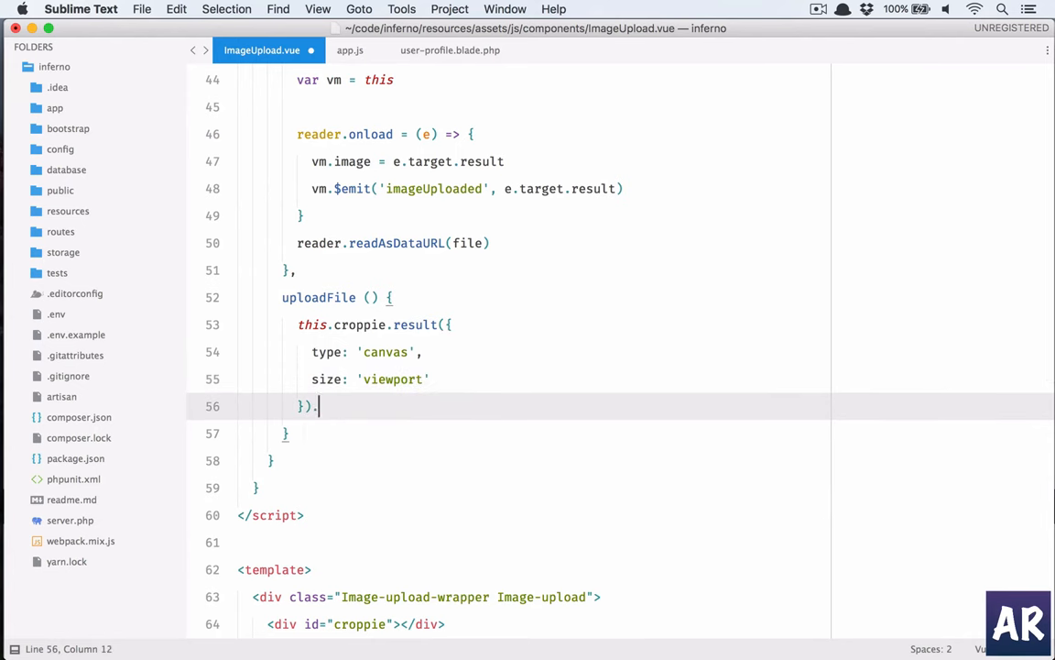
type("then ()")
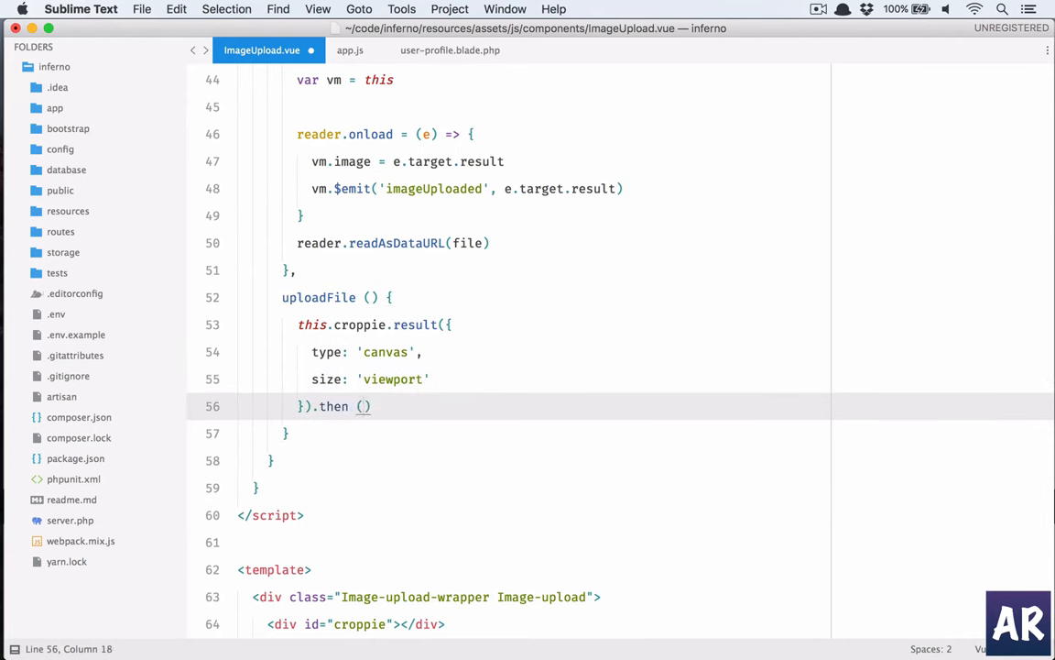
key("backspace")
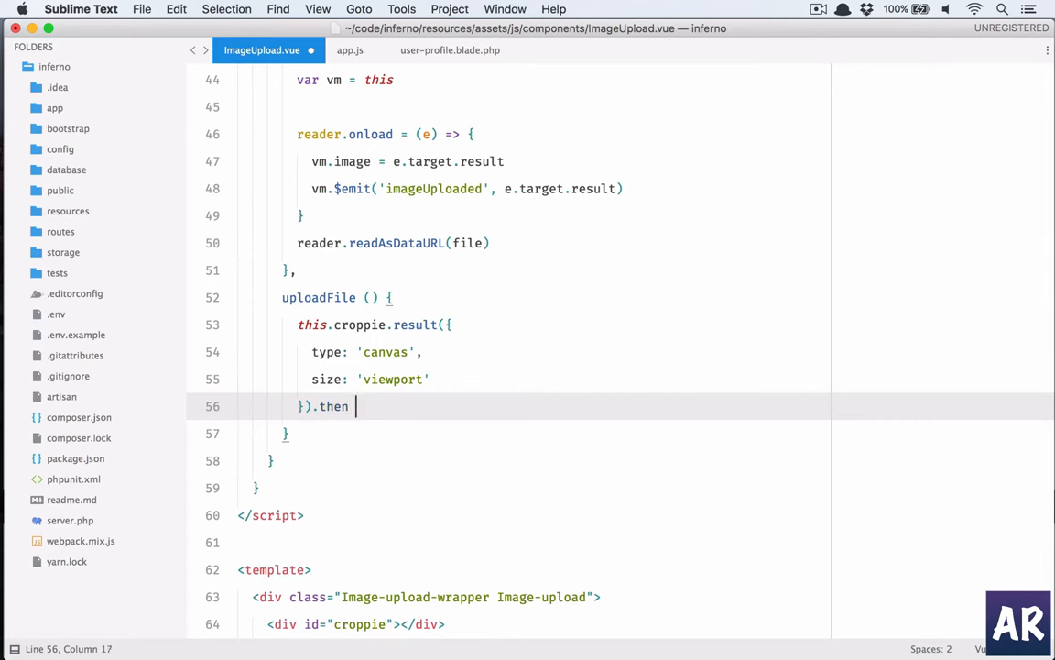
type("(res")
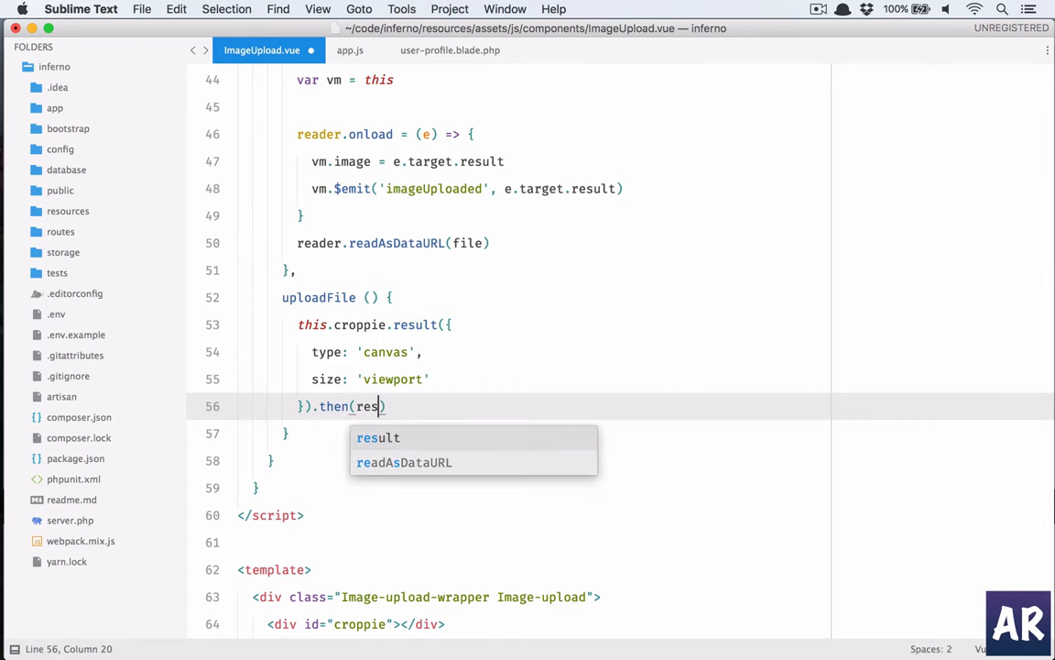
type("pon")
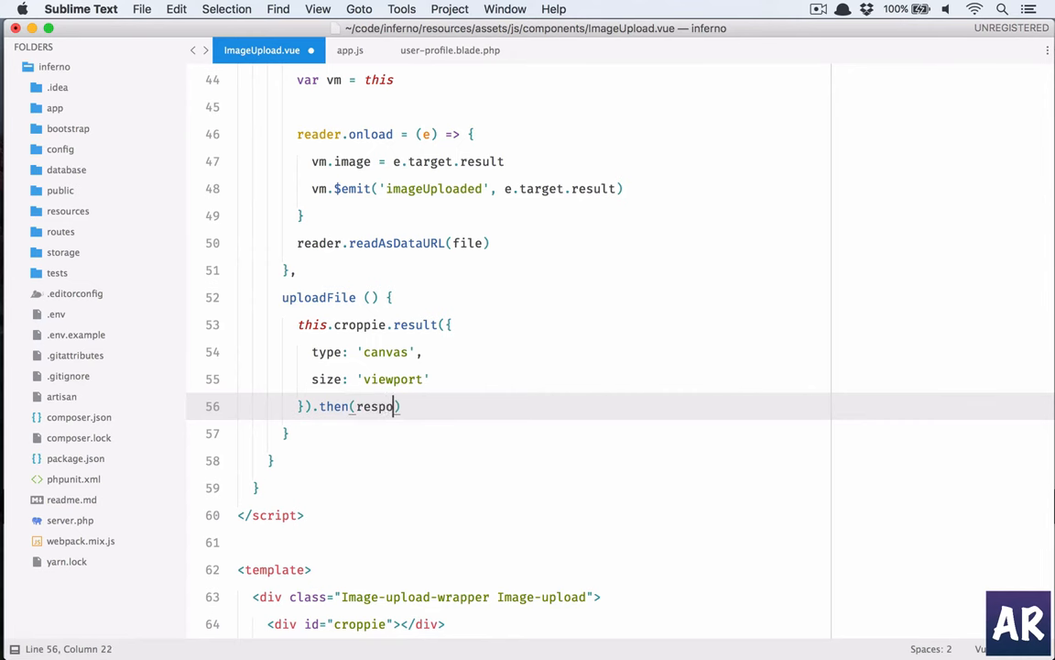
type("nse => {")
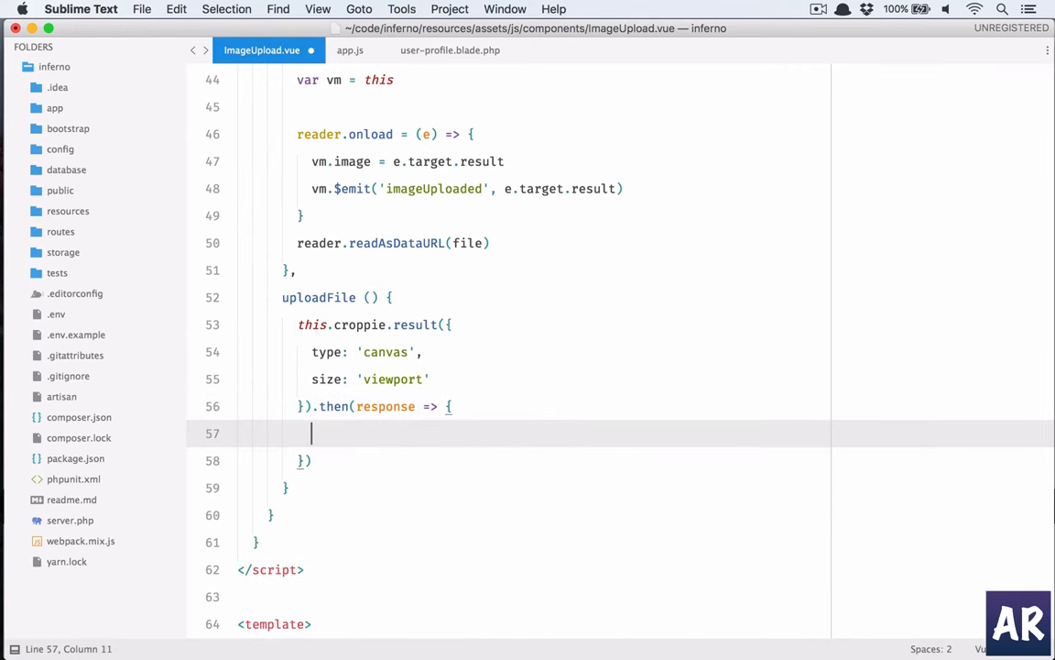
type("console.l")
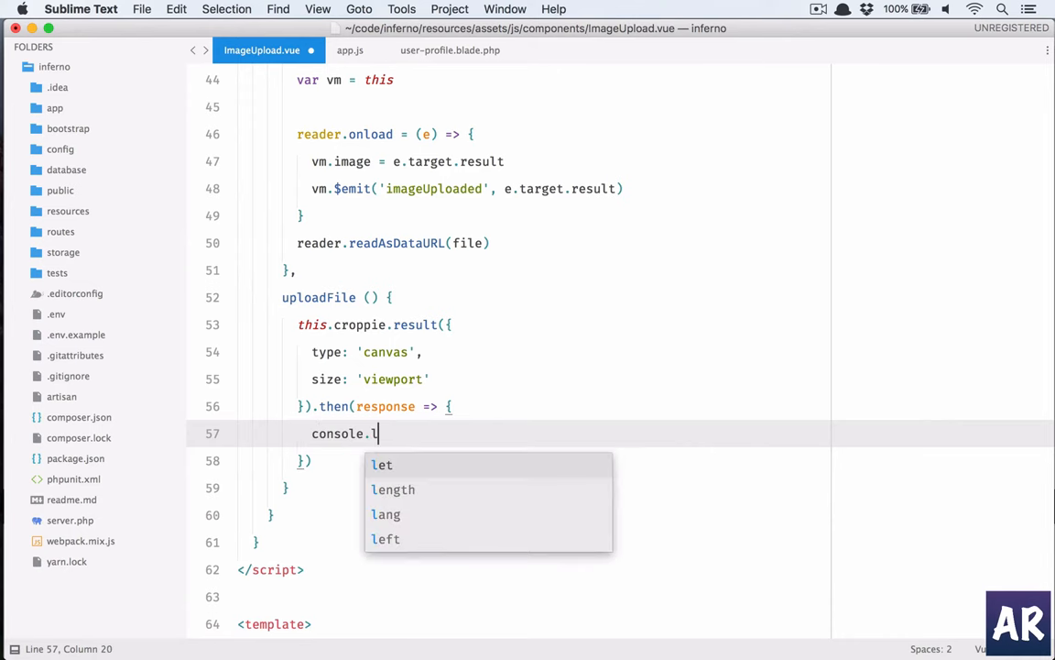
type("og(resp")
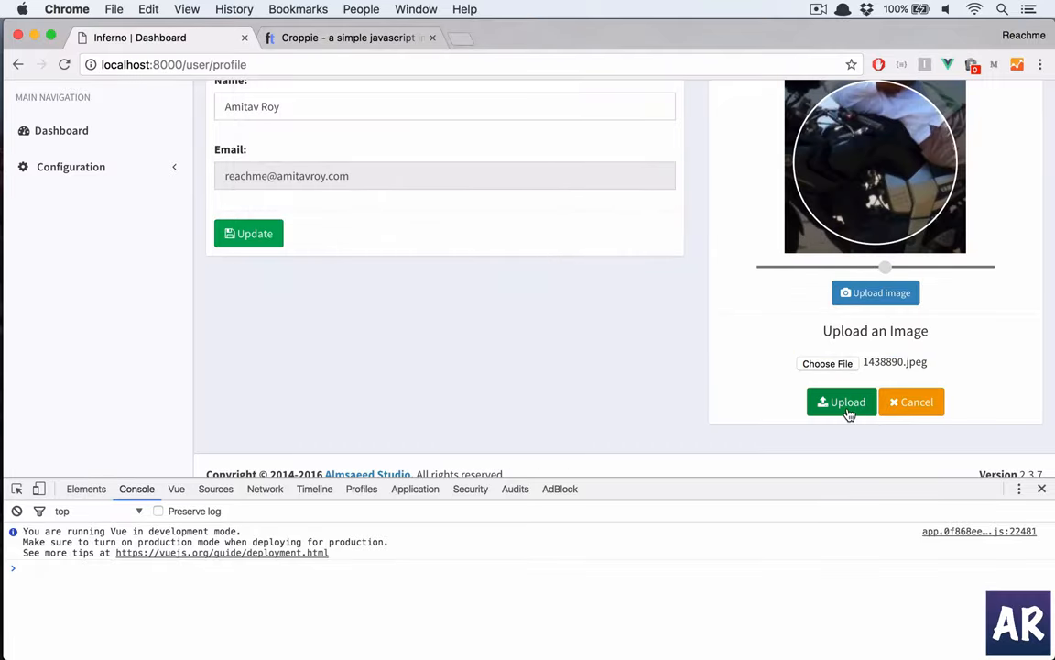
left_click(841, 401)
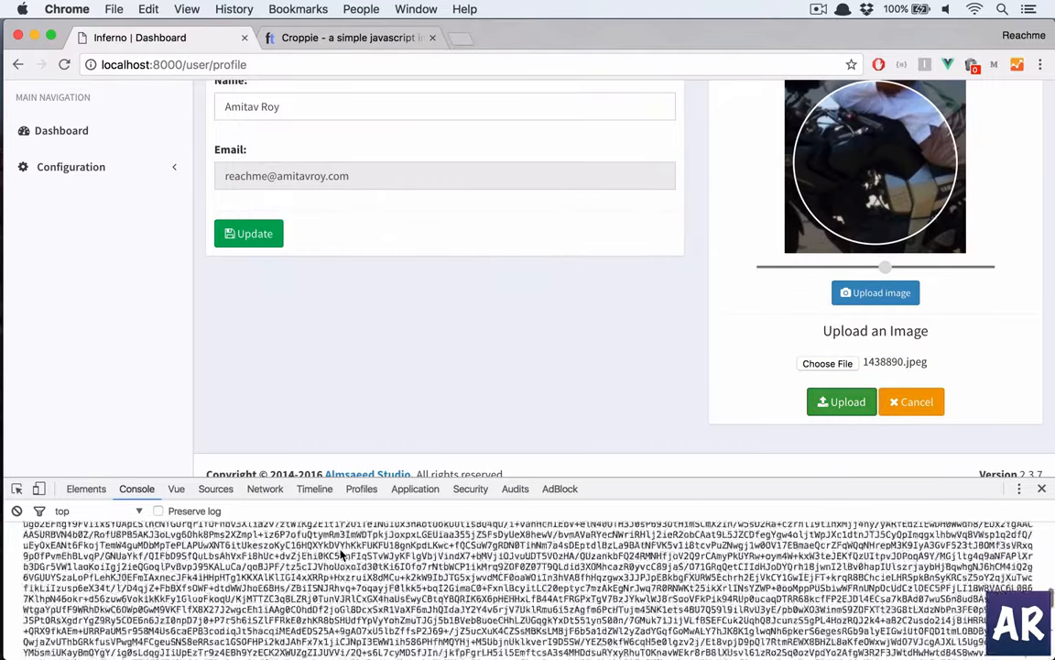